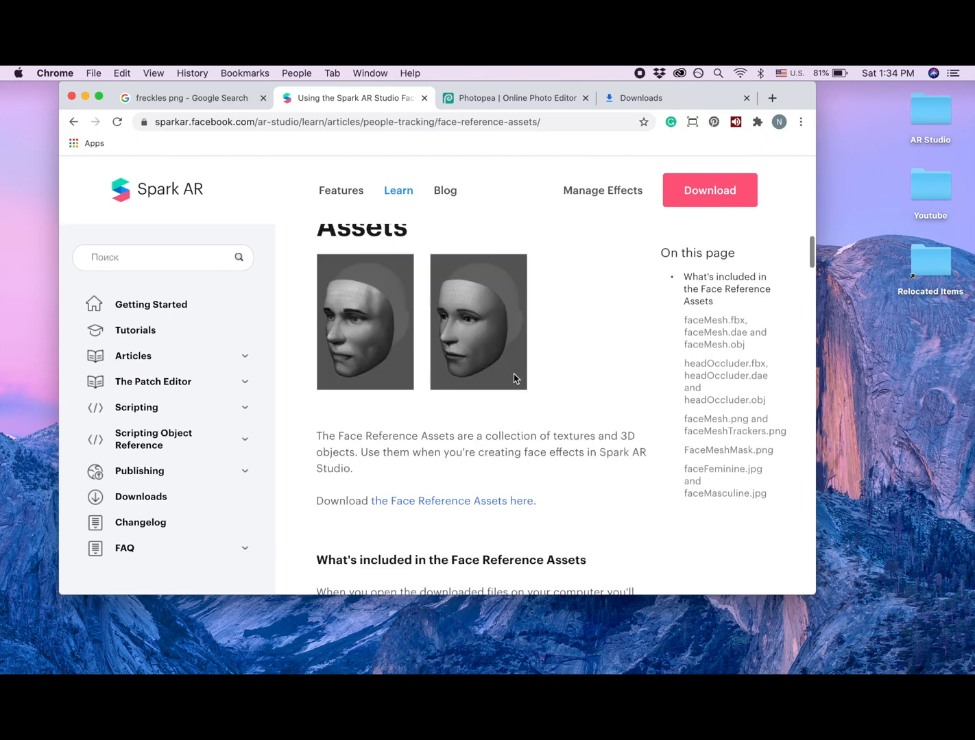
Step: Review the Face Reference Assets page and switch to the freckles png Google search results
scroll(down, 3)
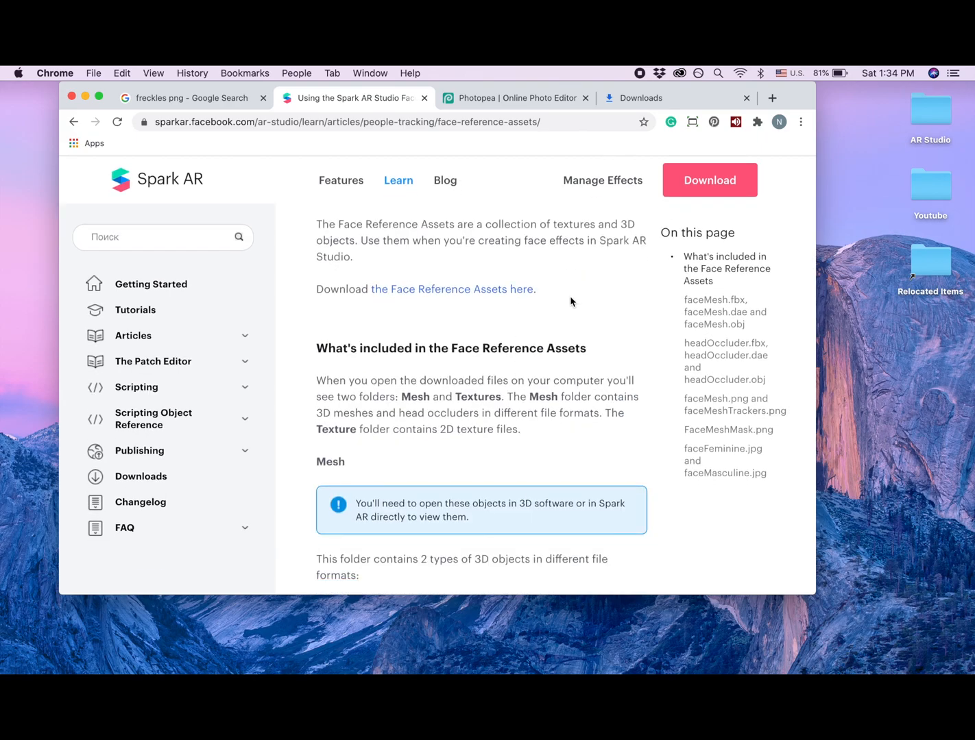
mouse_move(373, 329)
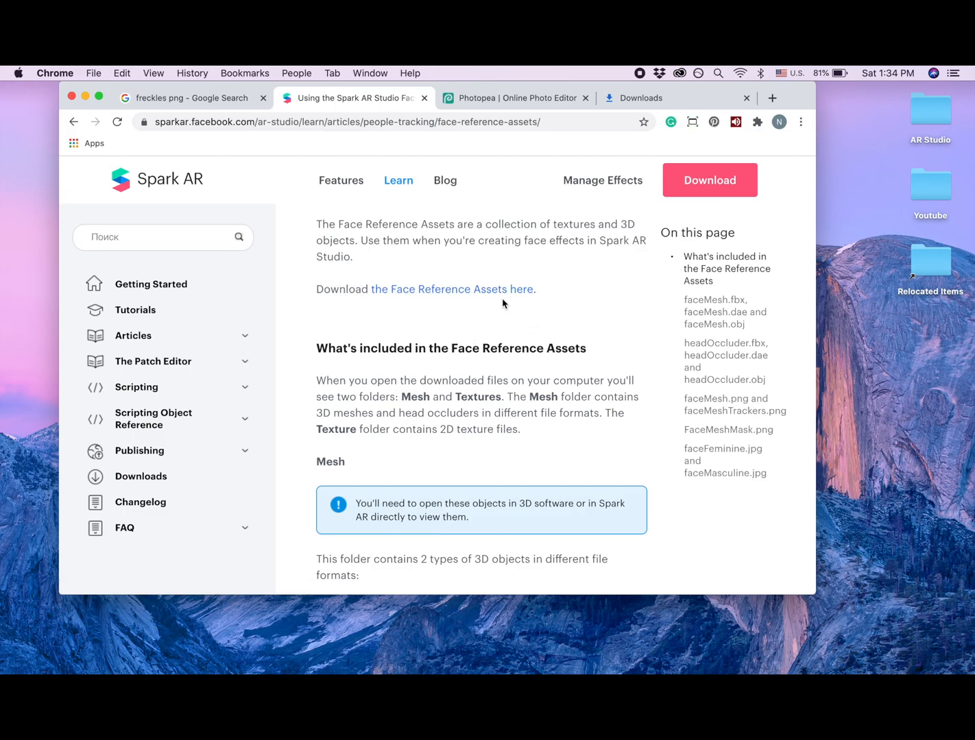
mouse_move(548, 318)
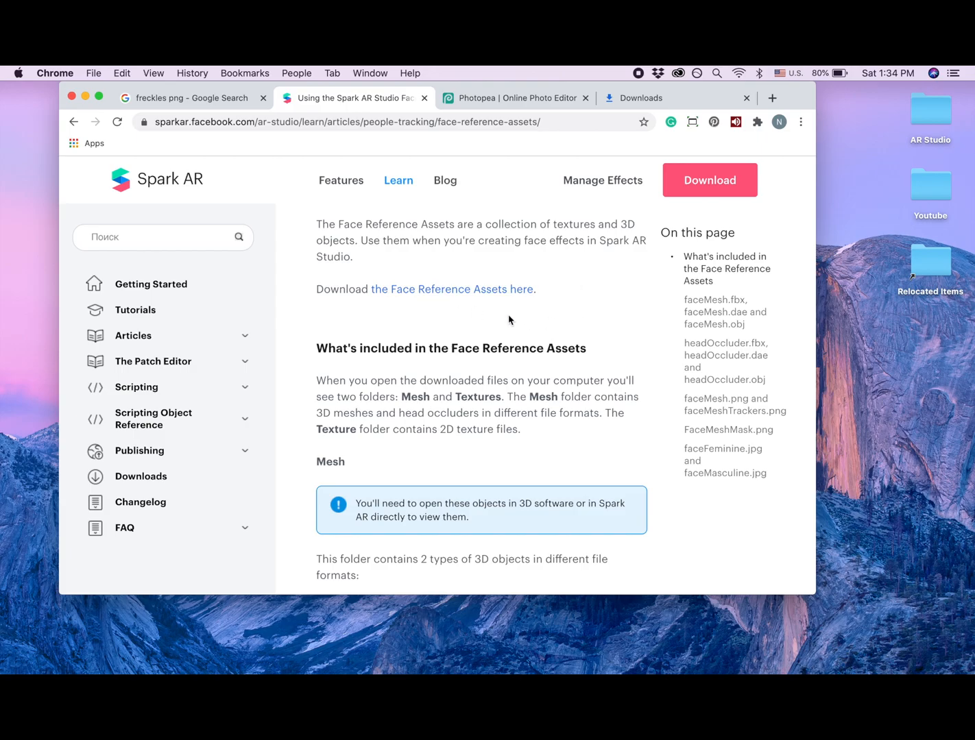
mouse_move(260, 75)
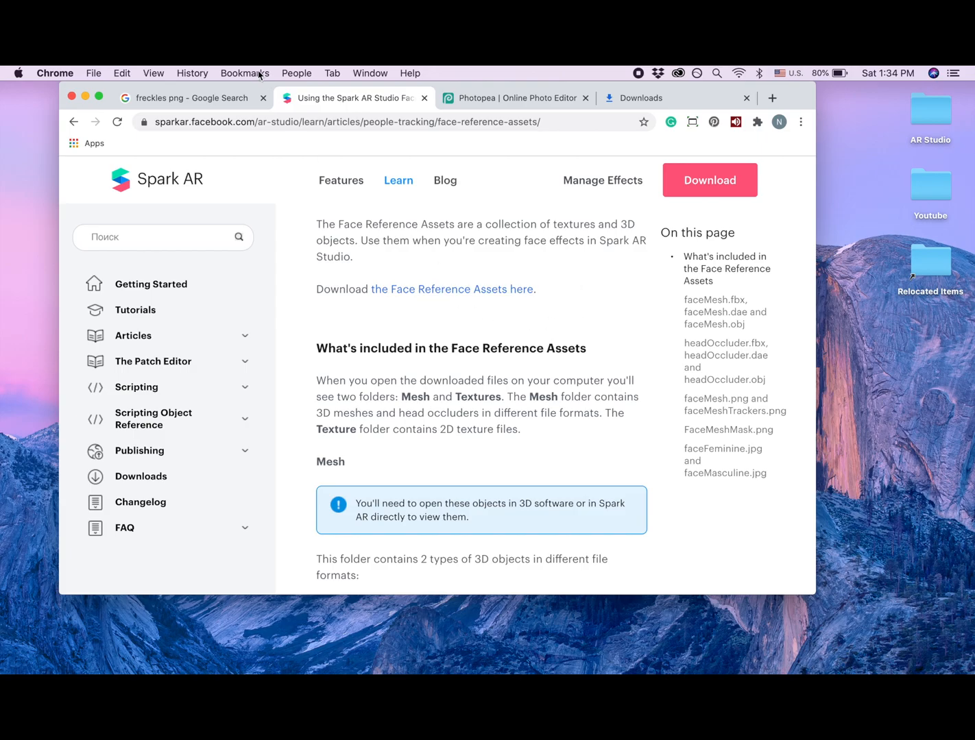
click(192, 97)
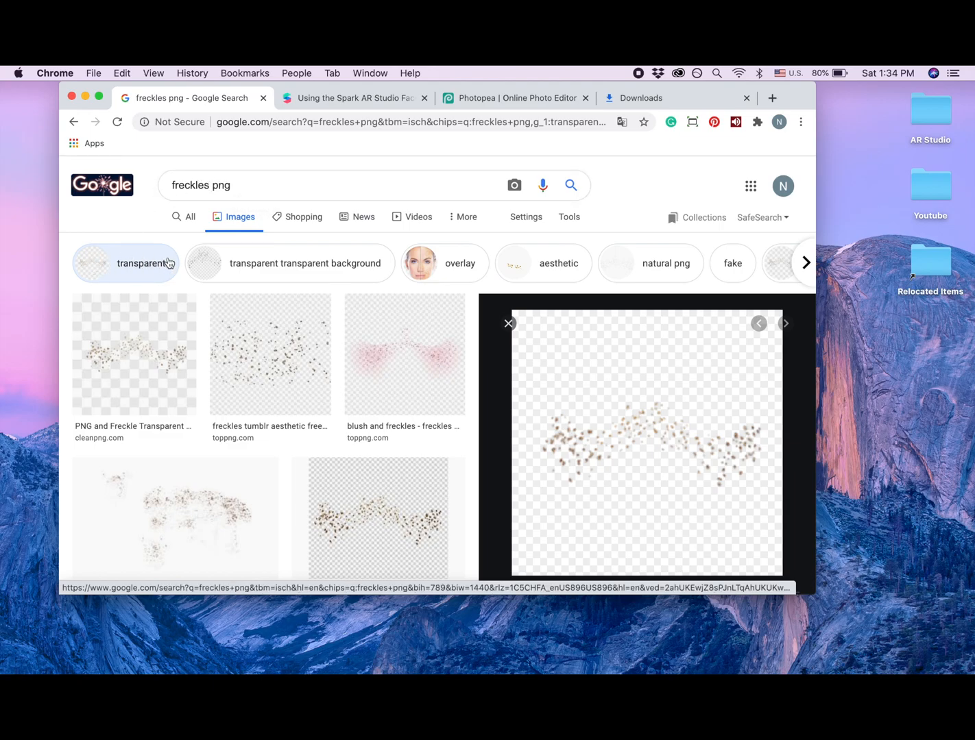
mouse_move(206, 440)
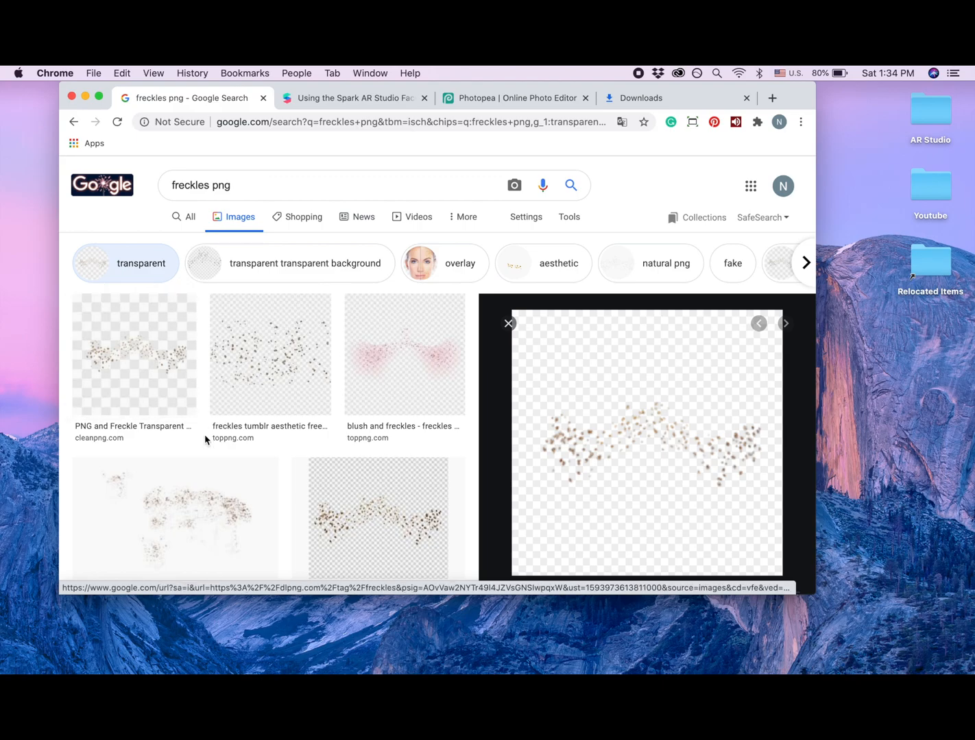
Step: Browse further down the freckles PNG image results for a transparent overlay
scroll(down, 3)
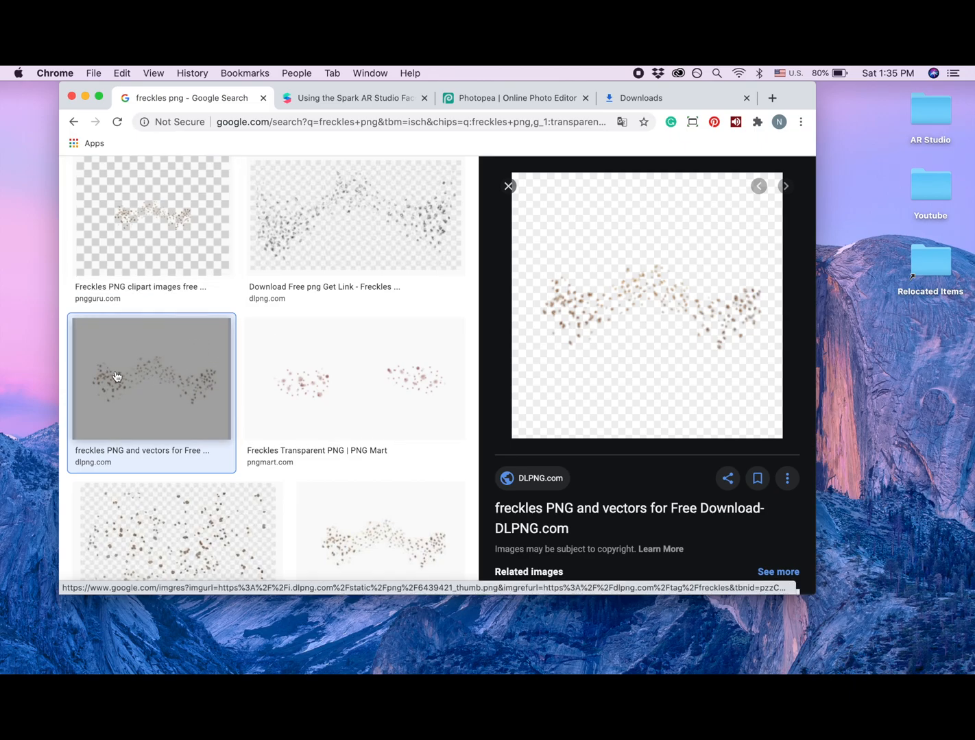
mouse_move(530, 373)
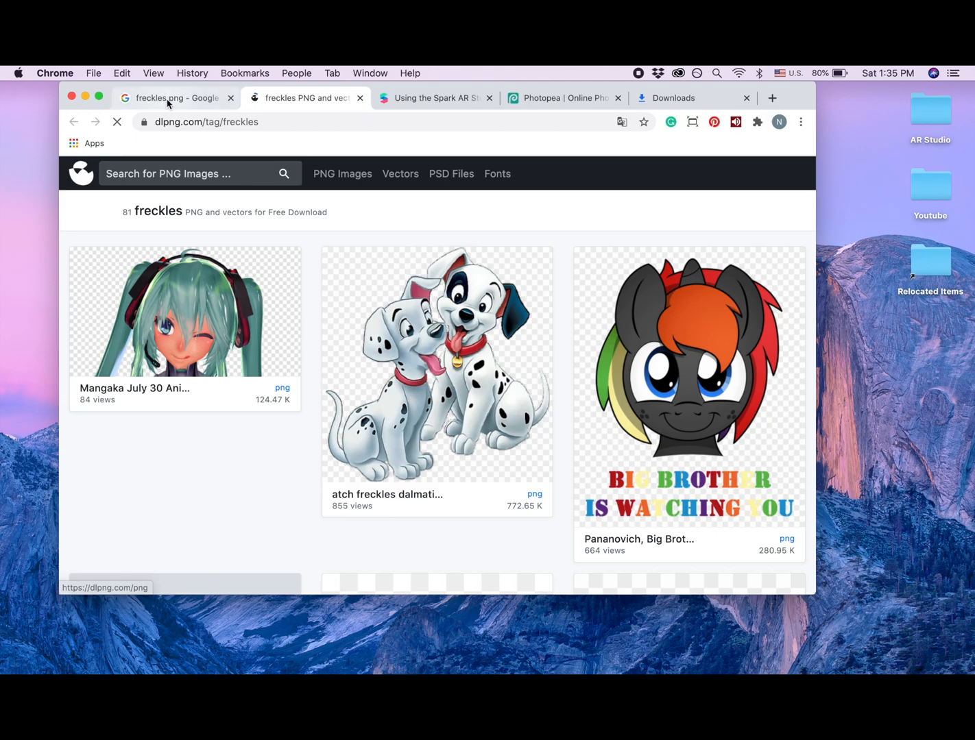
Step: Save the freckles preview image as a PNG to the Desktop and close the dlpng page
right_click(645, 309)
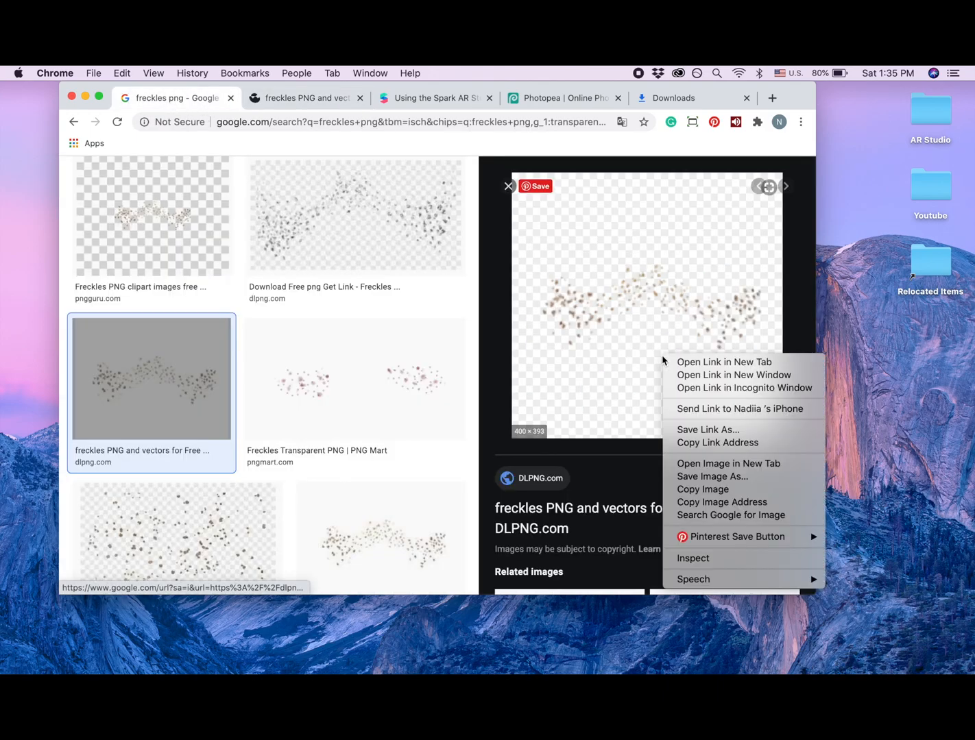
mouse_move(711, 476)
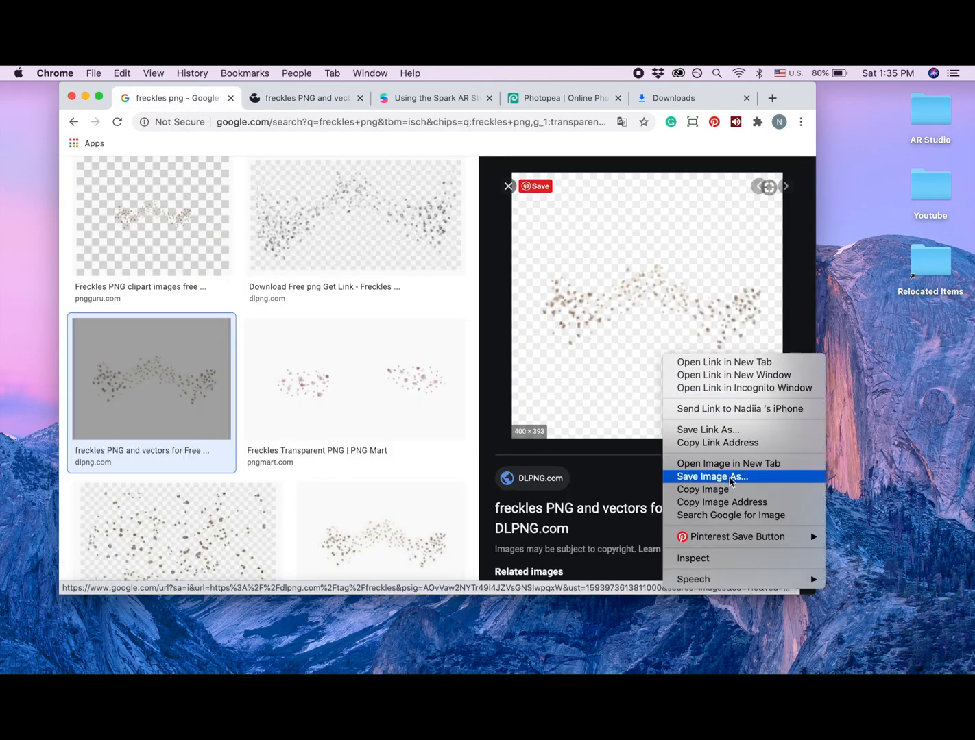
click(712, 477)
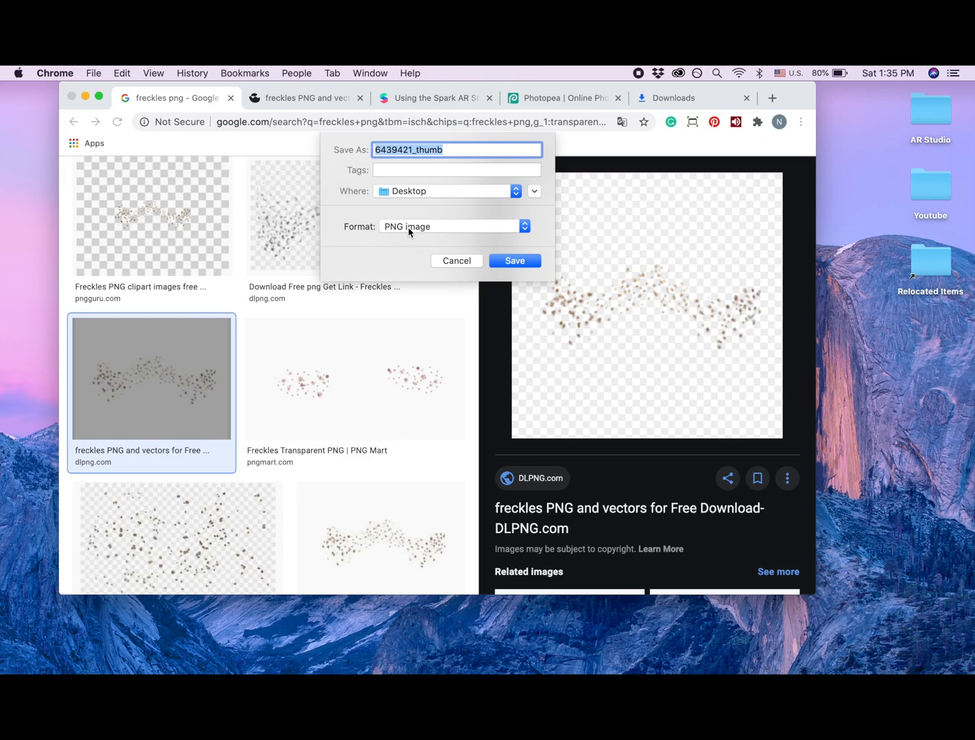
mouse_move(396, 236)
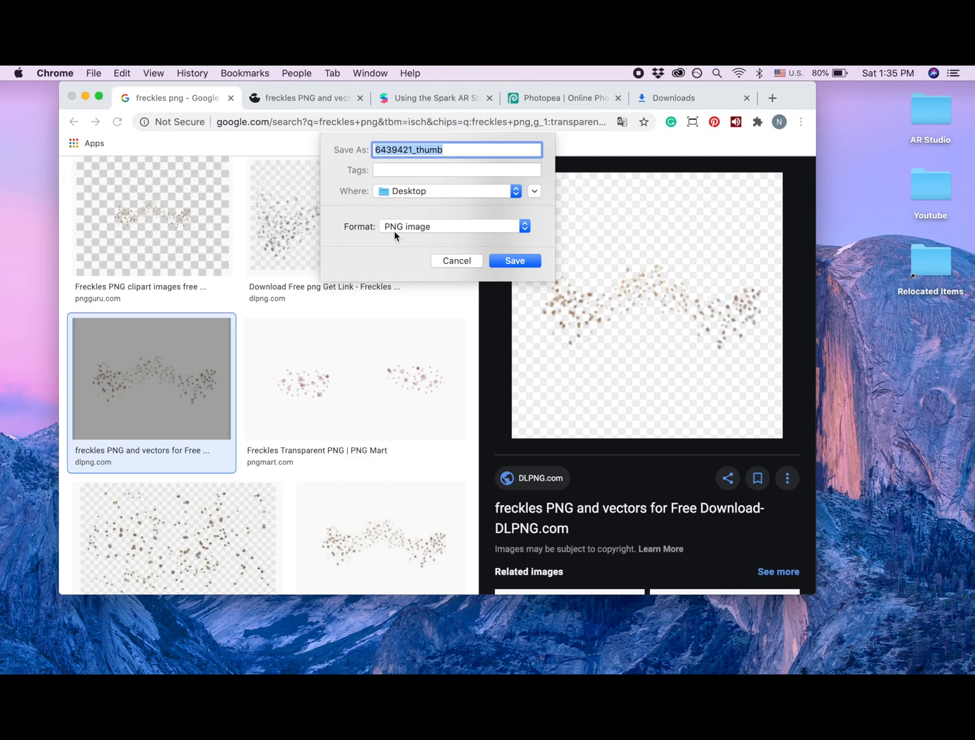
mouse_move(467, 200)
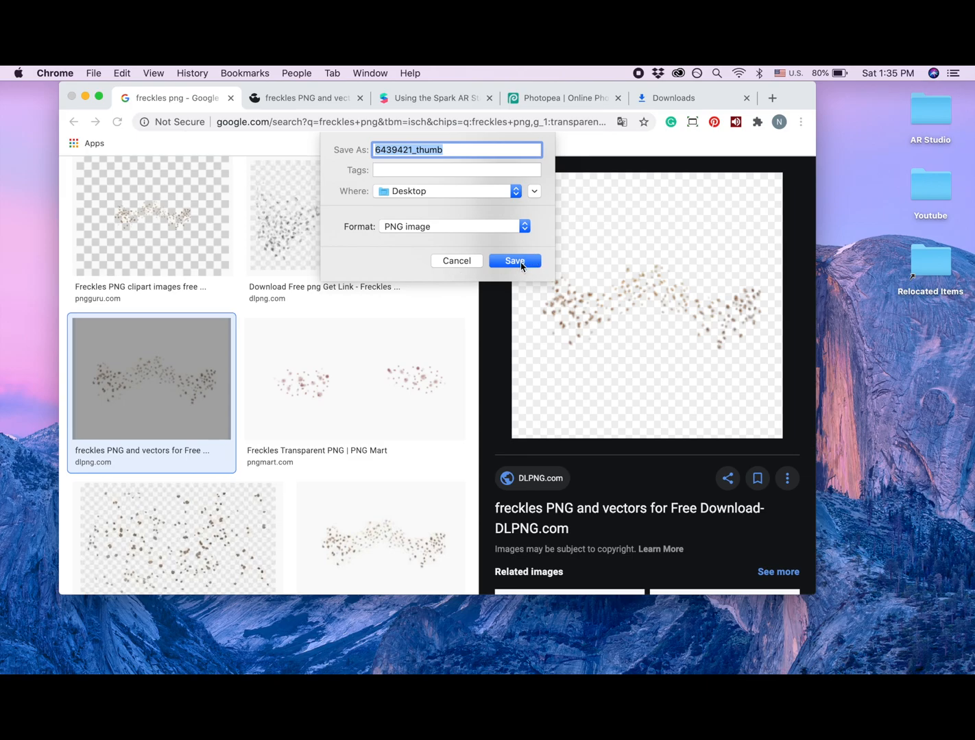
click(515, 261)
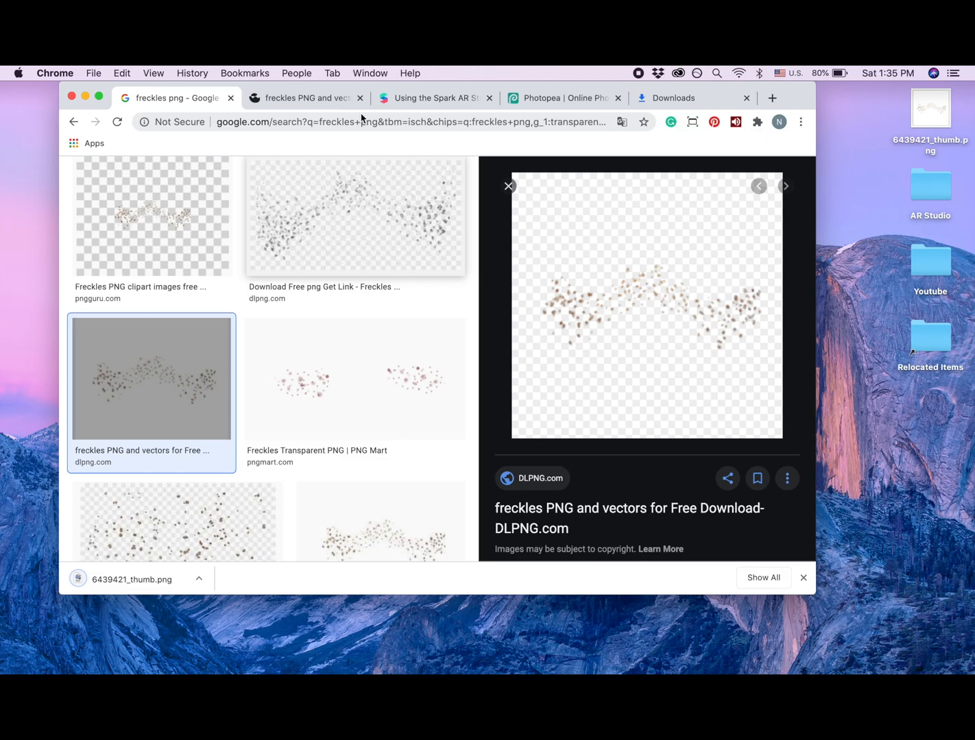
click(360, 98)
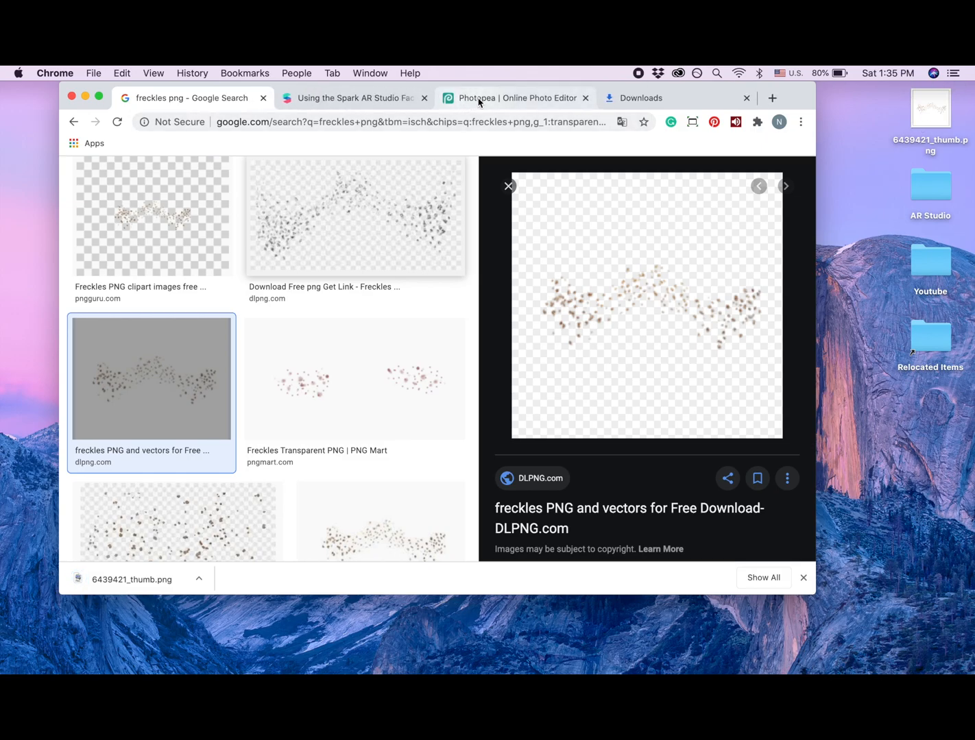
mouse_move(518, 98)
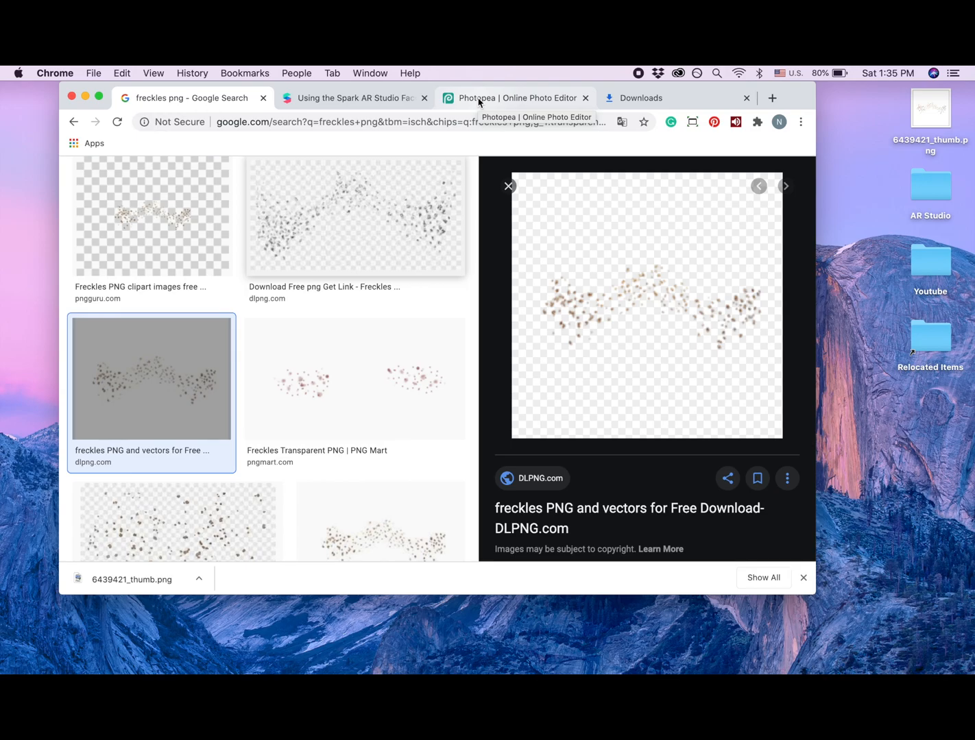
Step: In Photopea, start opening a file from the computer and navigate up to the user home folder
click(516, 98)
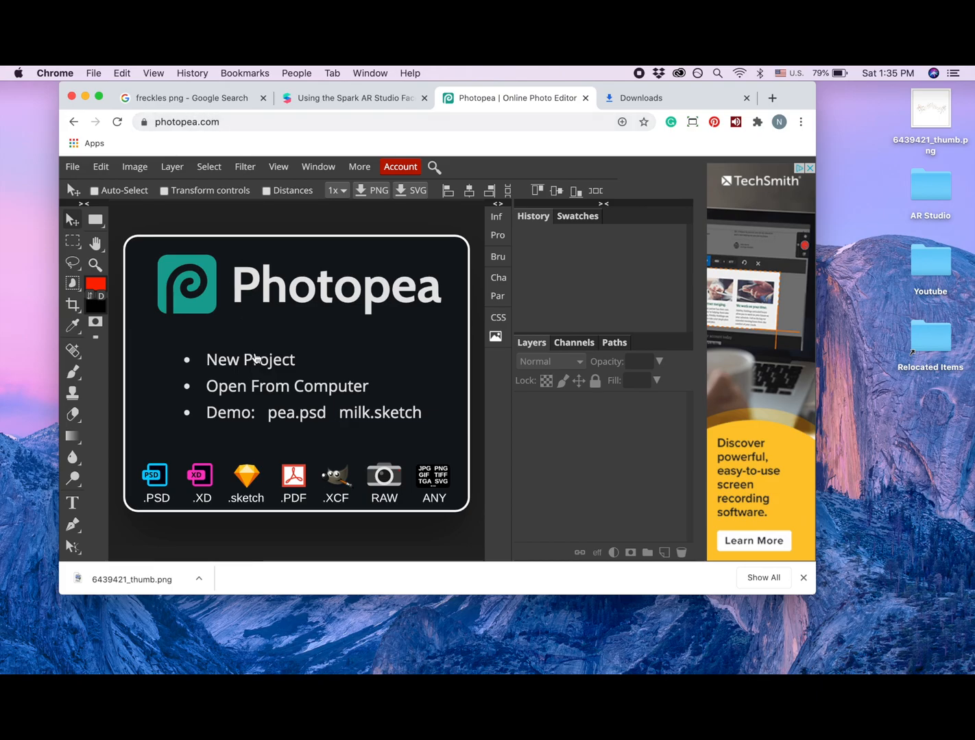
mouse_move(278, 393)
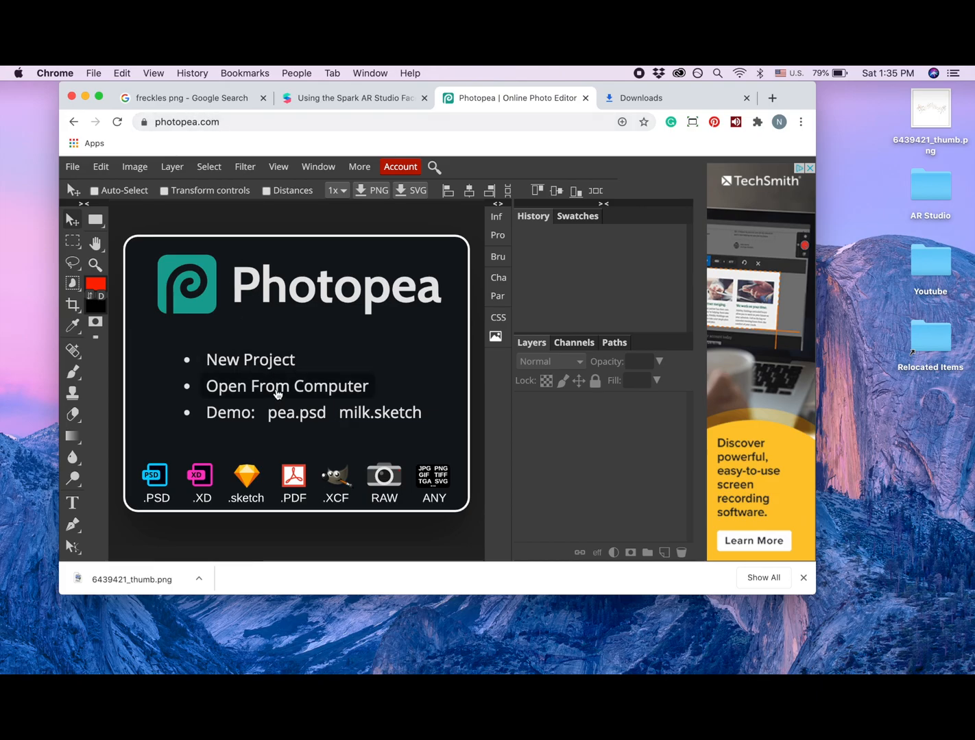
click(287, 386)
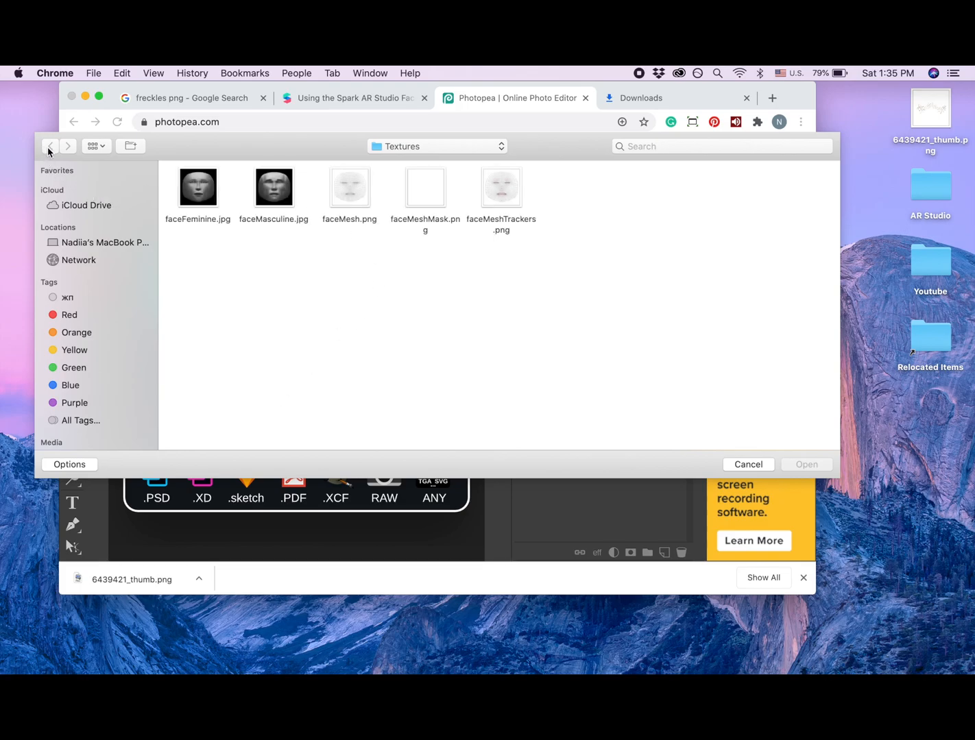
click(437, 146)
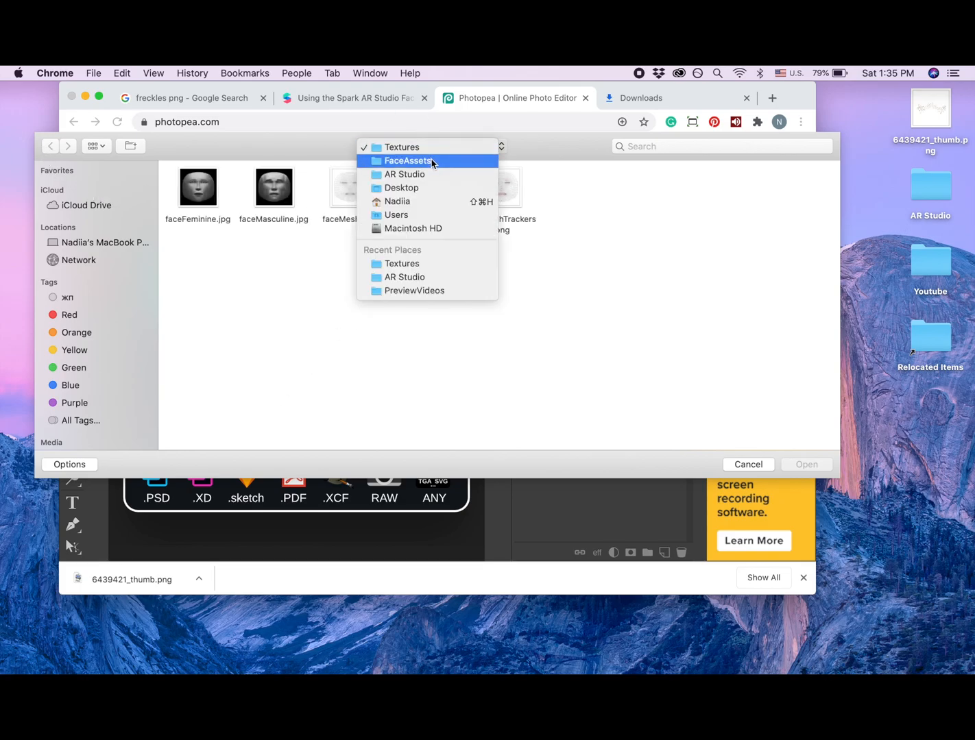
click(408, 161)
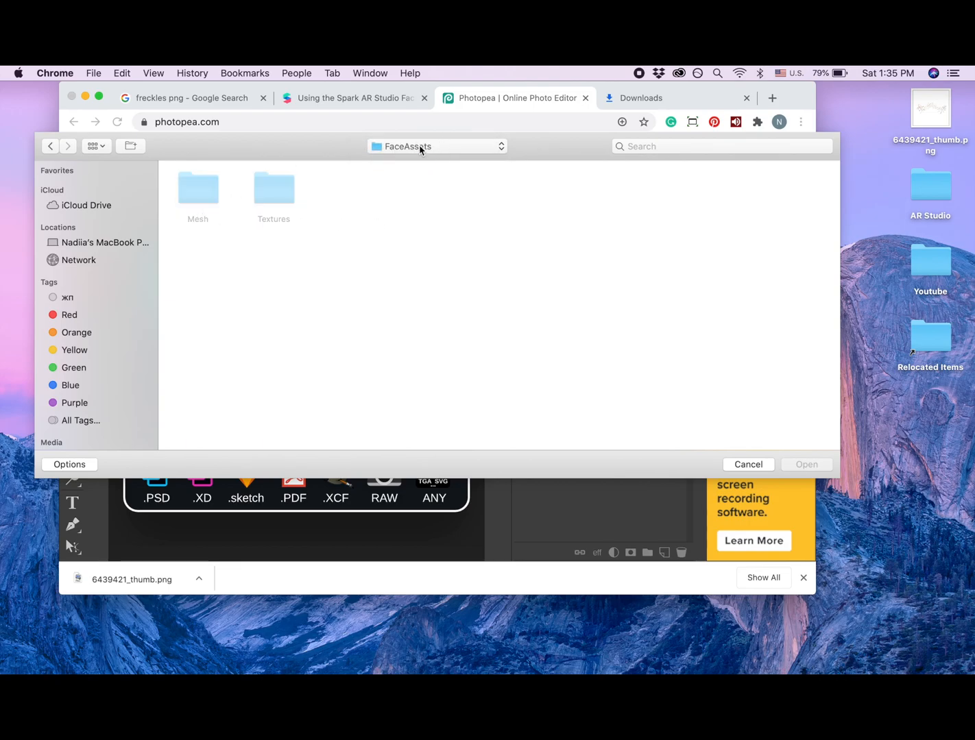
click(437, 146)
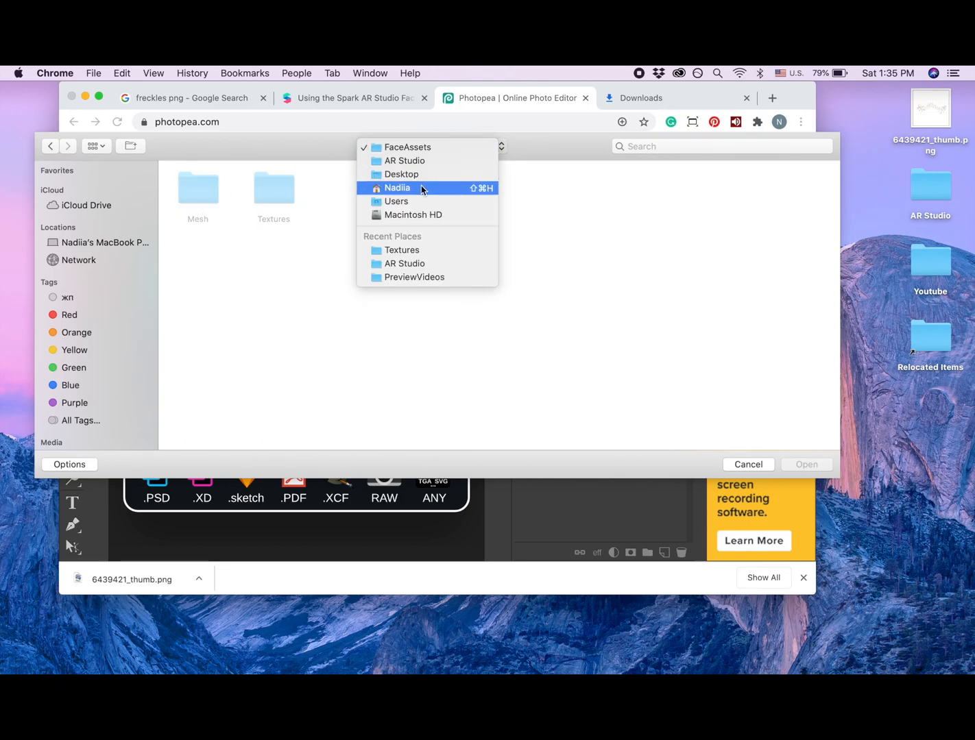
click(397, 187)
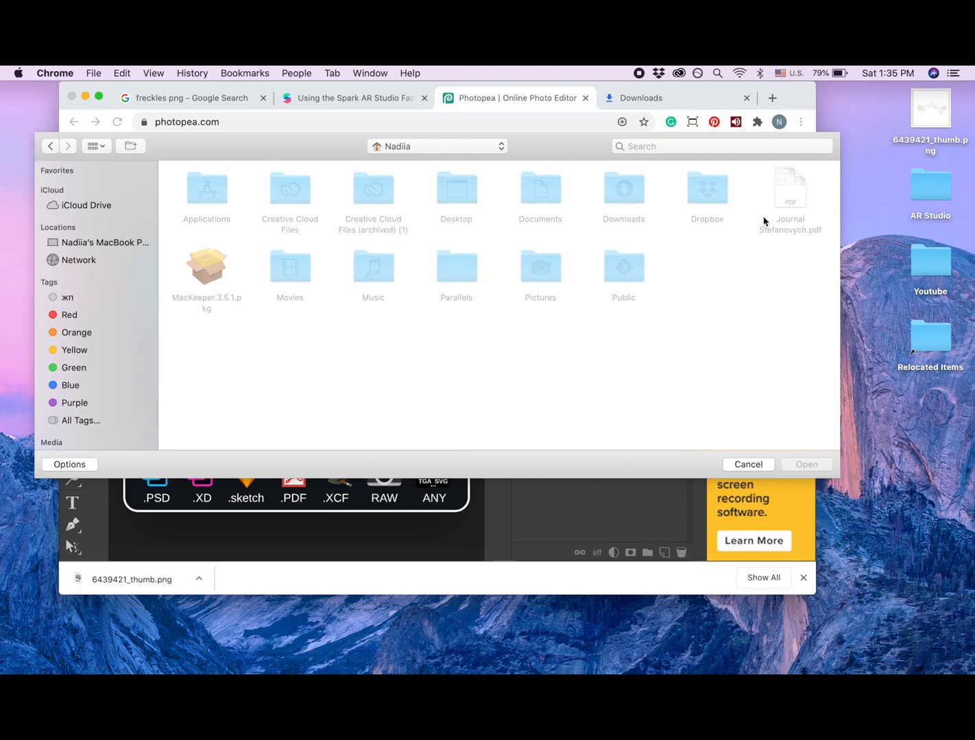
mouse_move(480, 213)
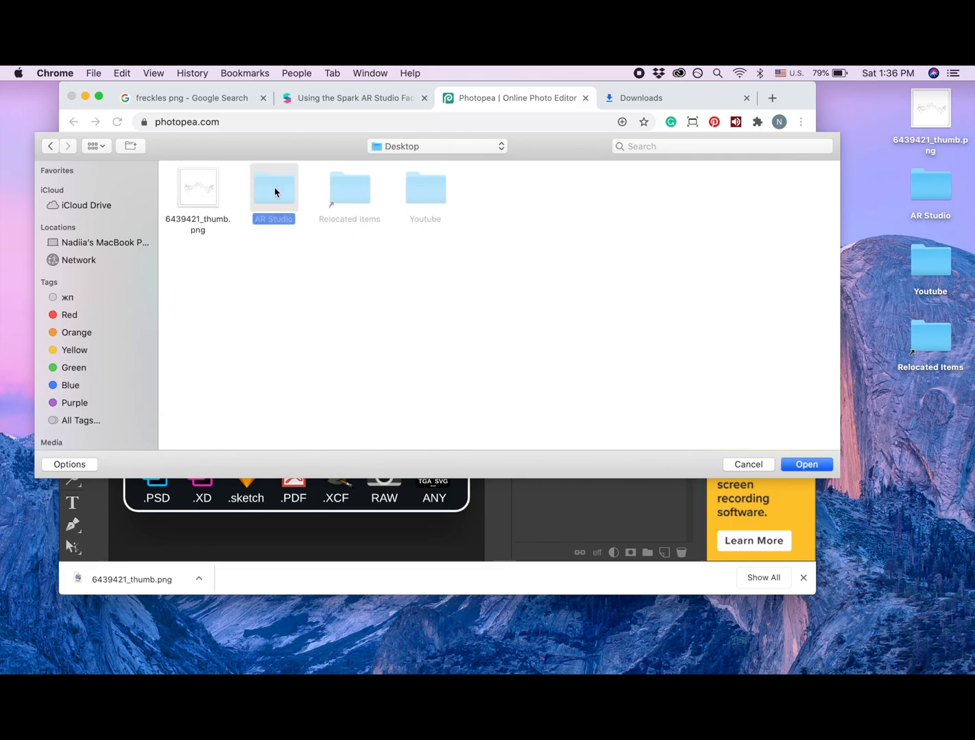
Step: Navigate into AR Studio > FaceAssets > Textures on the Desktop and choose faceFeminine.jpg
double_click(273, 187)
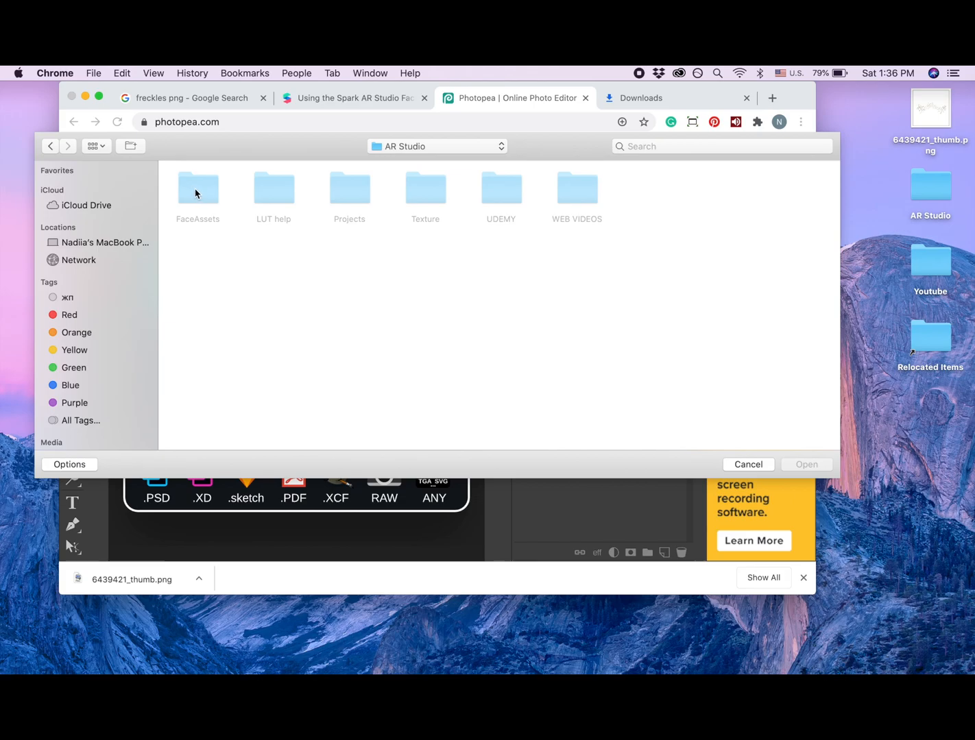
double_click(198, 189)
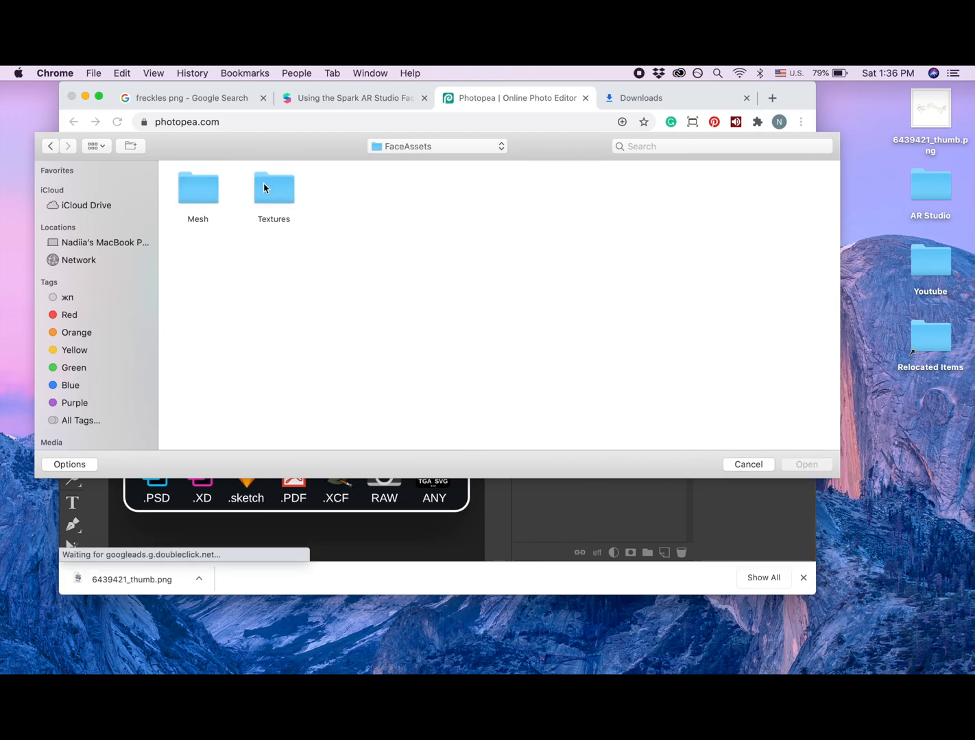
double_click(273, 188)
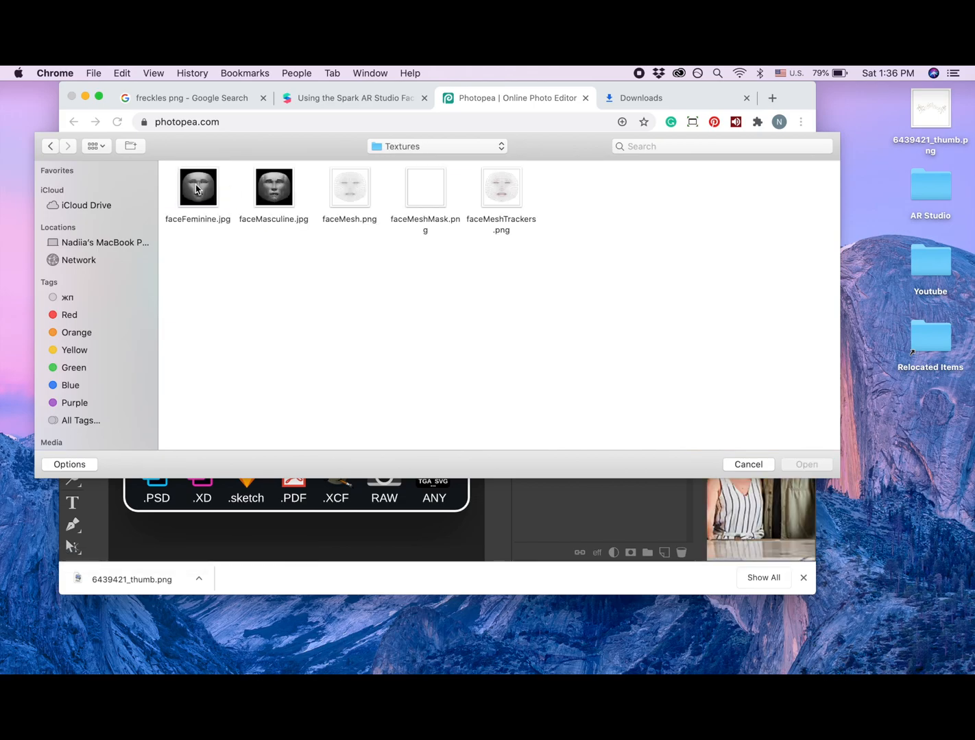
click(198, 186)
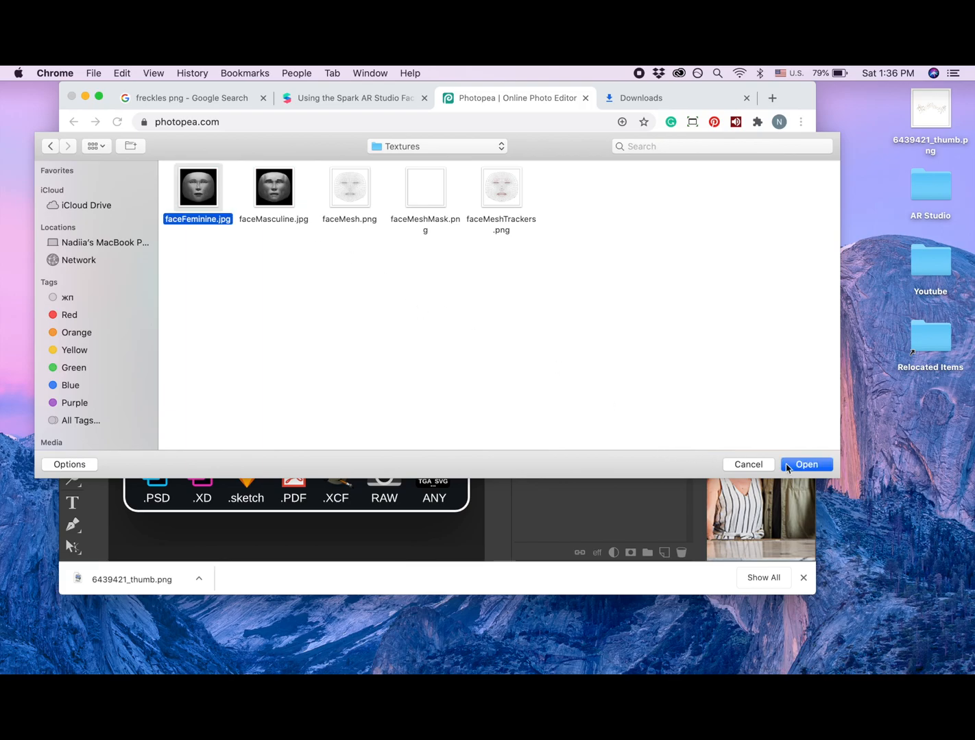
Step: Load faceFeminine.jpg and move the placed freckles layer over the nose and cheeks
click(807, 464)
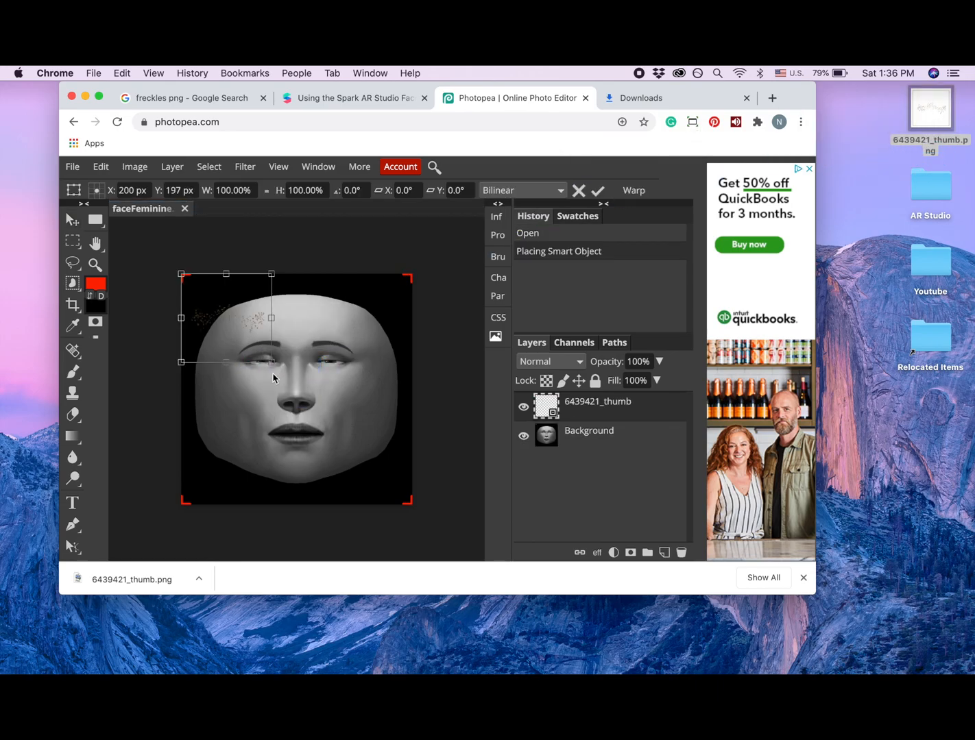
drag(226, 318, 336, 390)
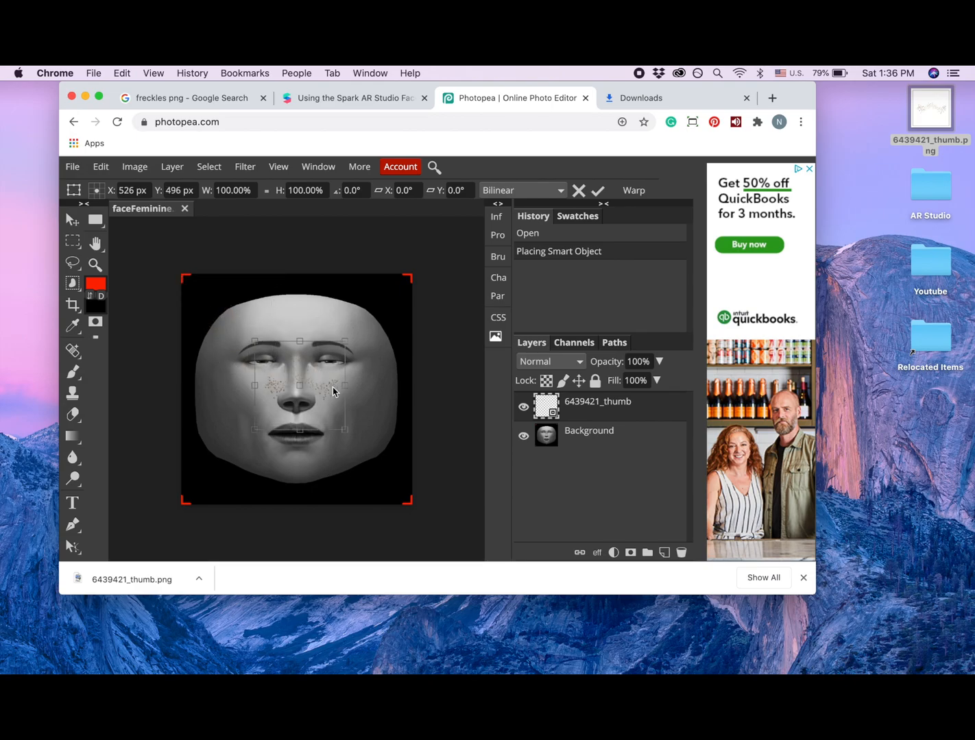
drag(333, 391, 411, 357)
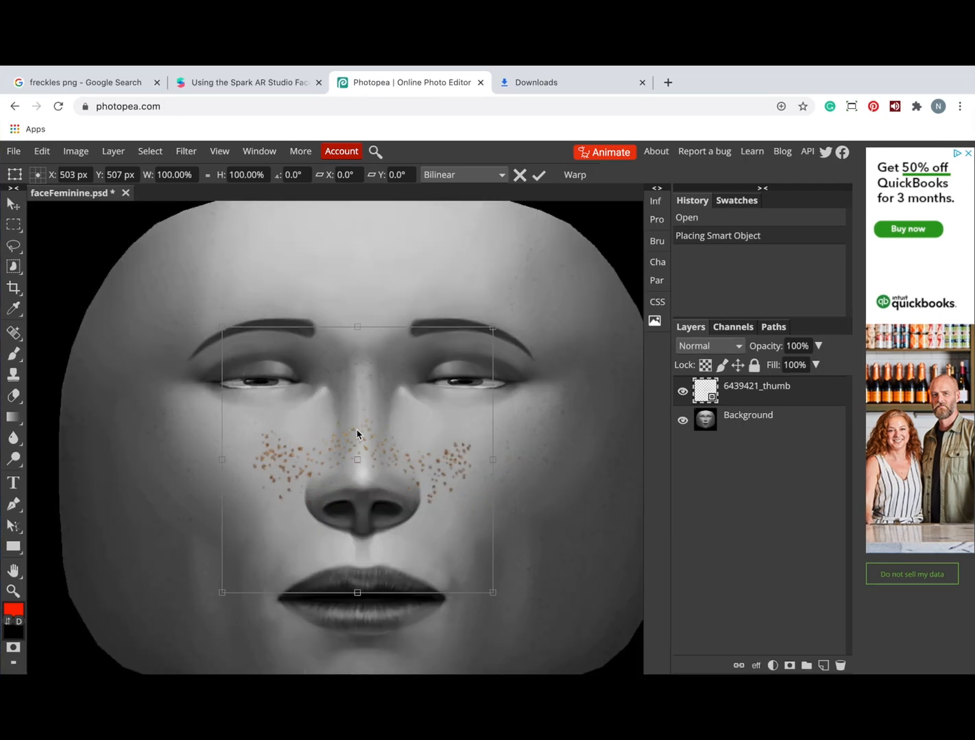
drag(356, 445, 374, 433)
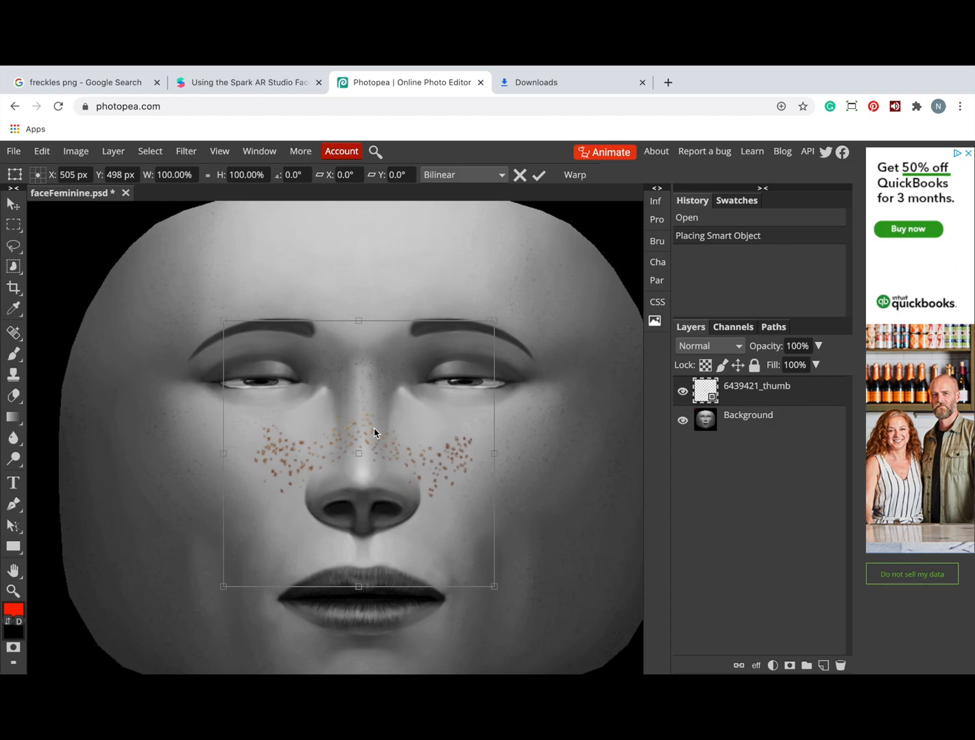
drag(222, 586, 220, 590)
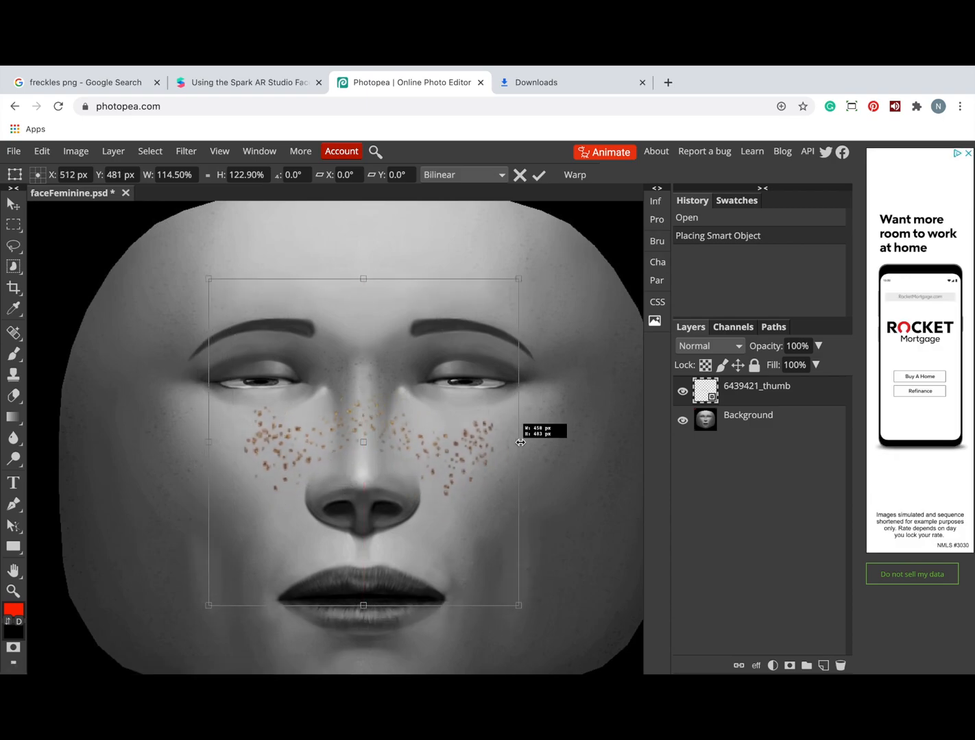
Step: Stretch the freckles layer's transform handles wider so it spans both cheeks
drag(519, 443, 578, 442)
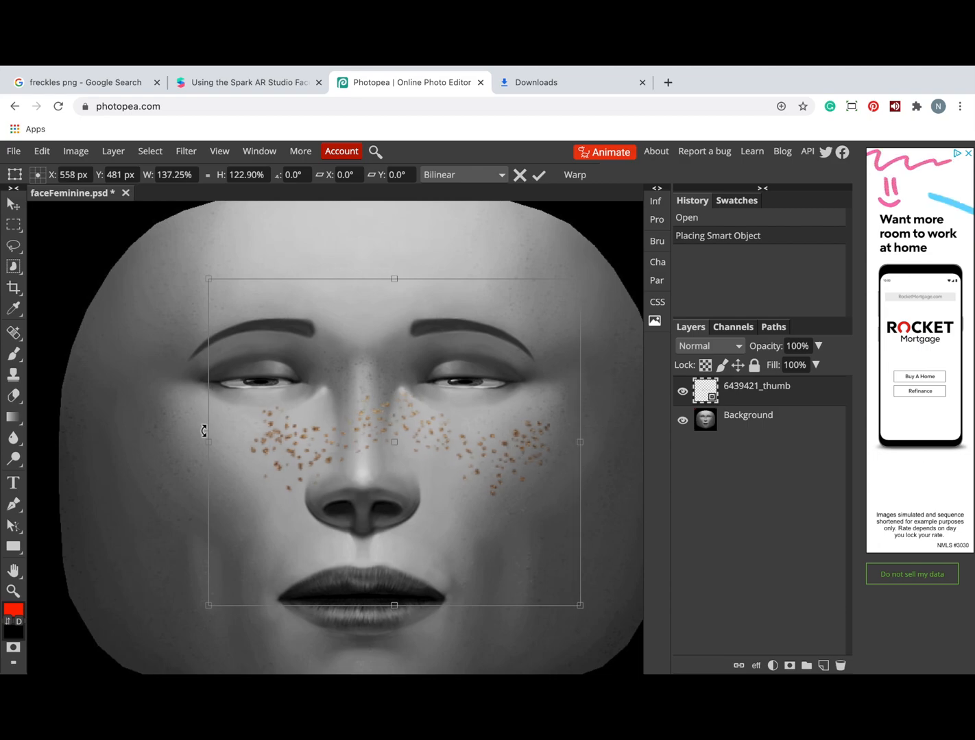
drag(206, 441, 141, 442)
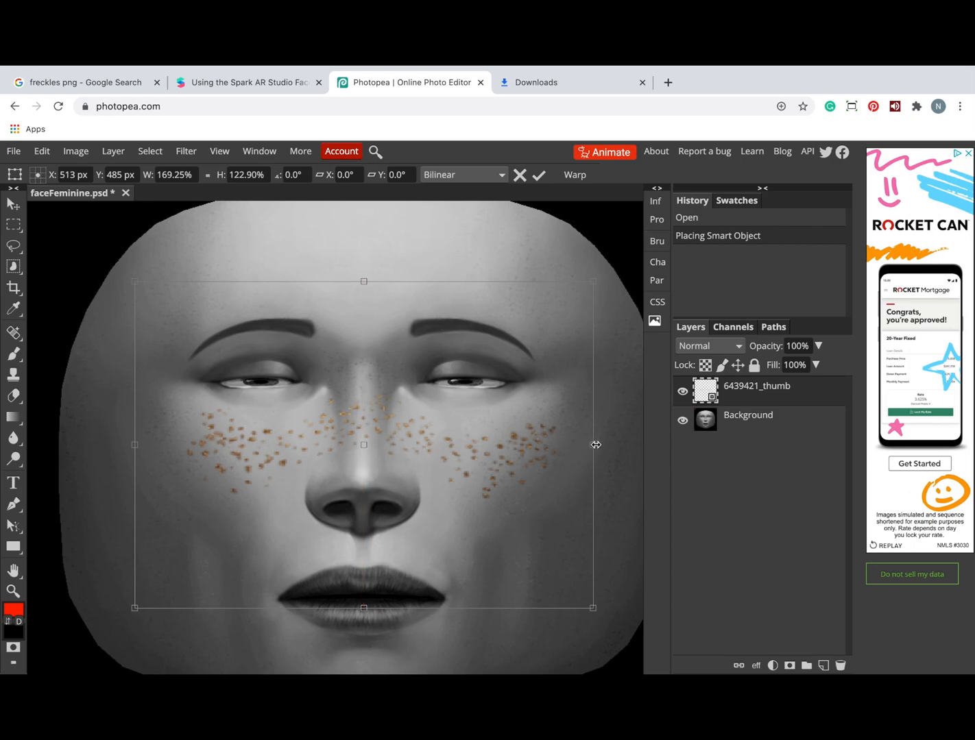
drag(593, 445, 607, 445)
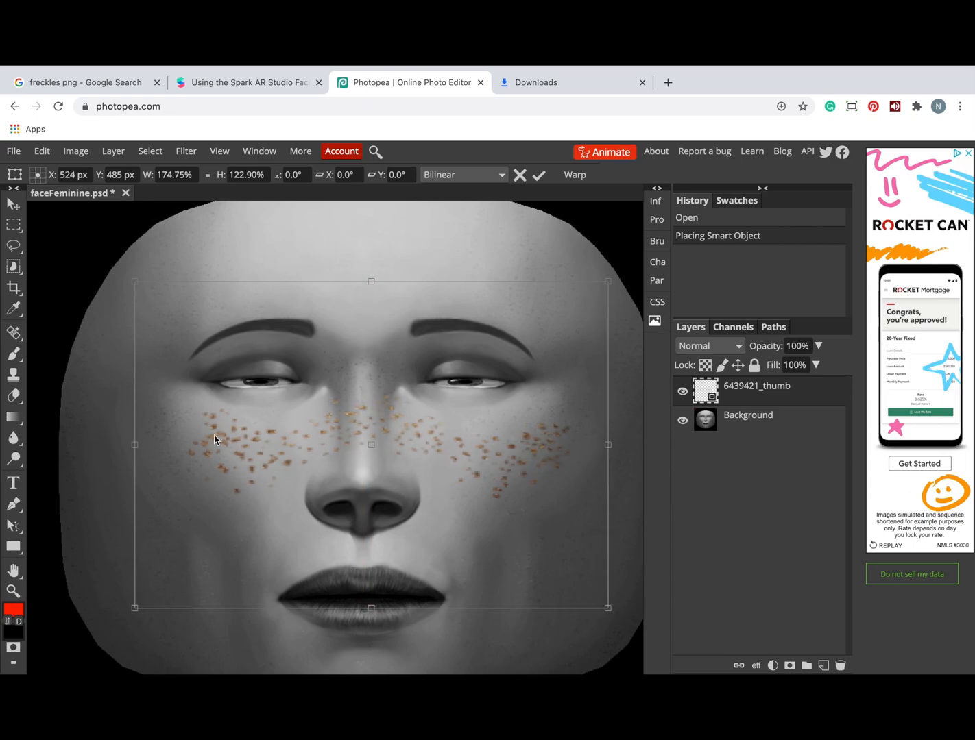
drag(135, 445, 120, 449)
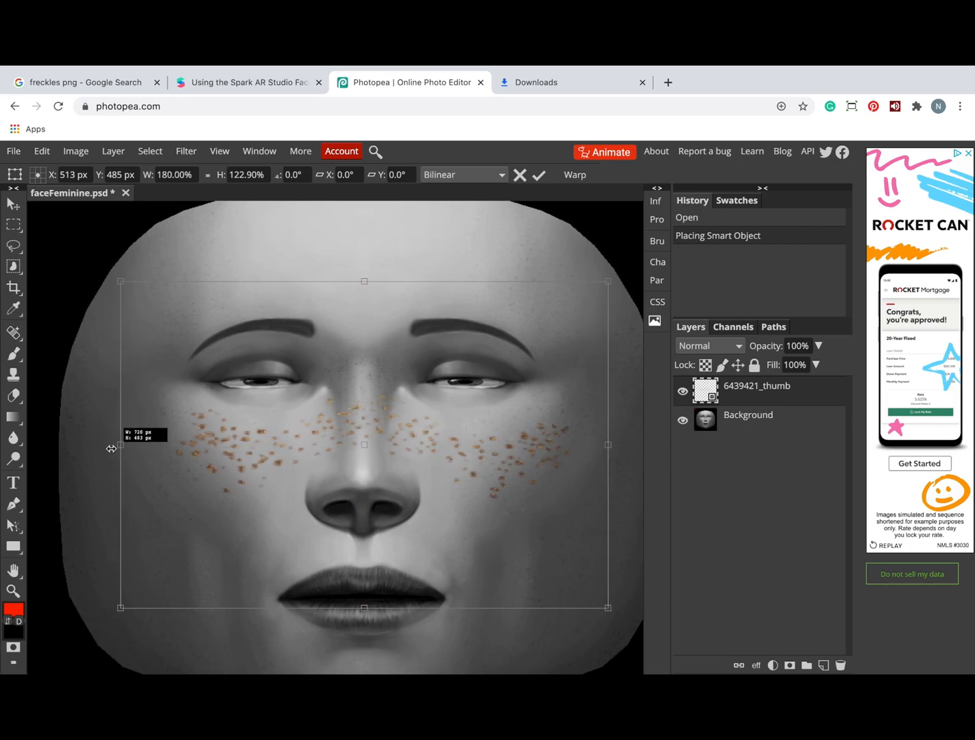
drag(121, 451, 96, 450)
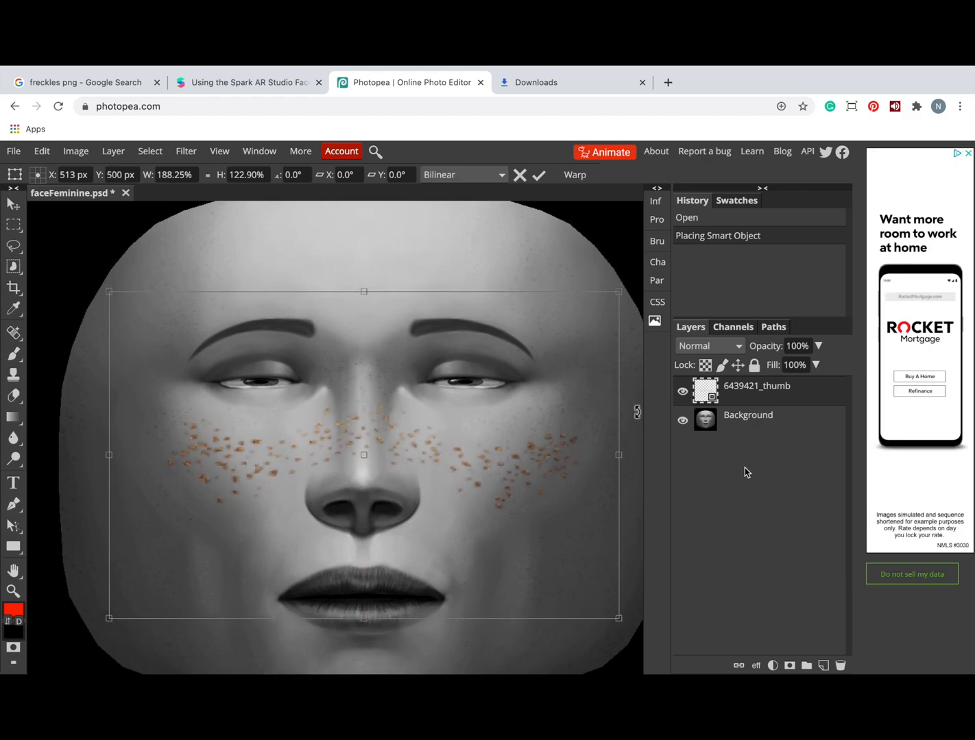
Step: Commit the freckles transform and export the image as a PNG via File > Export as
click(682, 420)
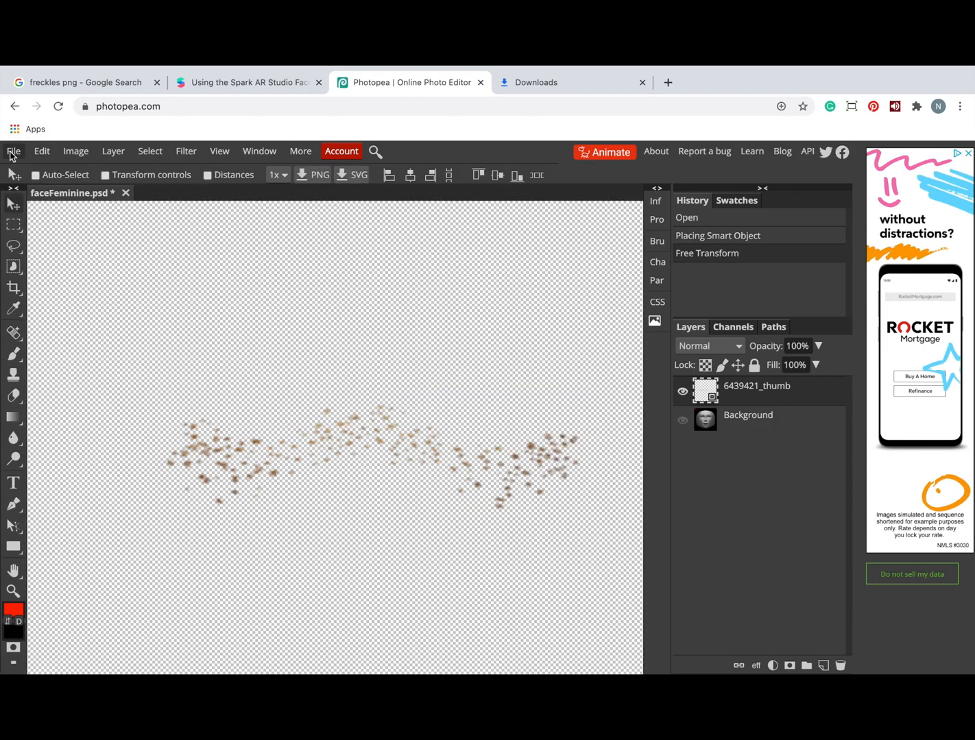
click(13, 151)
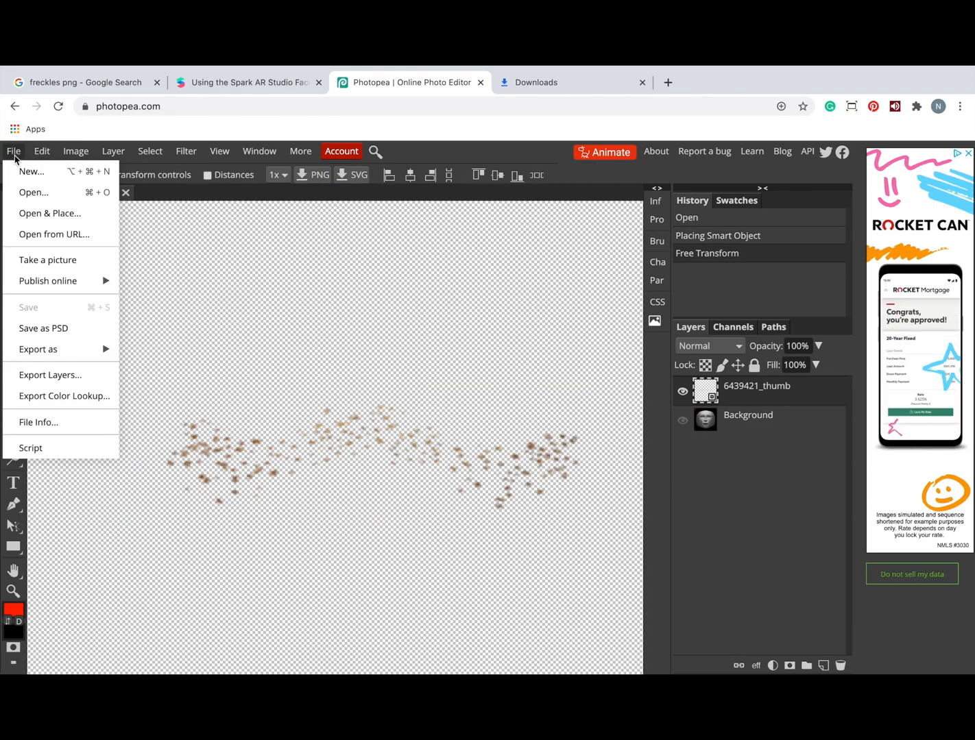
click(42, 151)
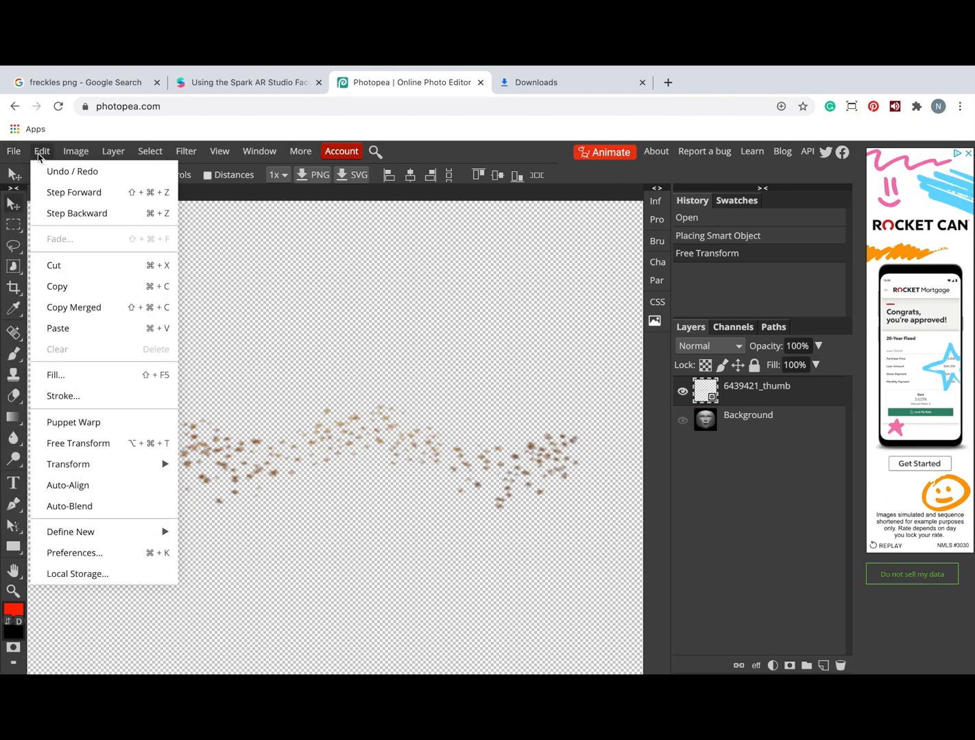
click(13, 151)
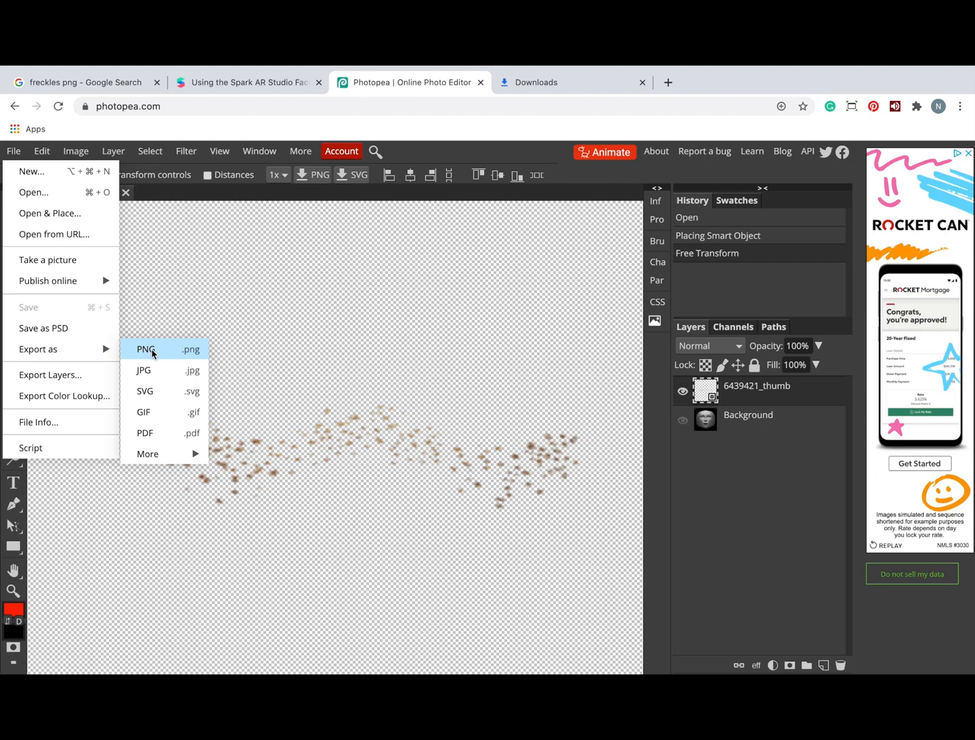
mouse_move(166, 357)
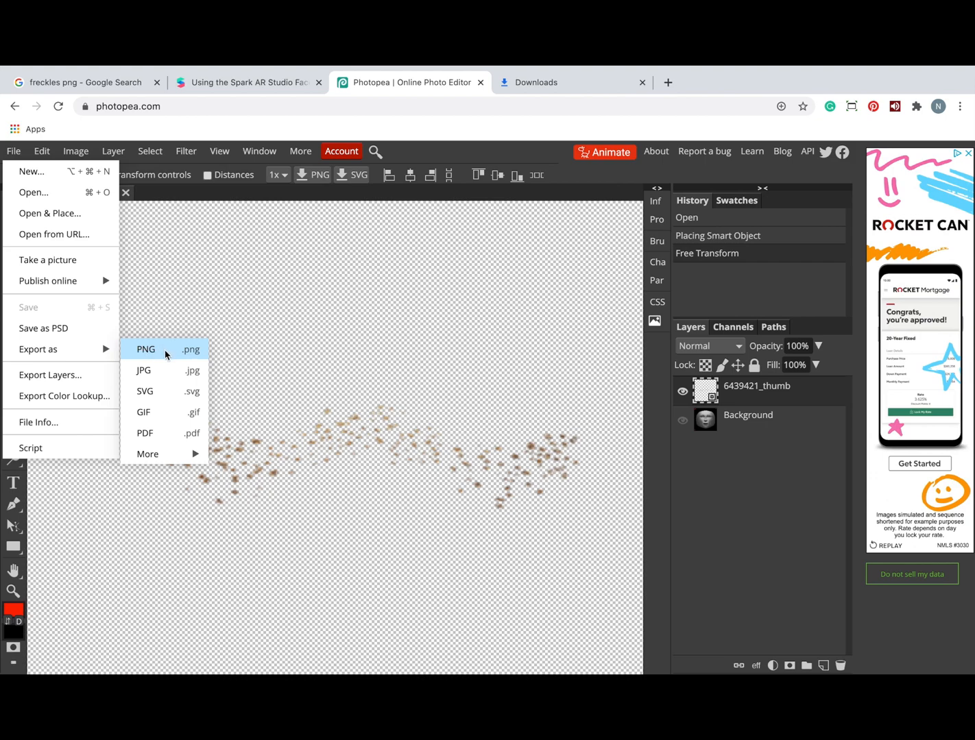
click(145, 350)
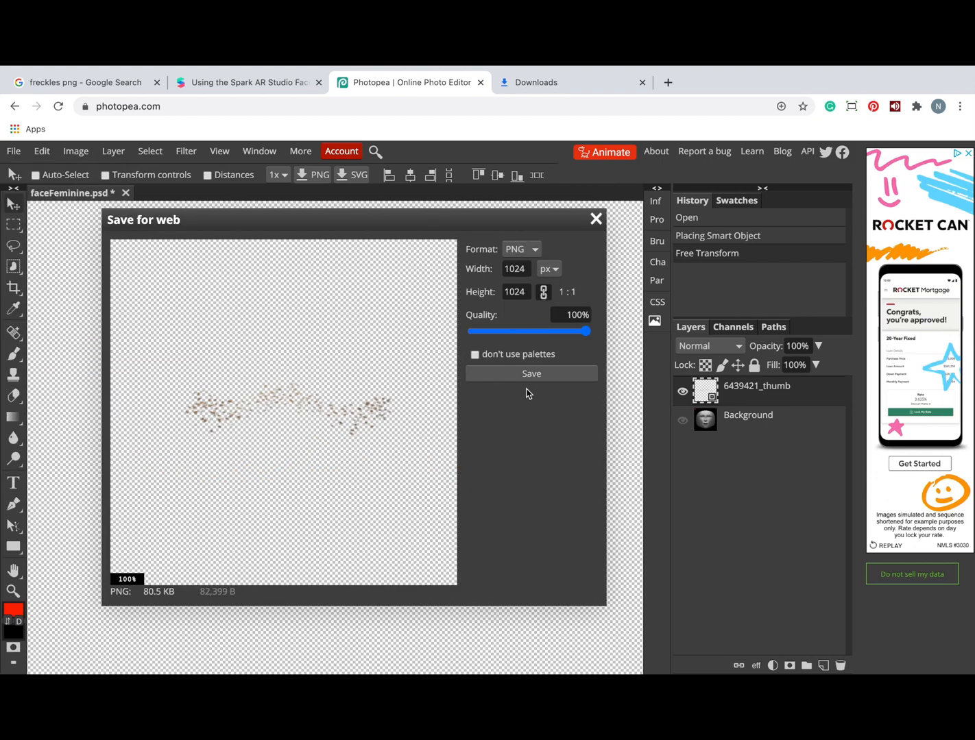
click(530, 374)
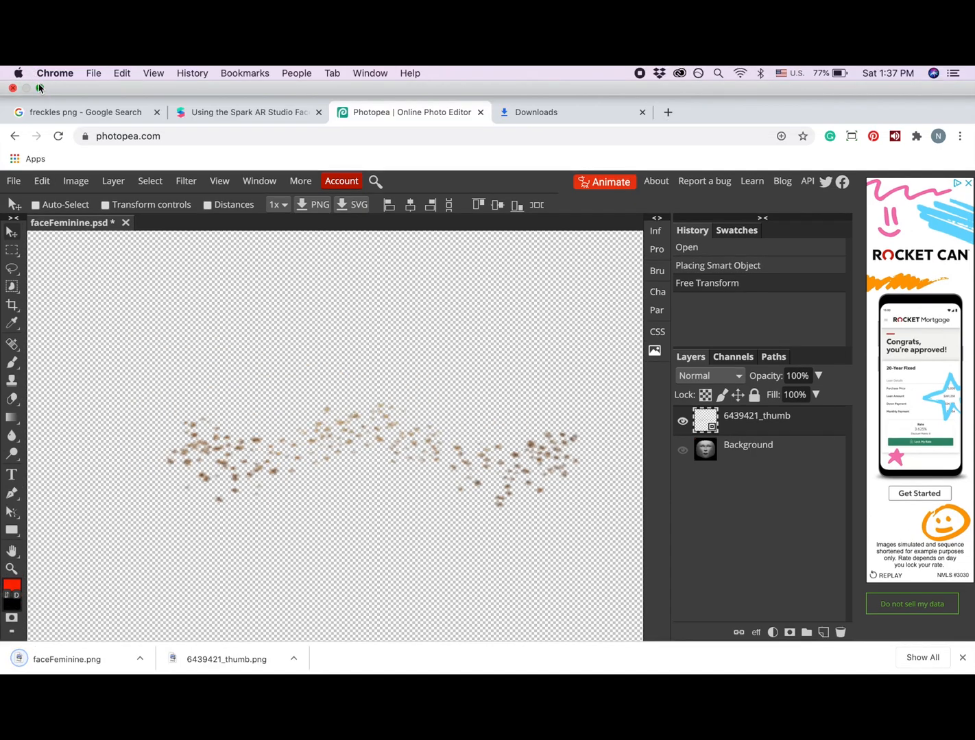
Step: Check the downloaded faceFeminine.png in Preview, reveal it in Finder, then launch Spark AR Studio
click(39, 88)
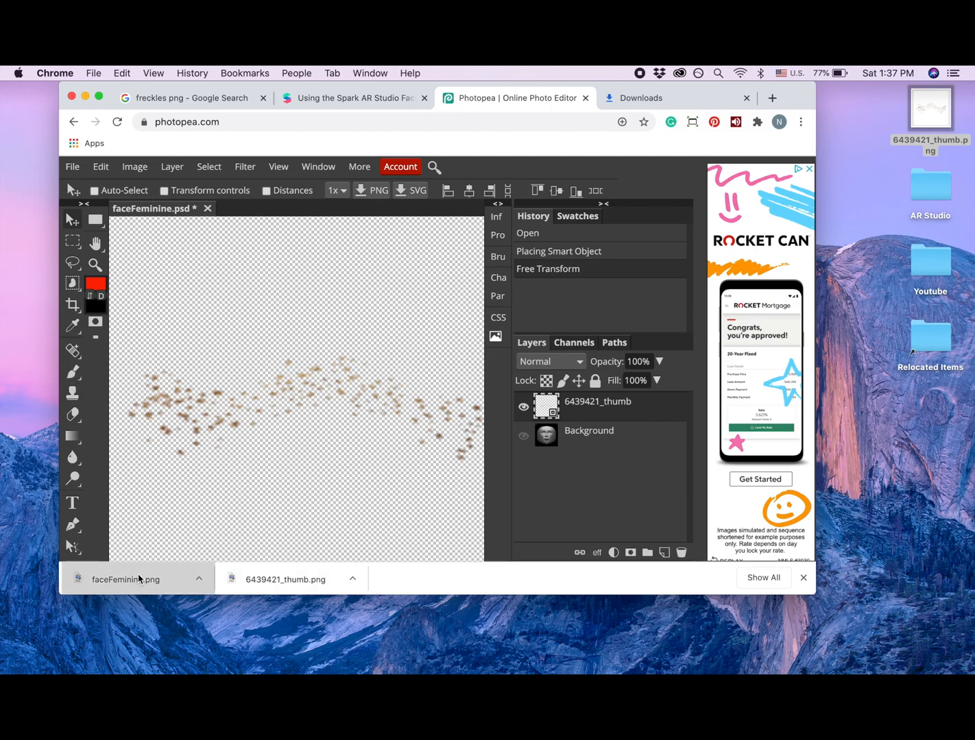
click(125, 579)
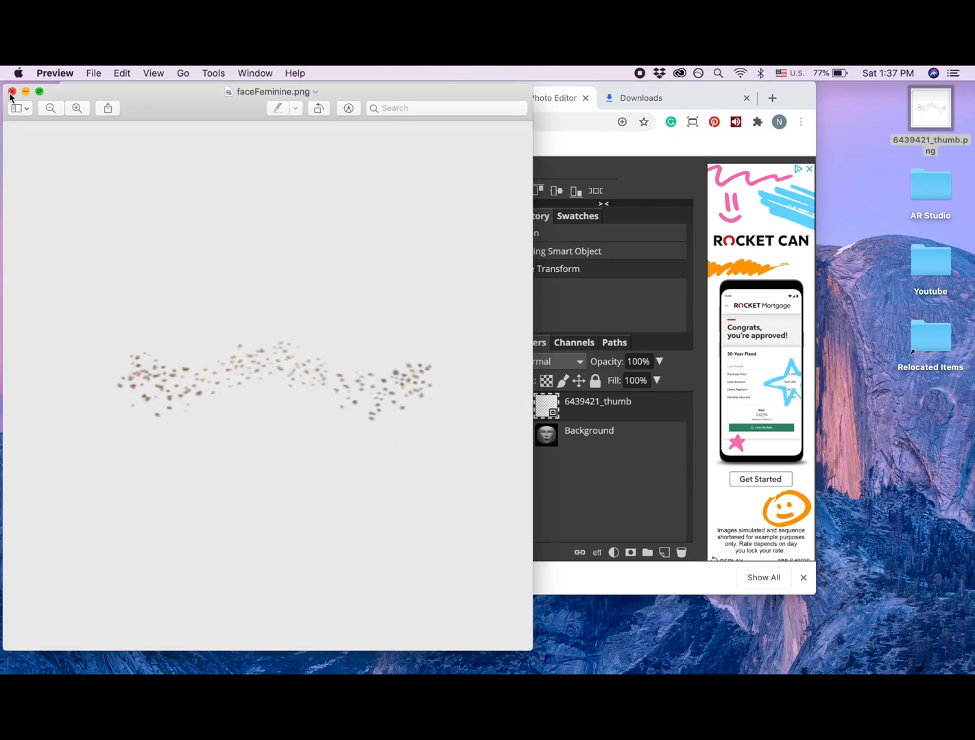
click(12, 91)
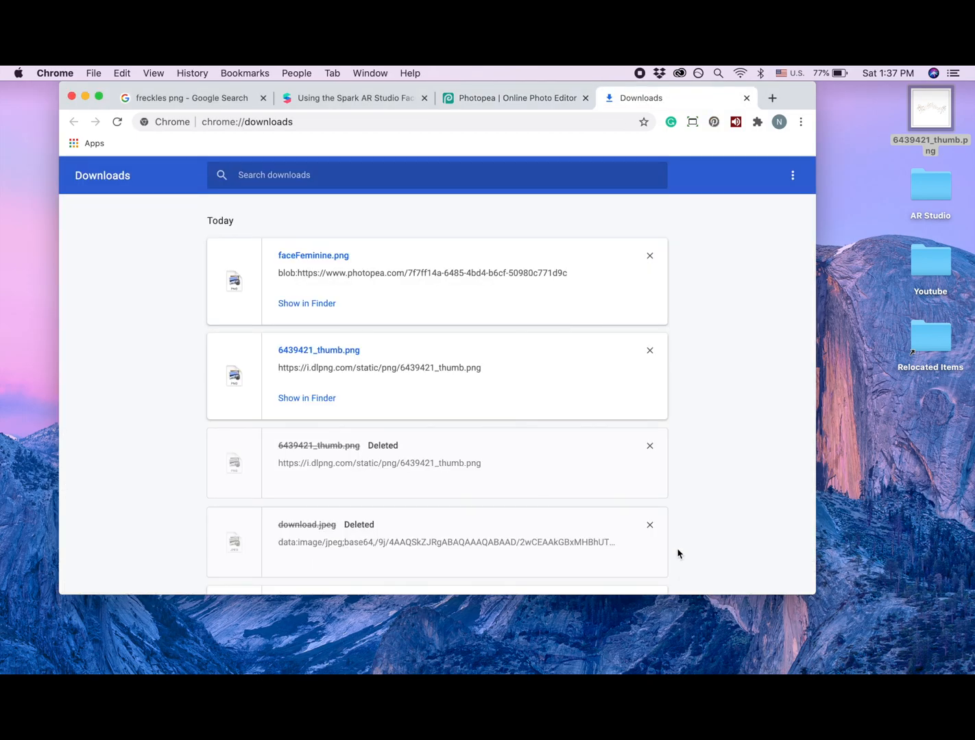
click(307, 303)
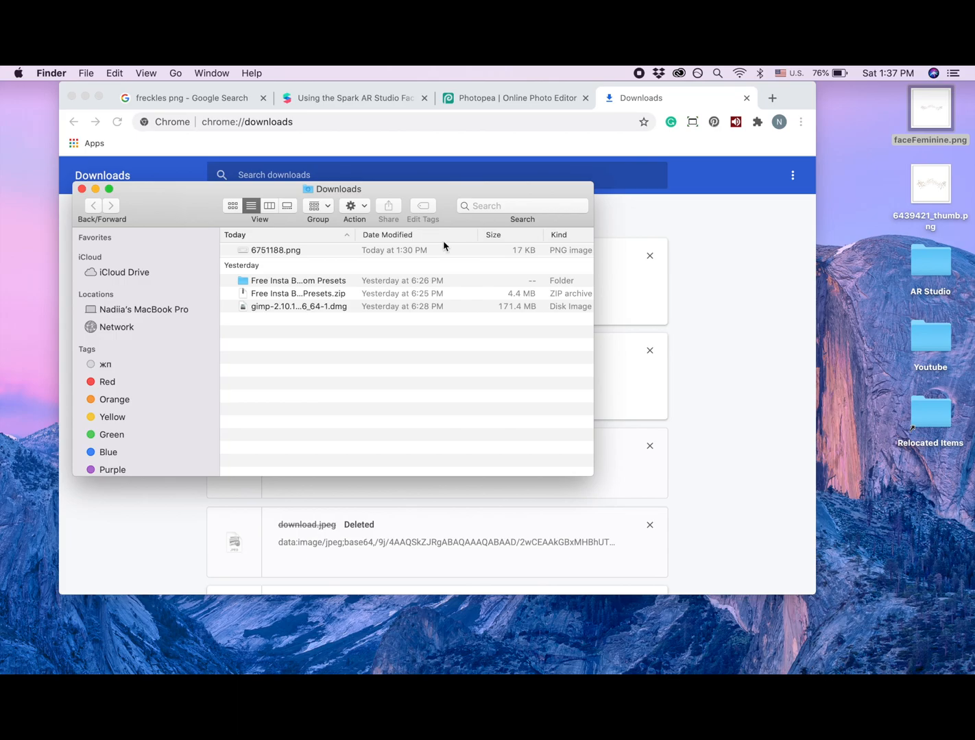
click(95, 189)
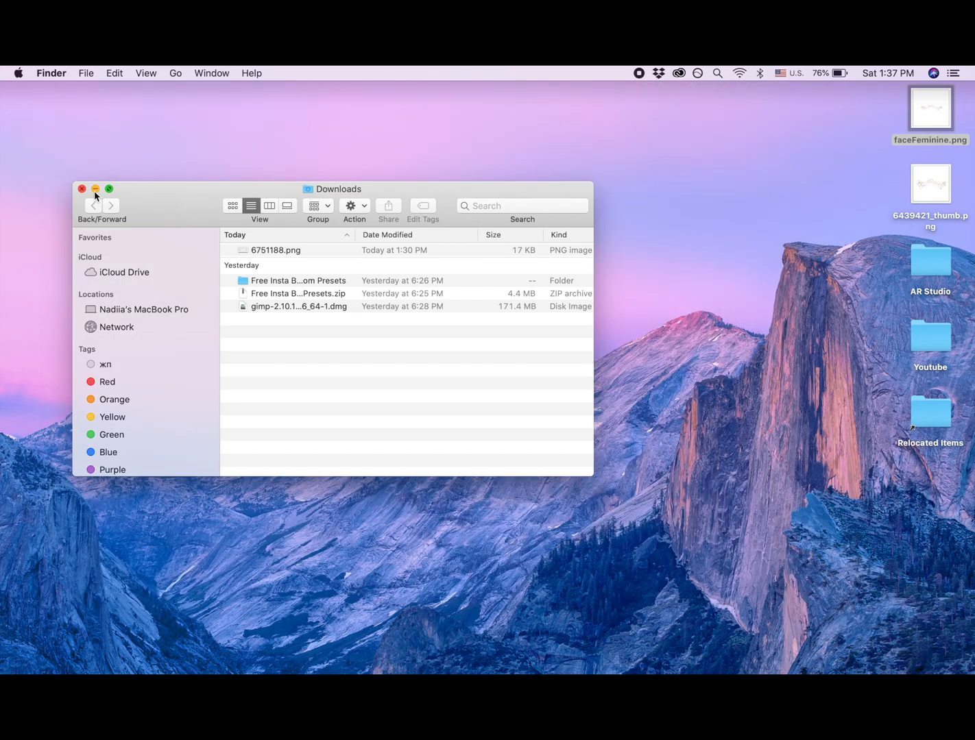
click(82, 189)
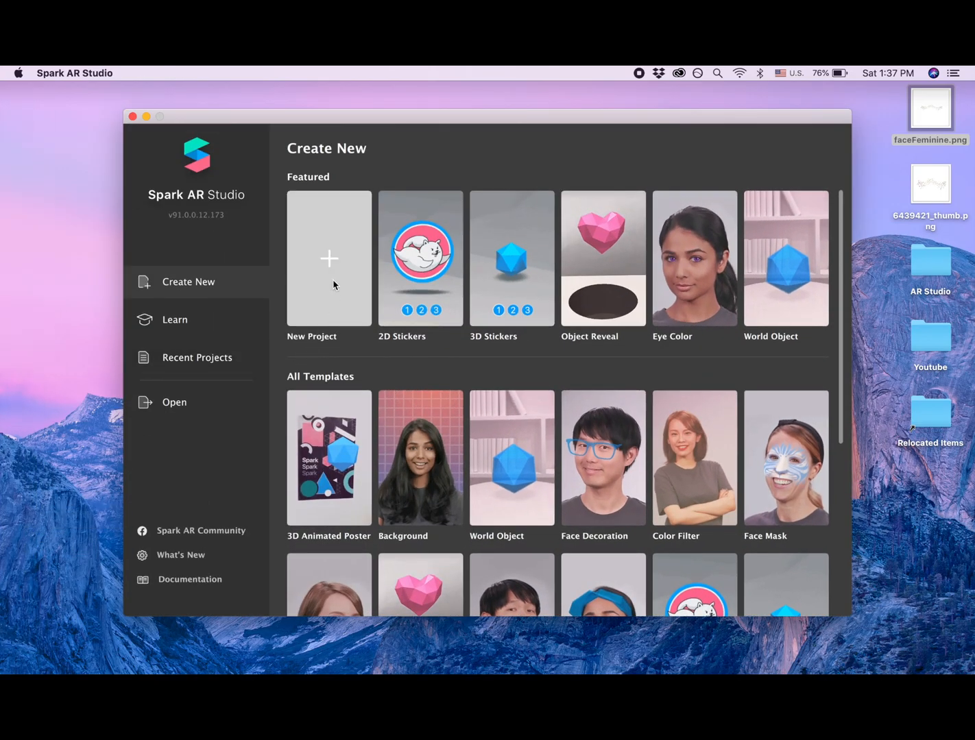
Step: Create a blank project, add a Face Tracker, and add a Face Mesh inside faceTracker0
click(328, 258)
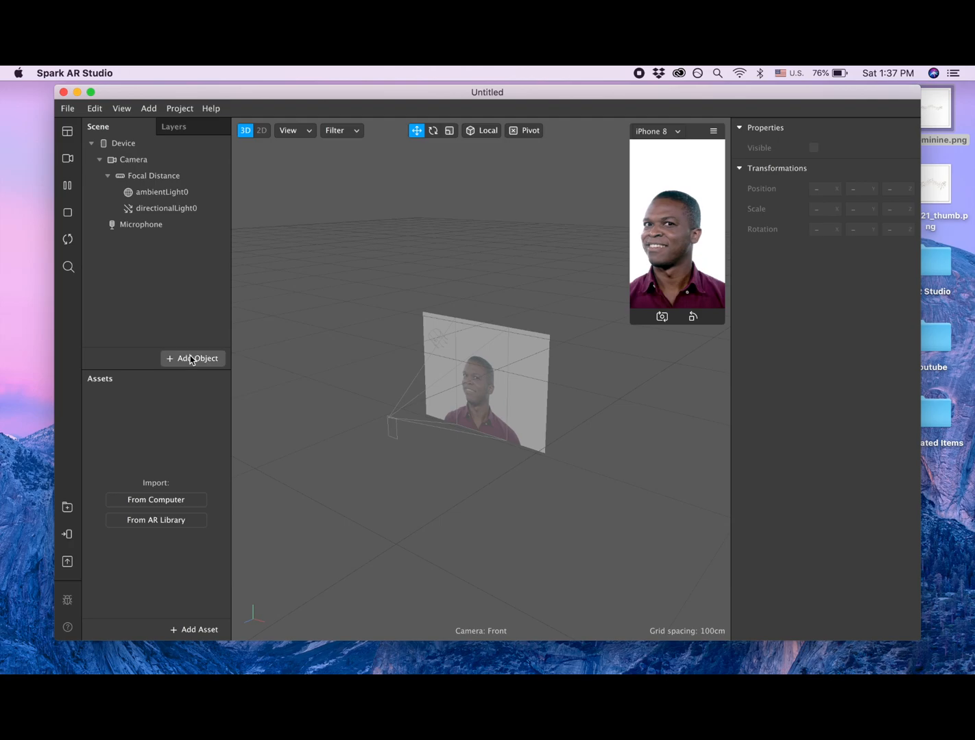
click(192, 358)
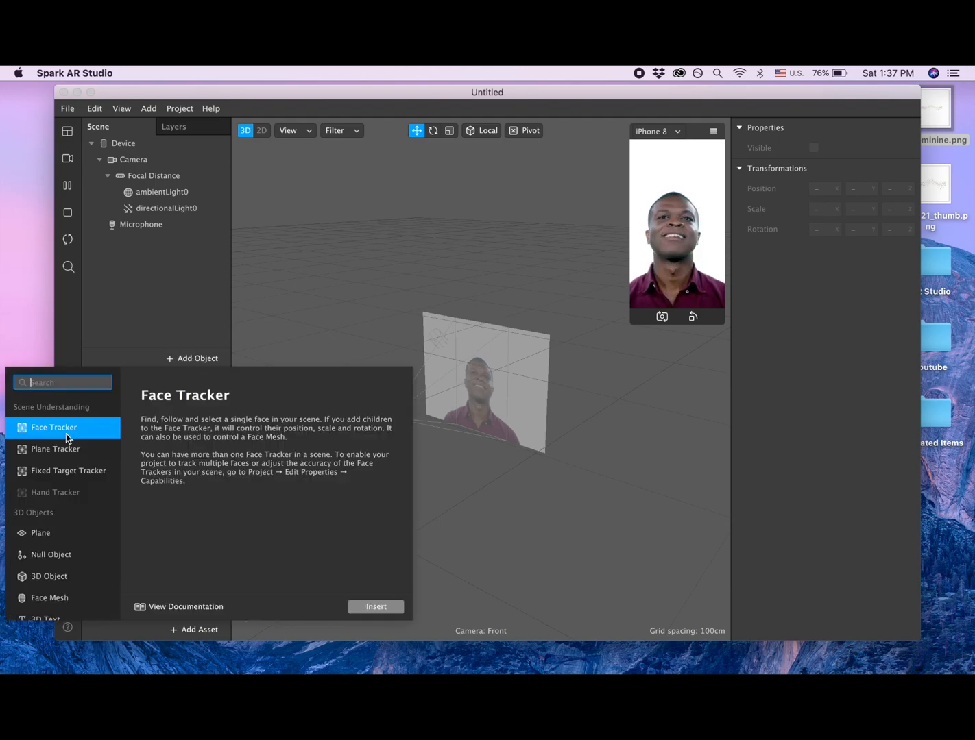
click(375, 607)
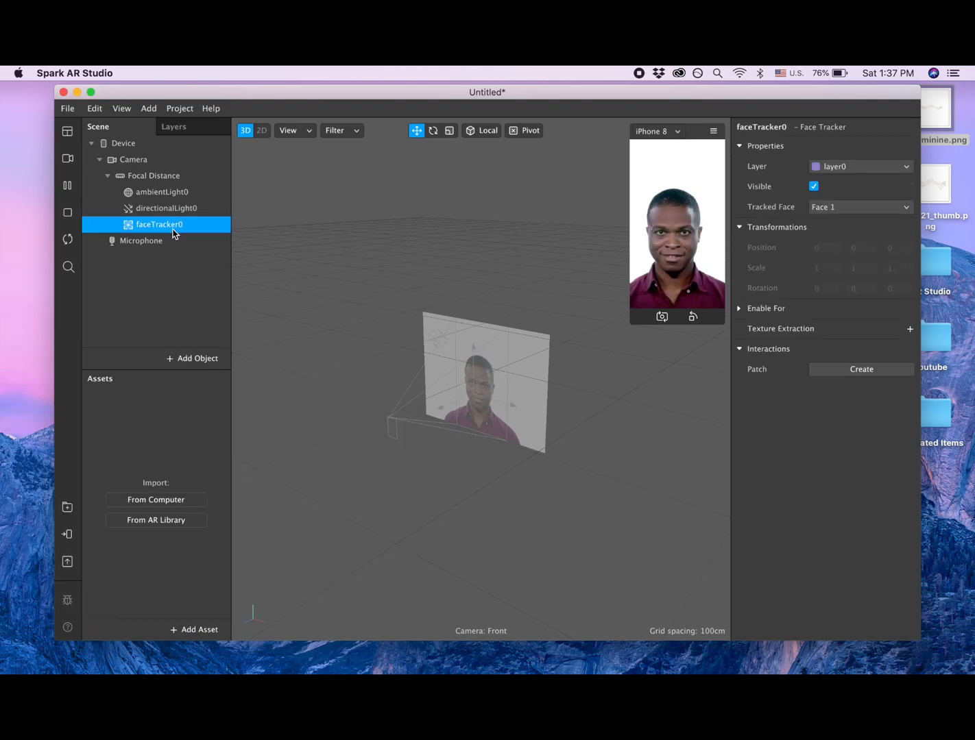
right_click(159, 224)
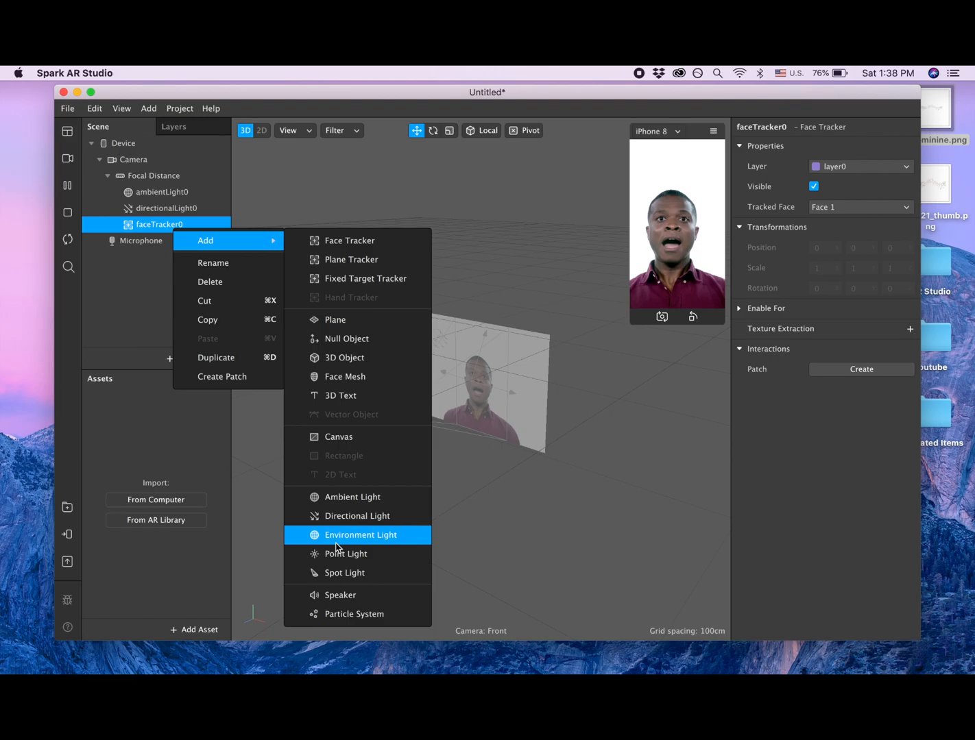
mouse_move(348, 418)
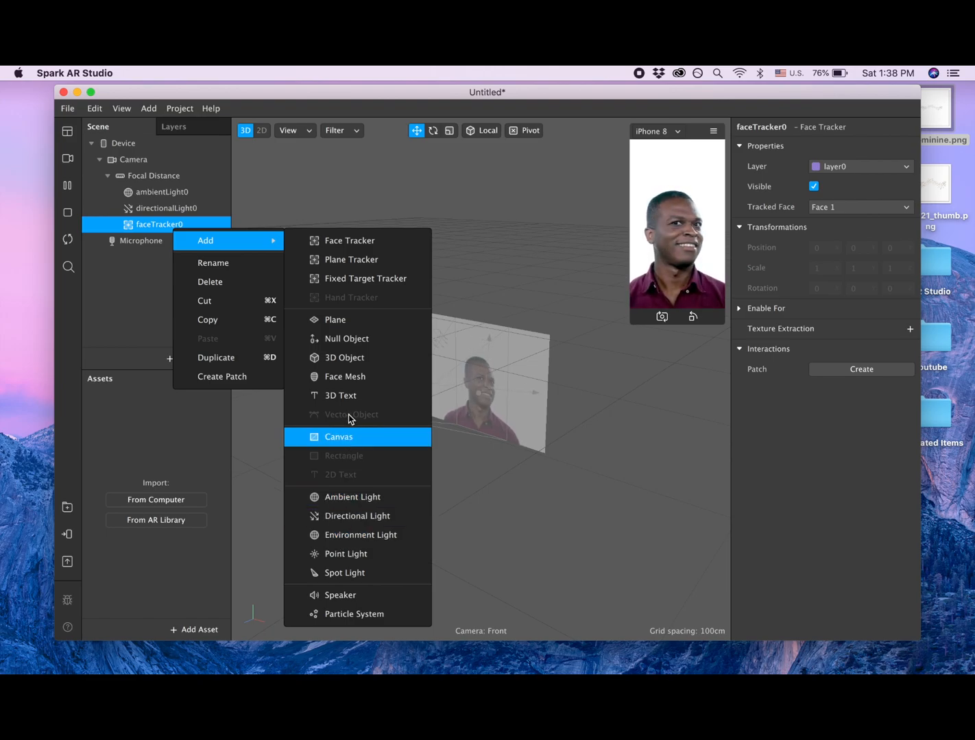
click(345, 376)
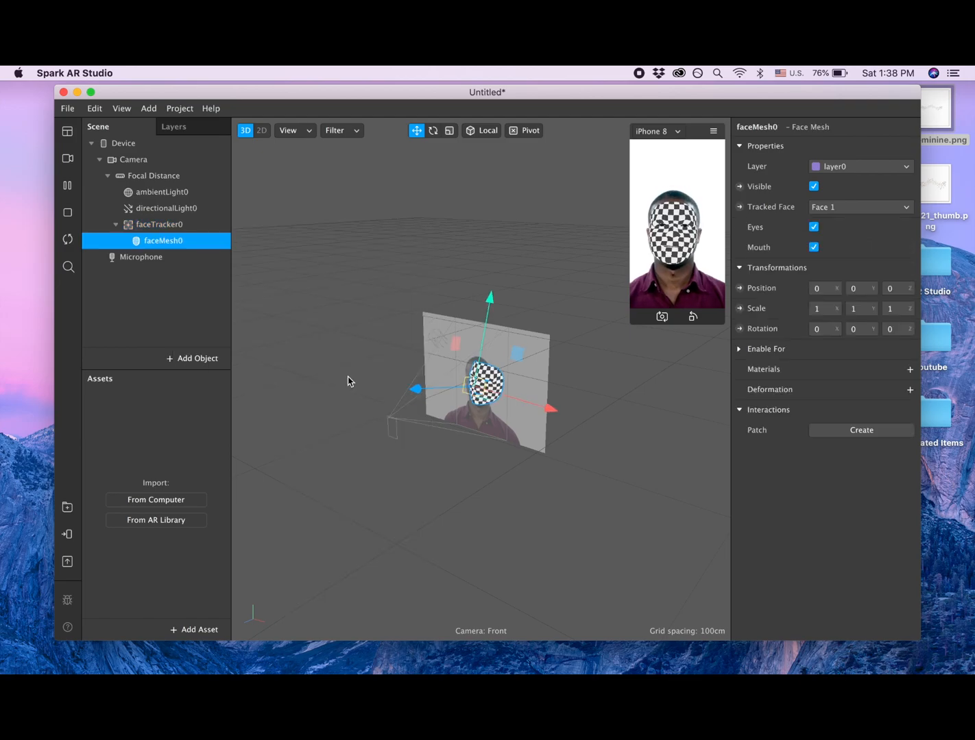
Step: Rename faceMesh0 to retouch and reselect it
double_click(163, 241)
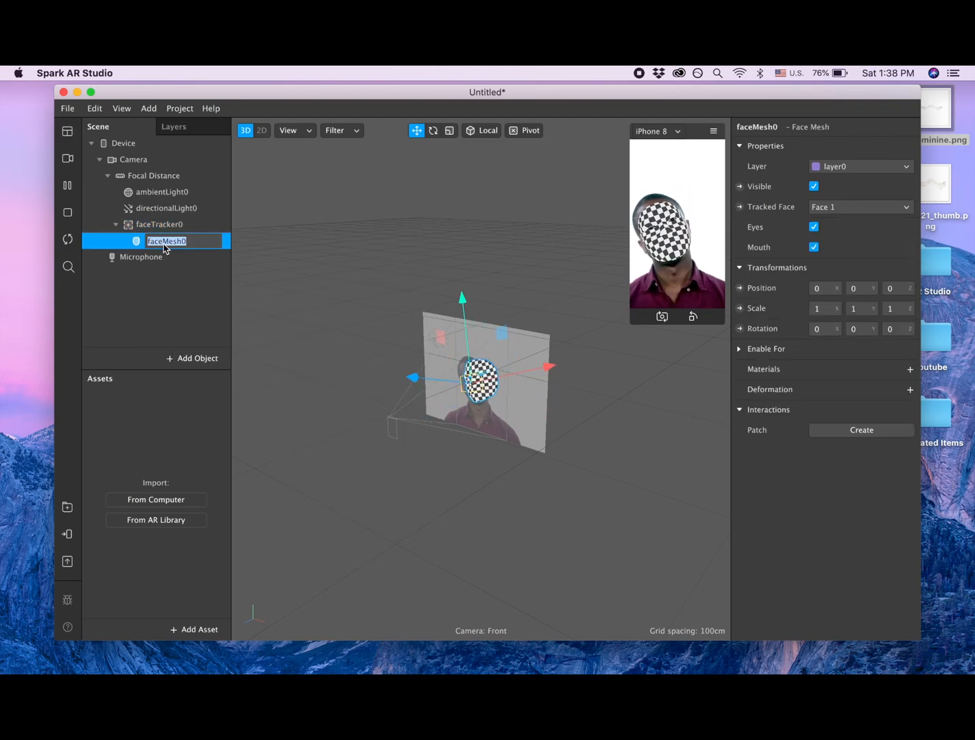
text(retouch)
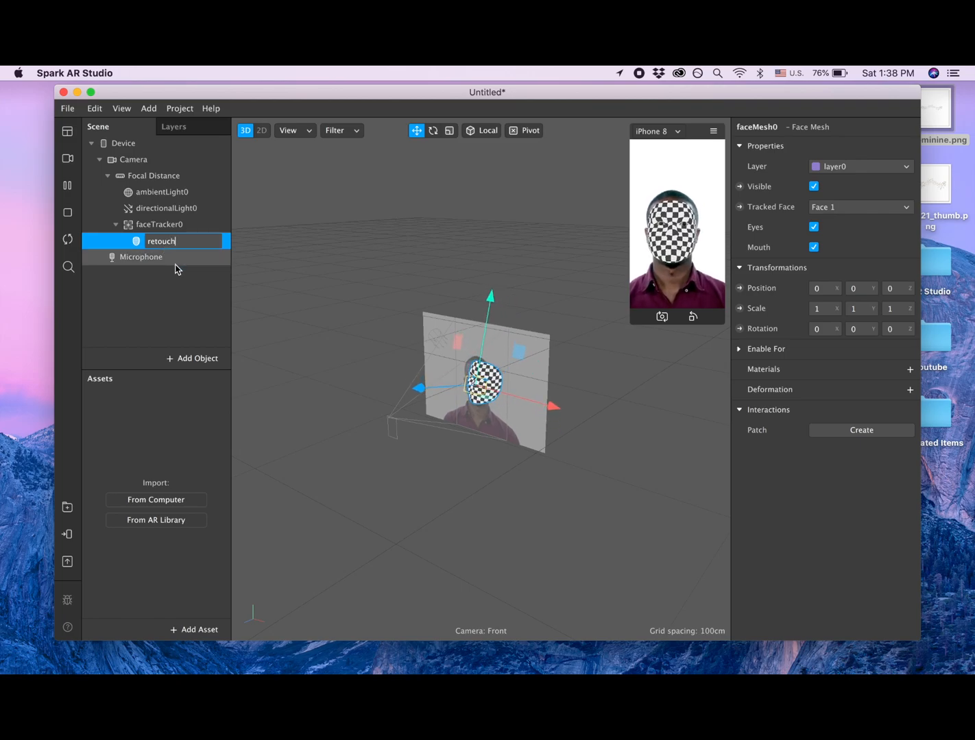
click(142, 256)
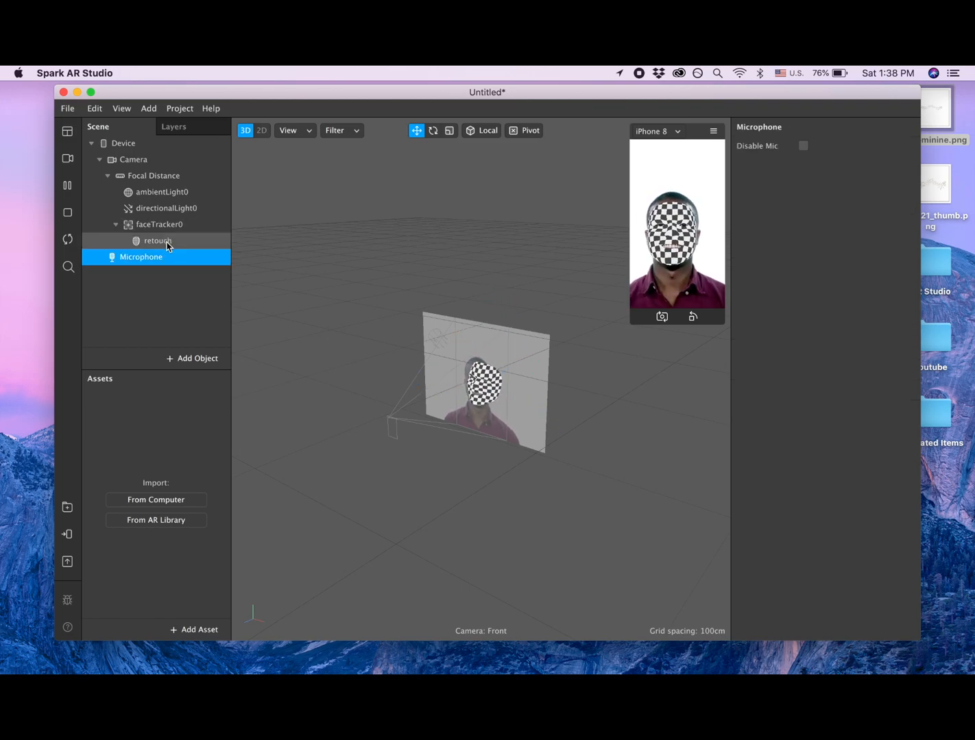
click(158, 240)
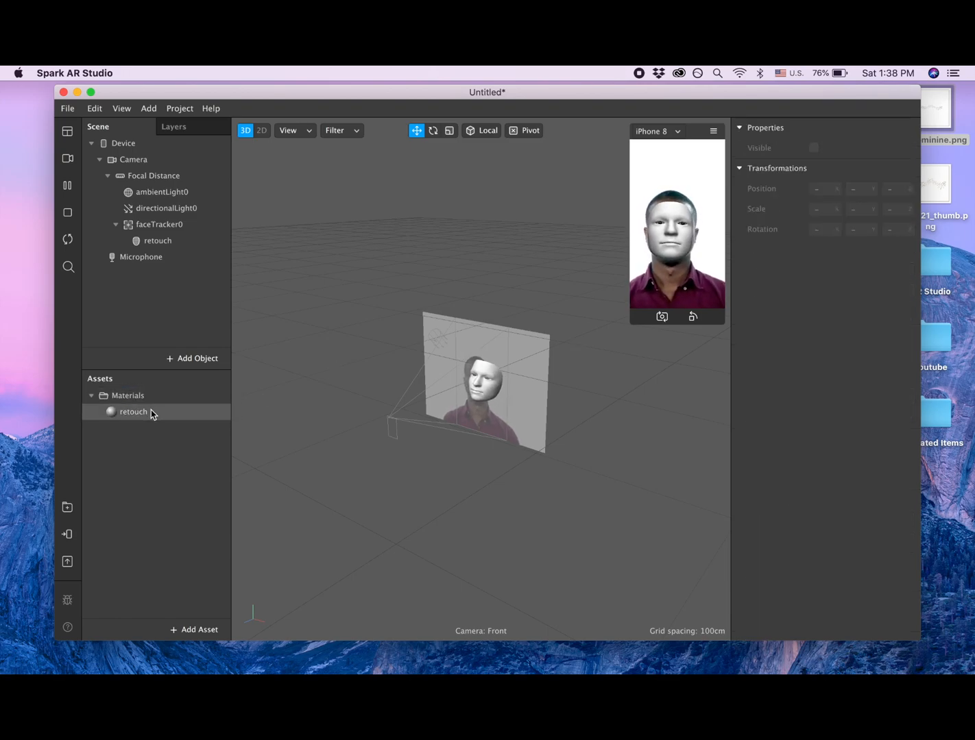
Step: Set the retouch material's Shader Type to Retouching with Skin Smoothing around 28
click(133, 412)
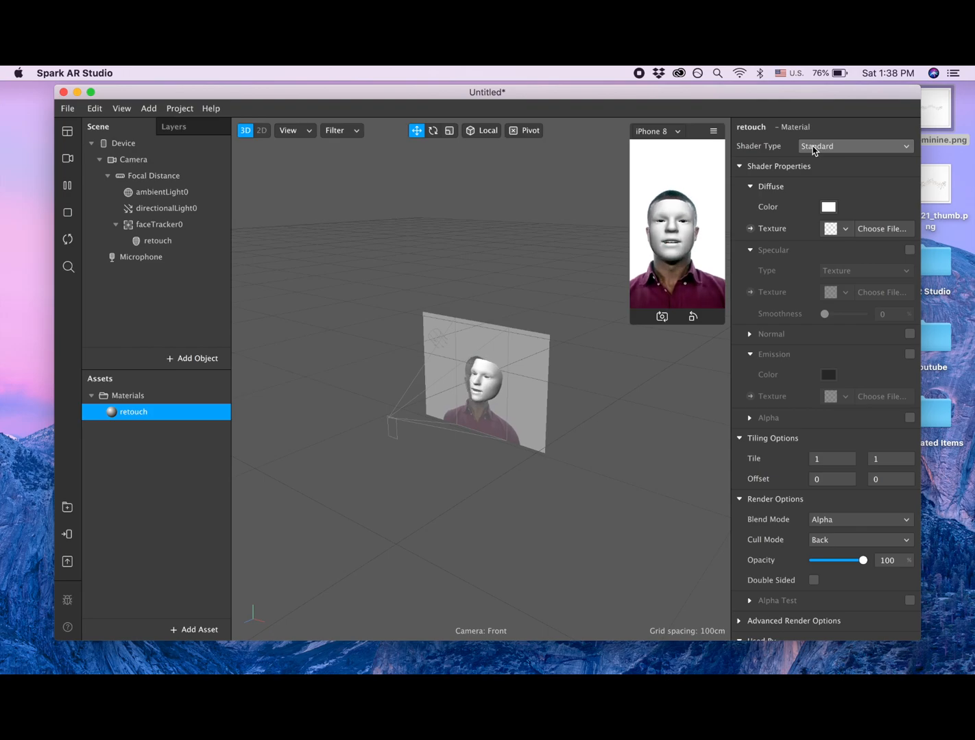
click(854, 146)
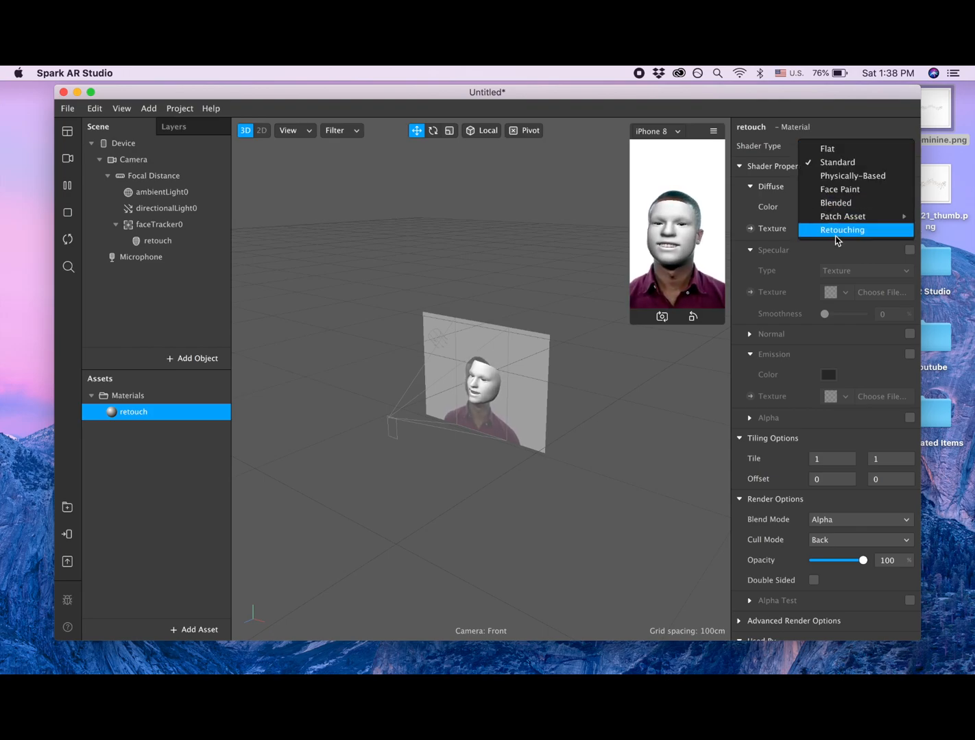
click(842, 230)
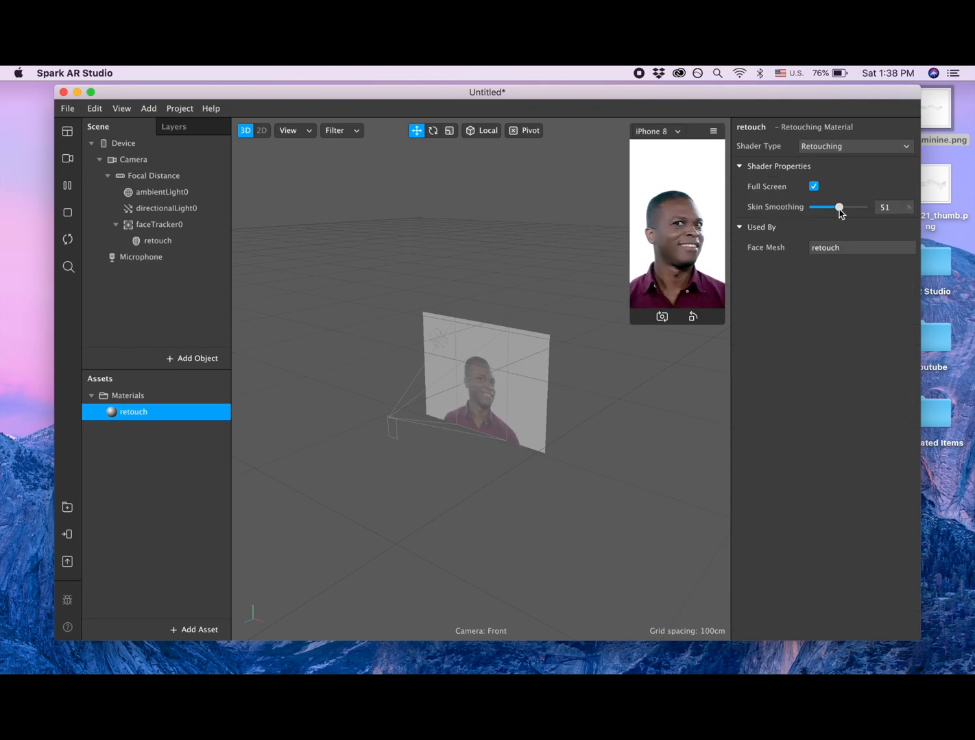
drag(840, 207, 827, 208)
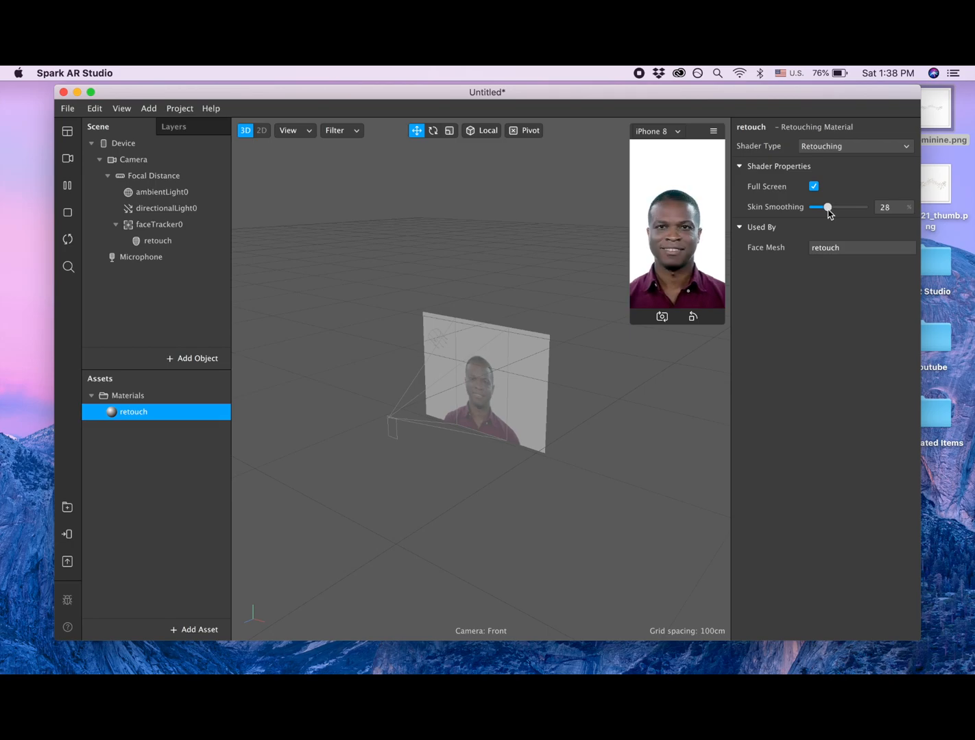
drag(827, 208, 826, 207)
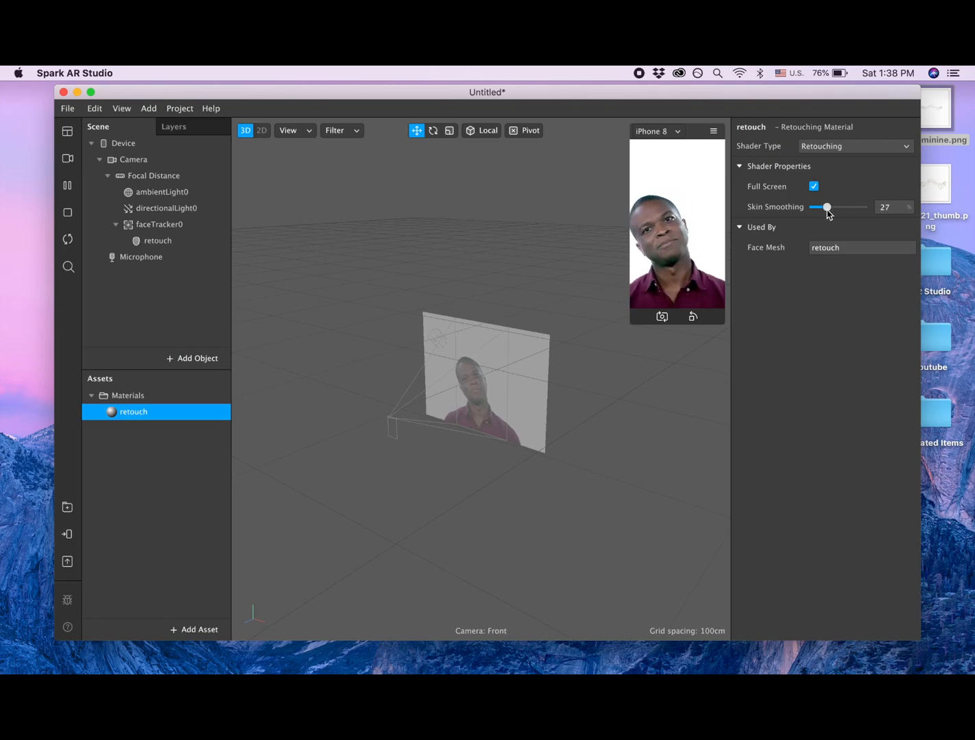
drag(826, 207, 828, 207)
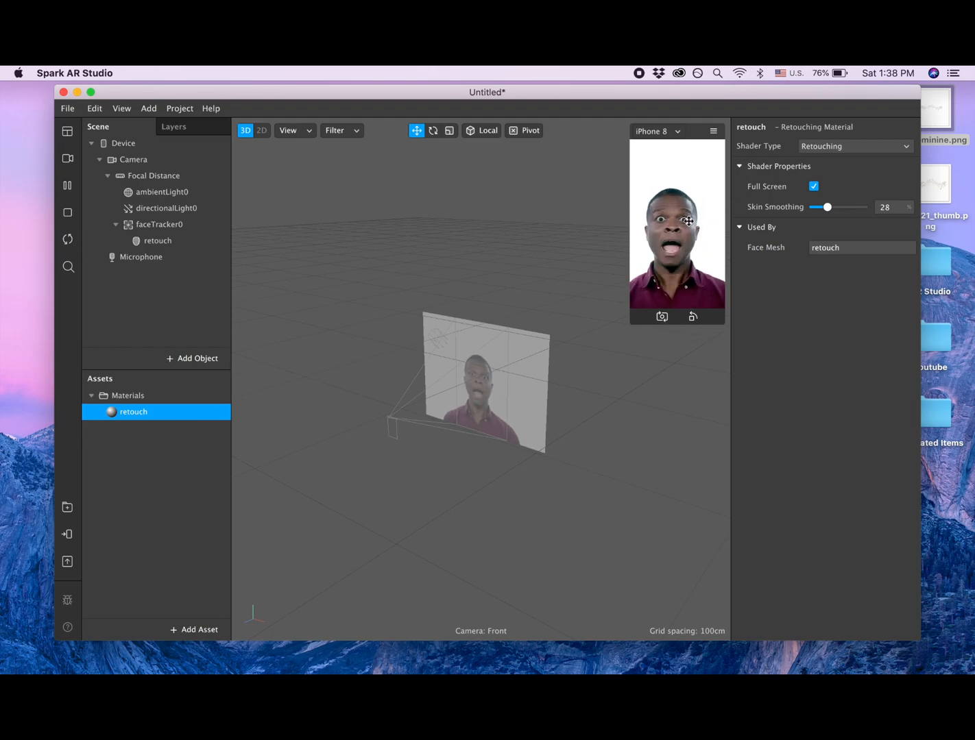
click(68, 159)
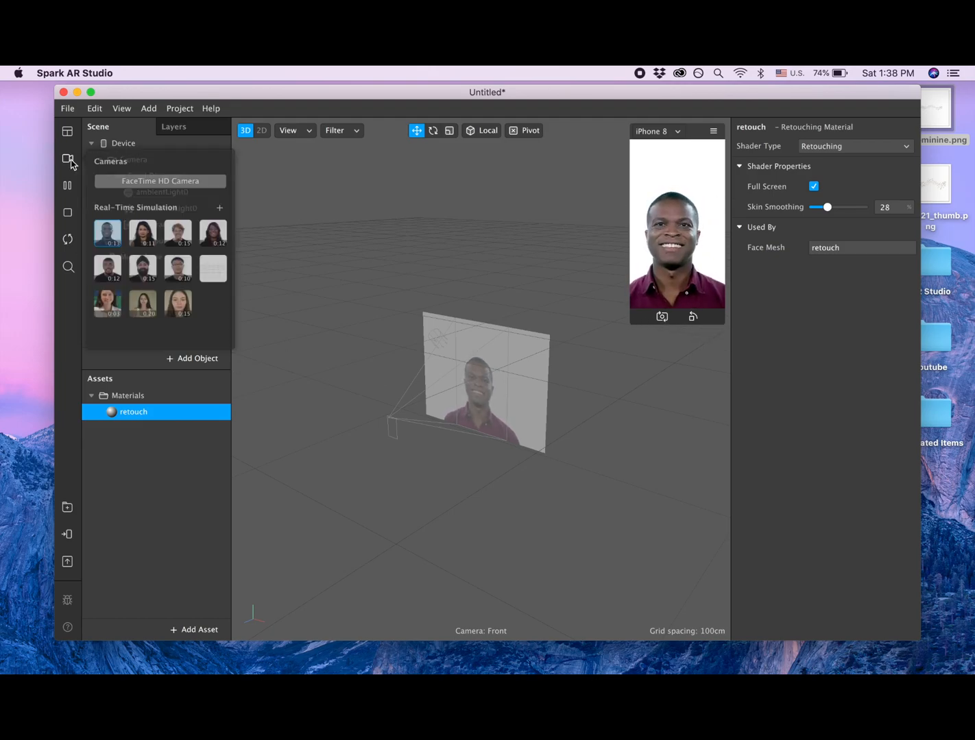
Step: Add a Face Mesh under faceTracker0 beside retouch and rename it freckles
click(177, 303)
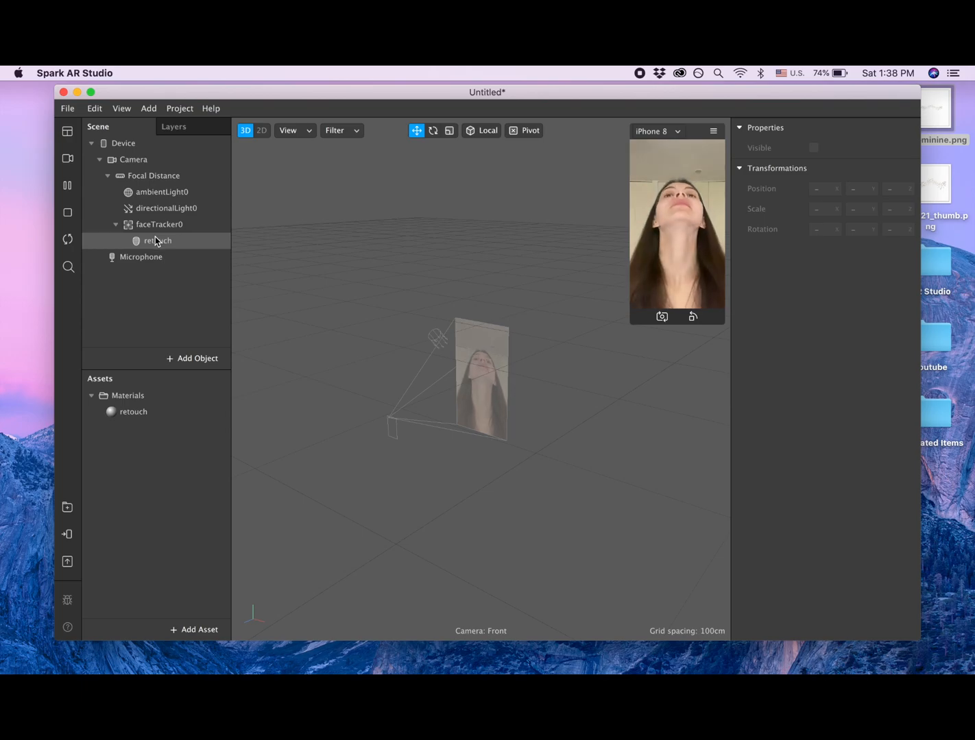
click(160, 225)
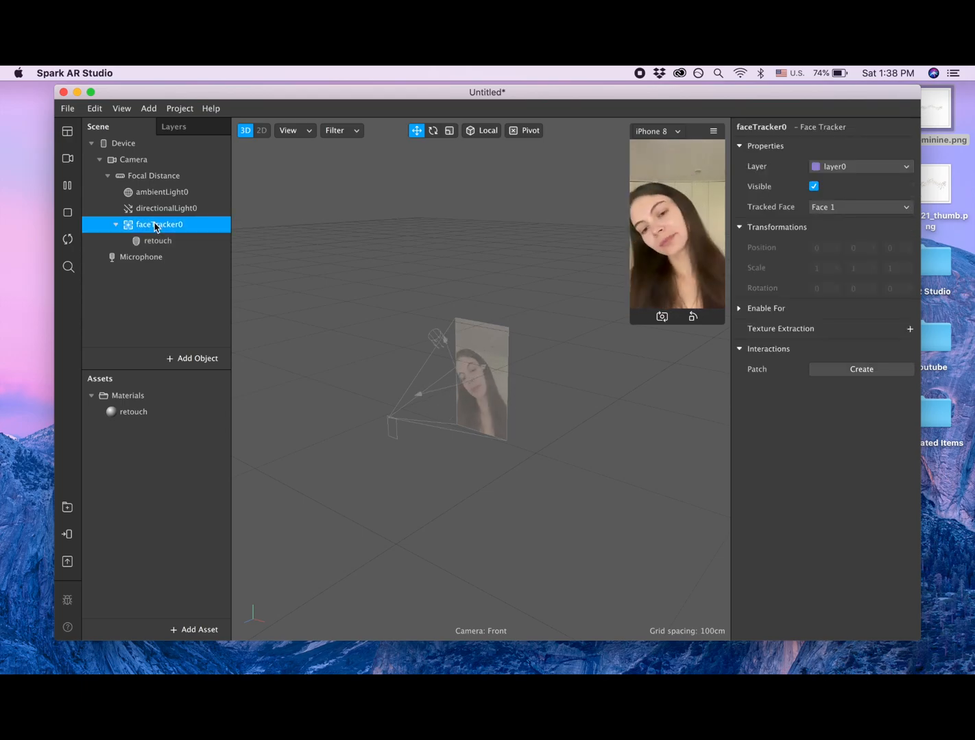
right_click(159, 224)
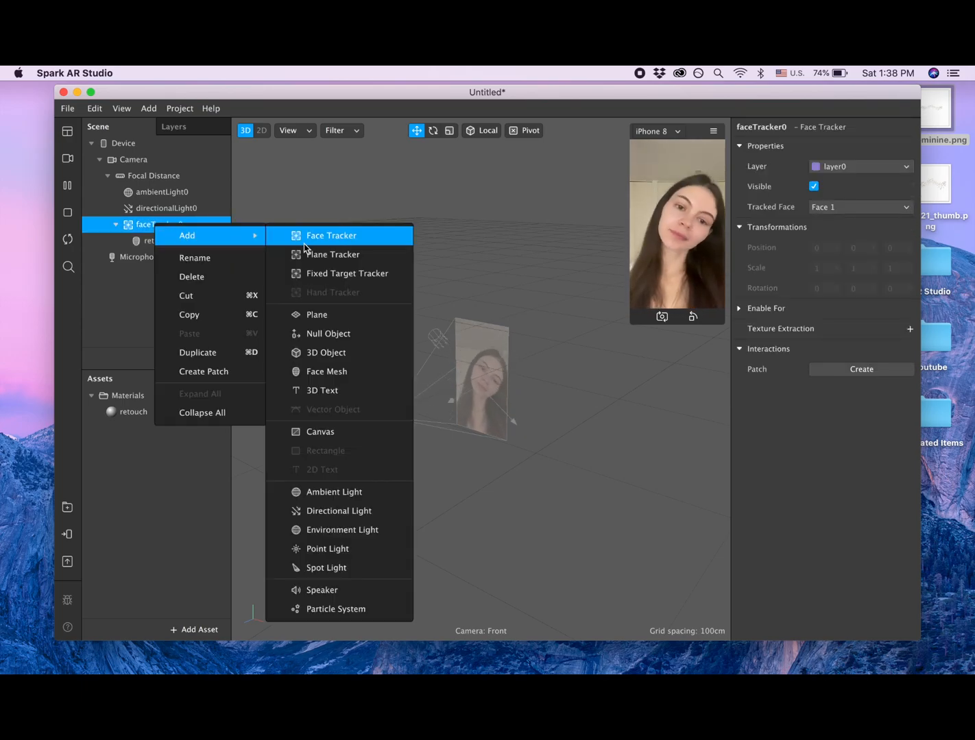
mouse_move(329, 371)
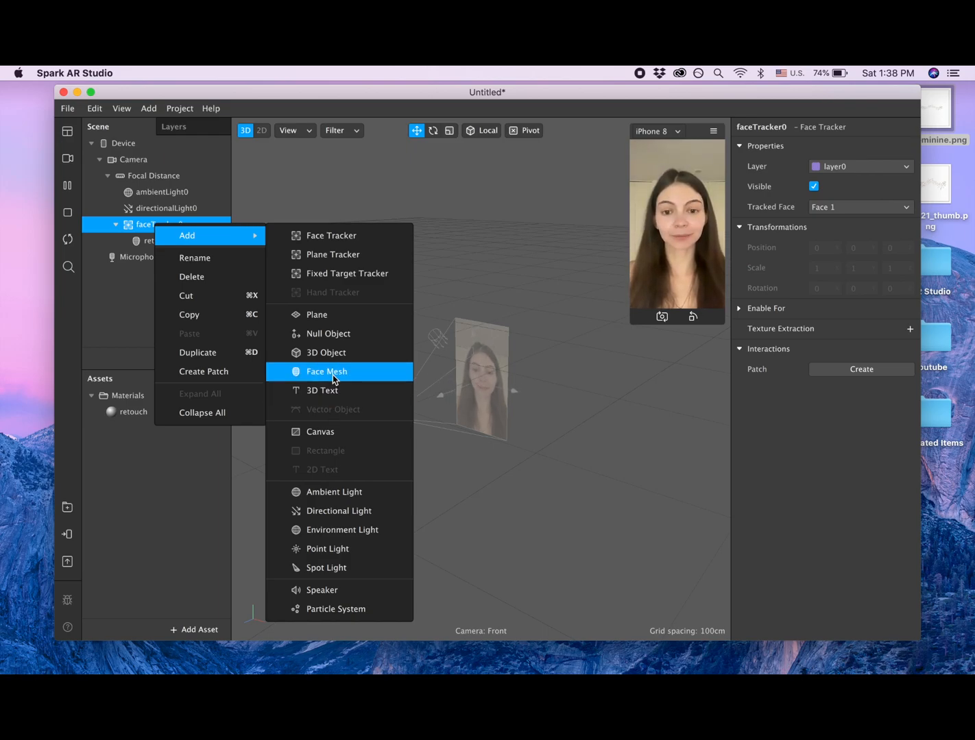
click(326, 370)
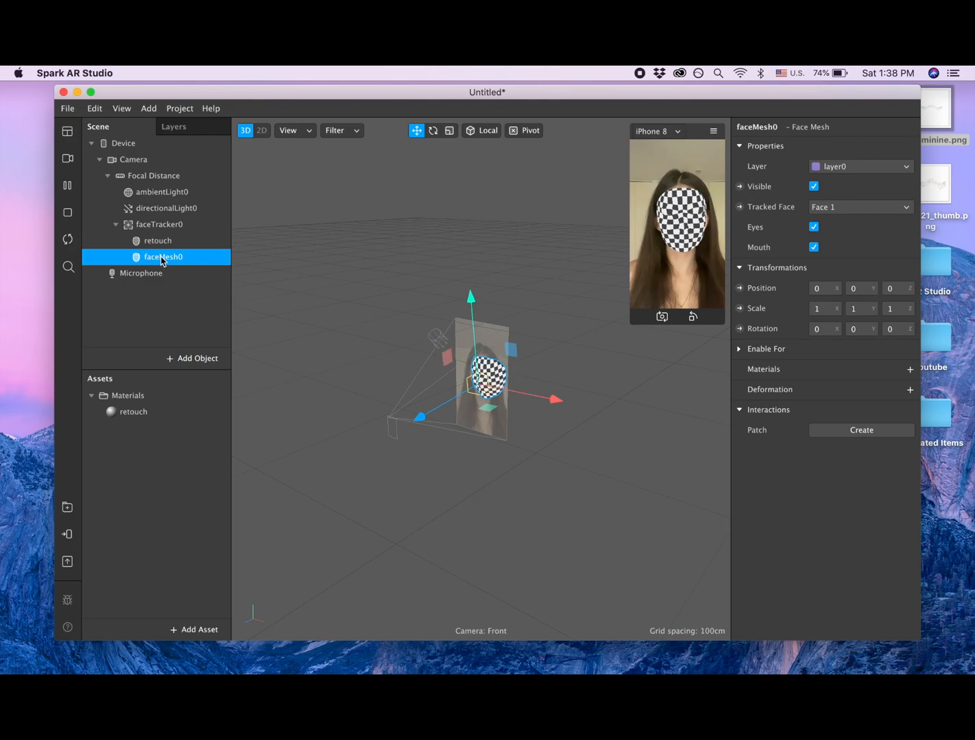
double_click(164, 257)
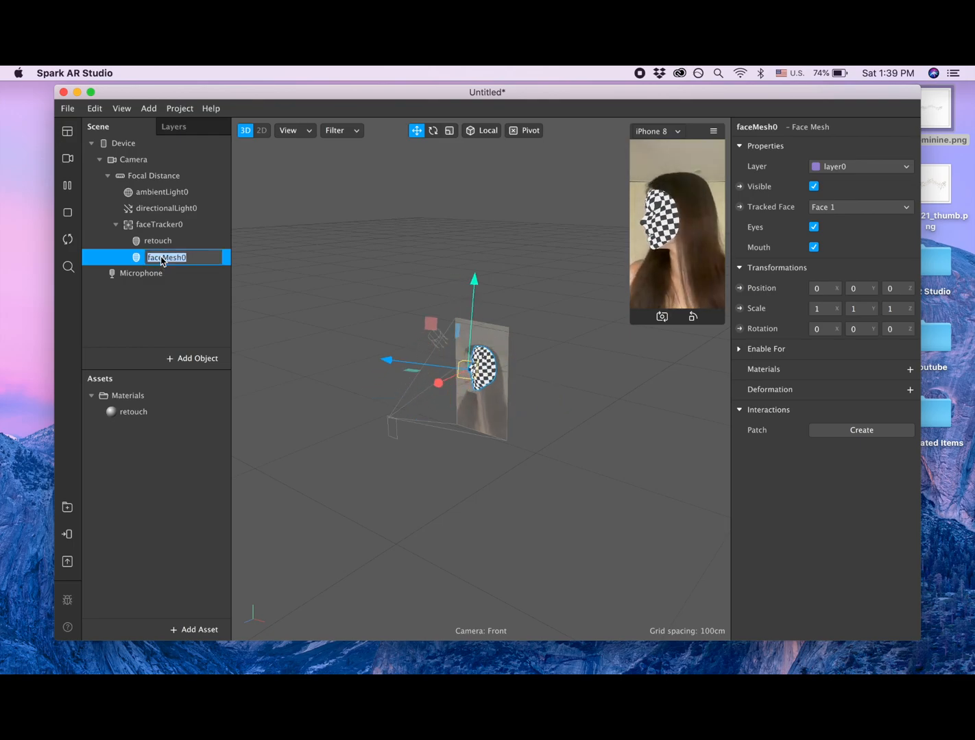
text(fred)
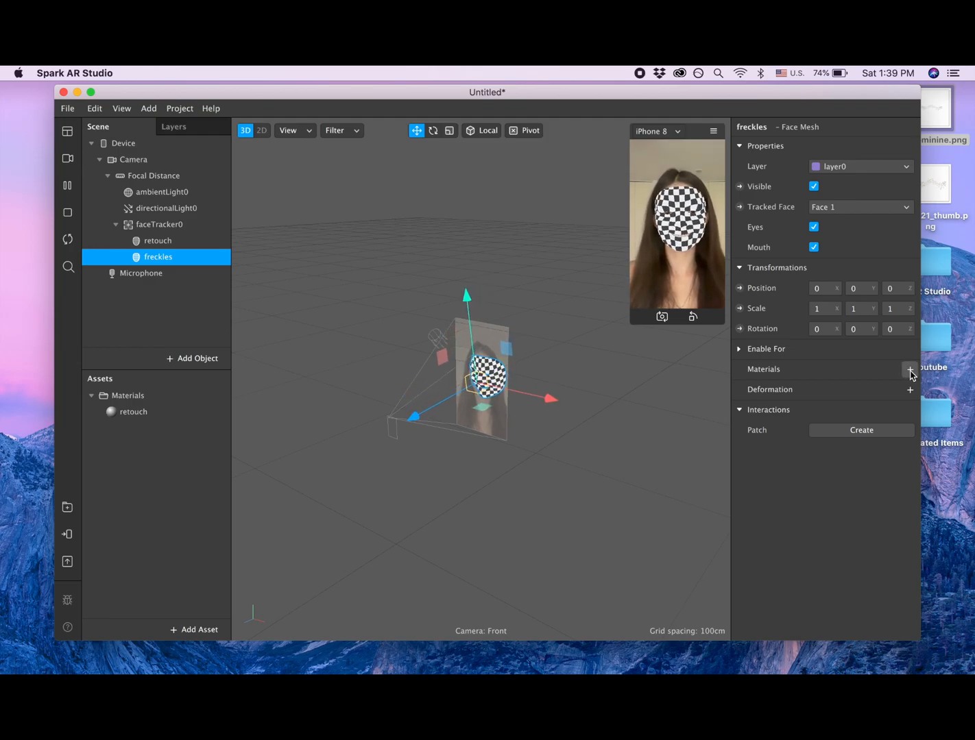
Step: Create a new material for the freckles mesh and name it freckles
click(911, 369)
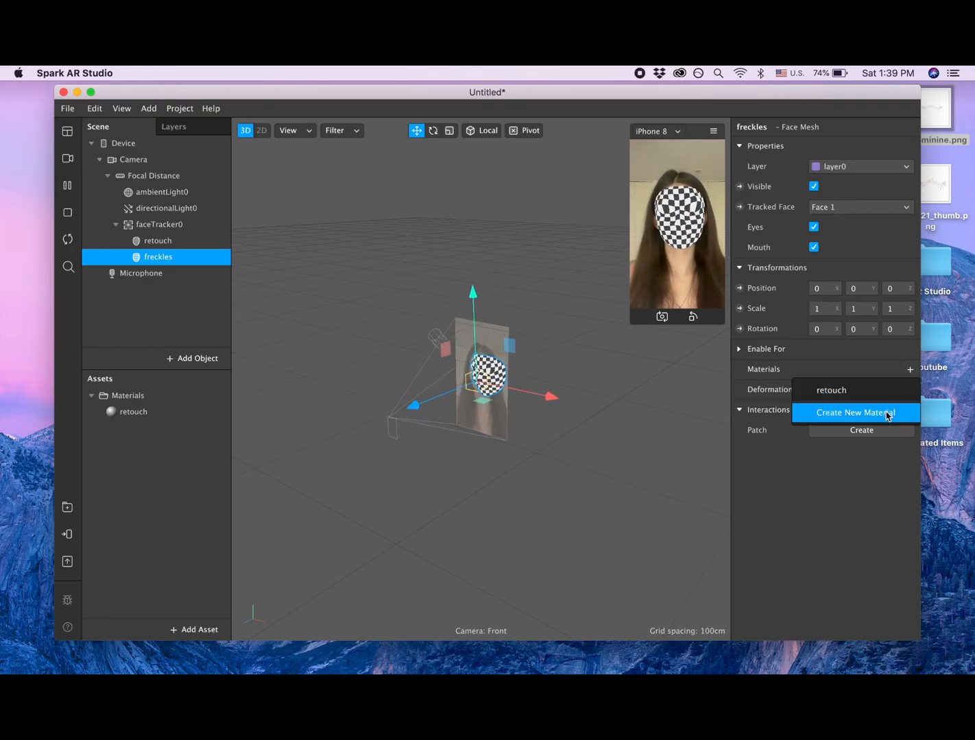
click(861, 412)
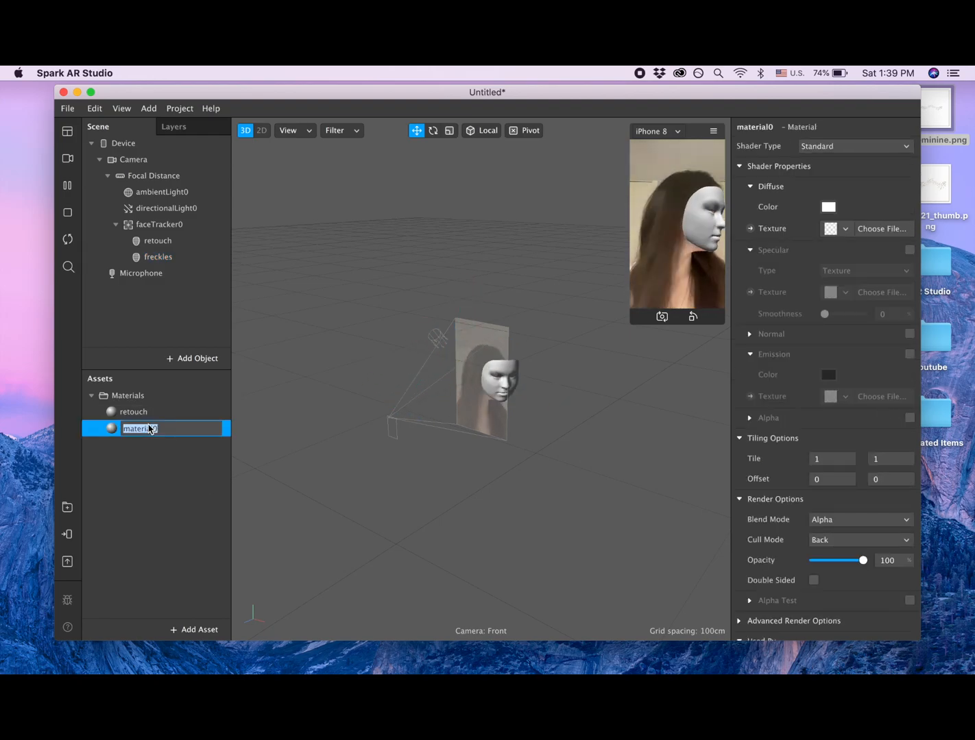
text(freckles)
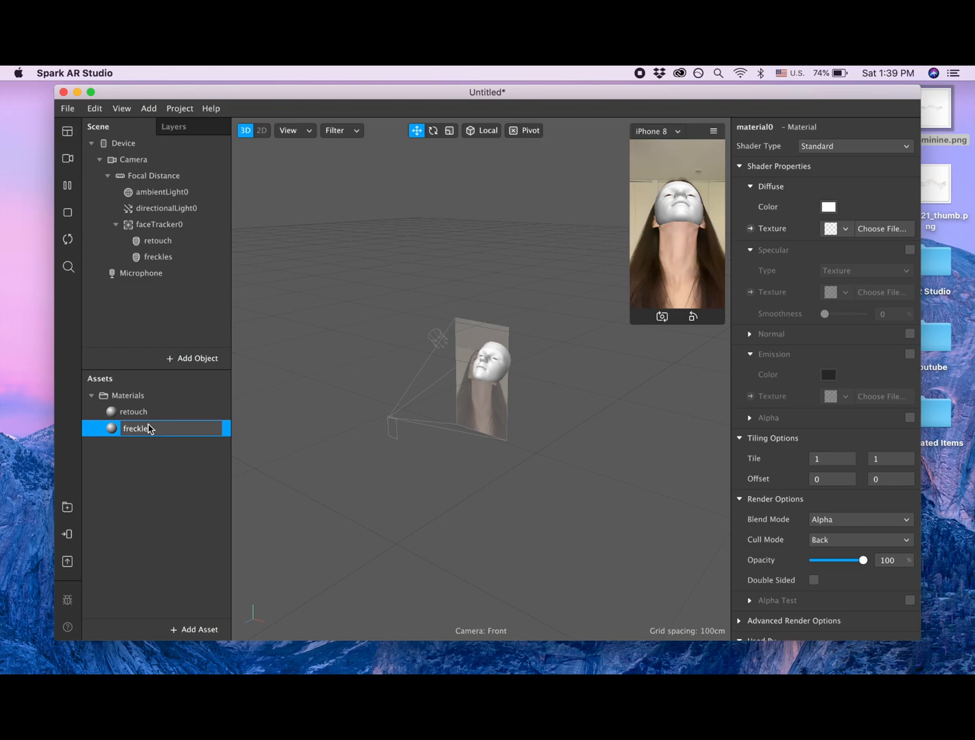
click(153, 482)
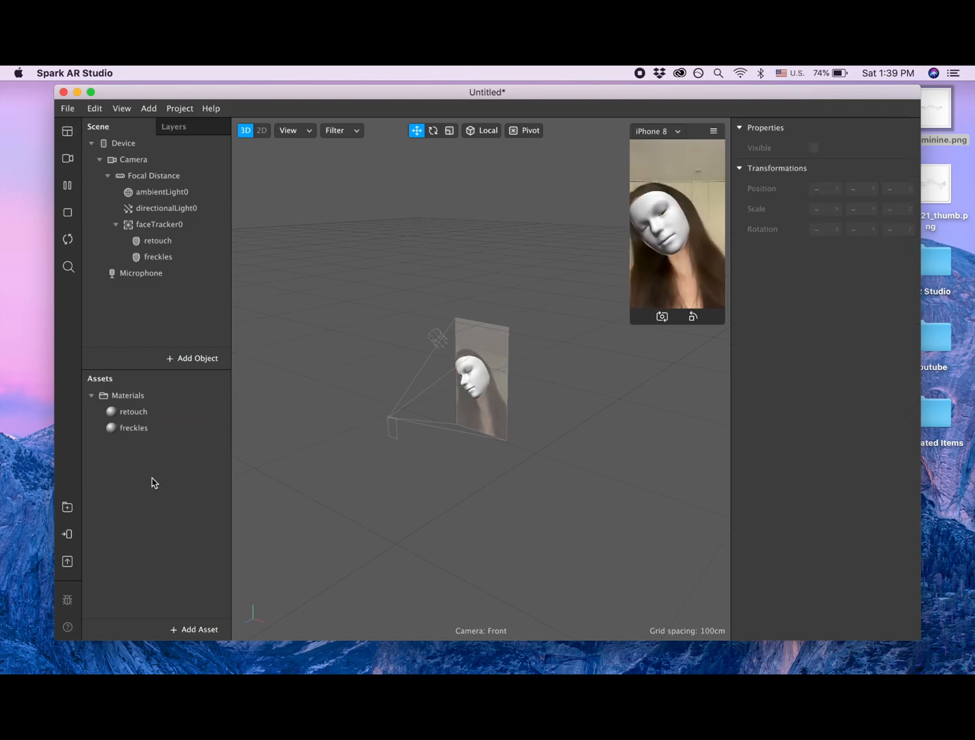
Step: Set the freckles material's Shader Type to Face Paint
click(134, 428)
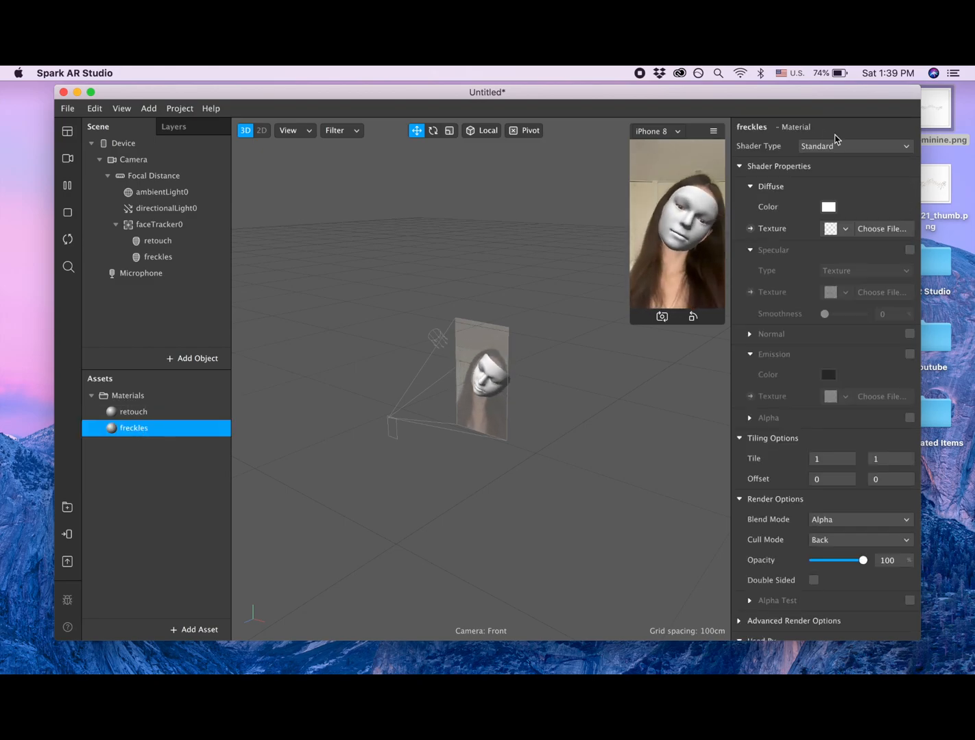
click(853, 146)
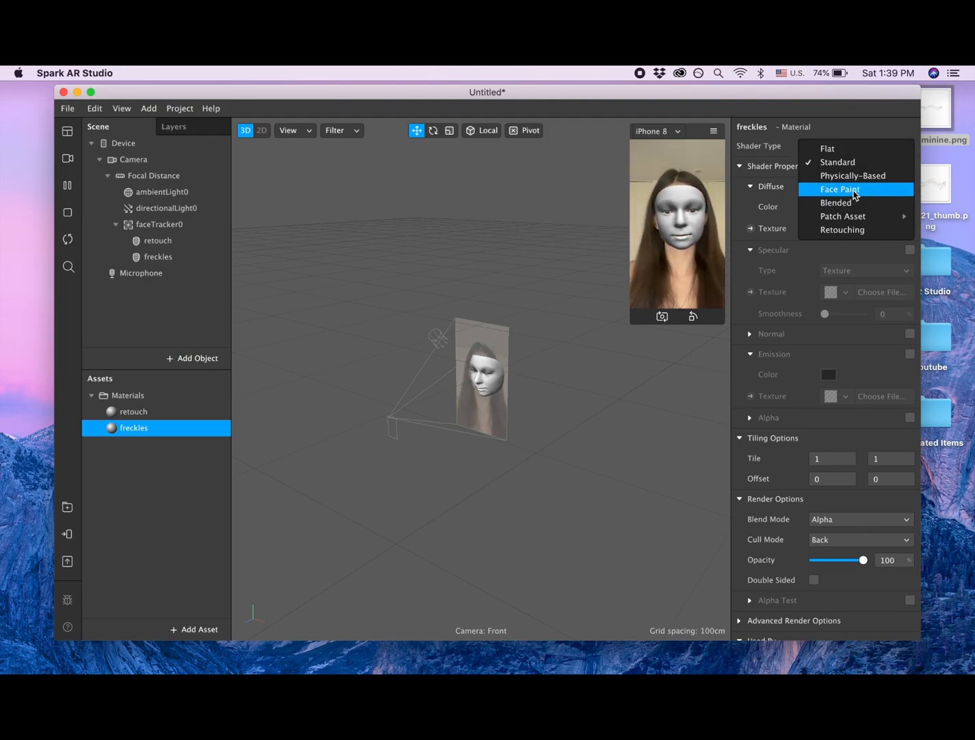
click(839, 189)
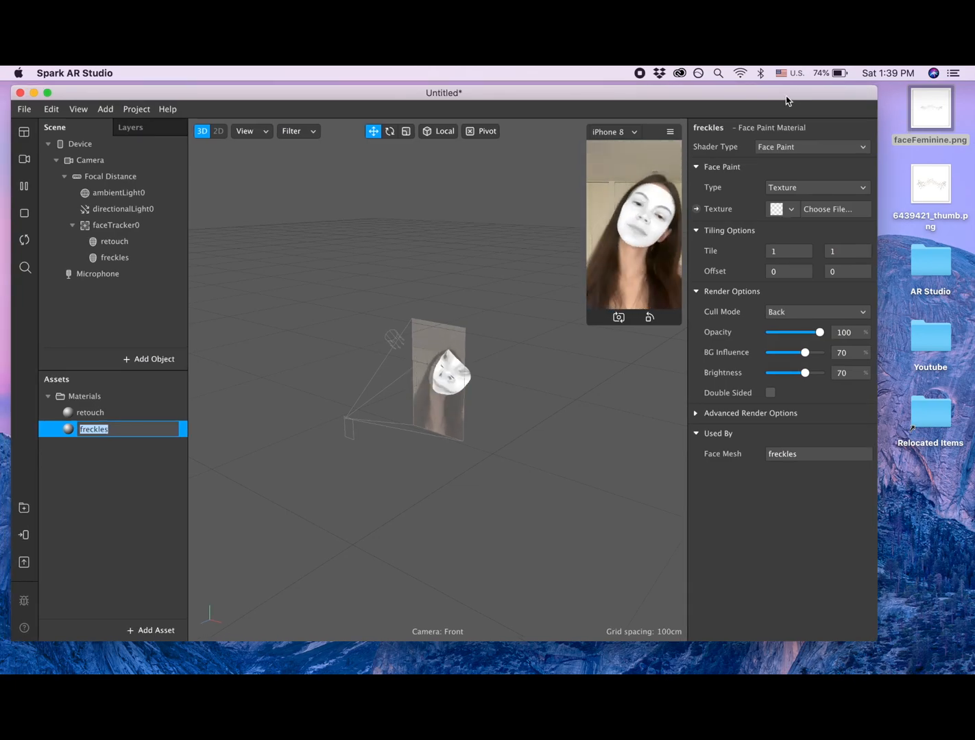
Step: Import faceFeminine.png into Assets and use it as the freckles face paint texture
drag(930, 108, 451, 398)
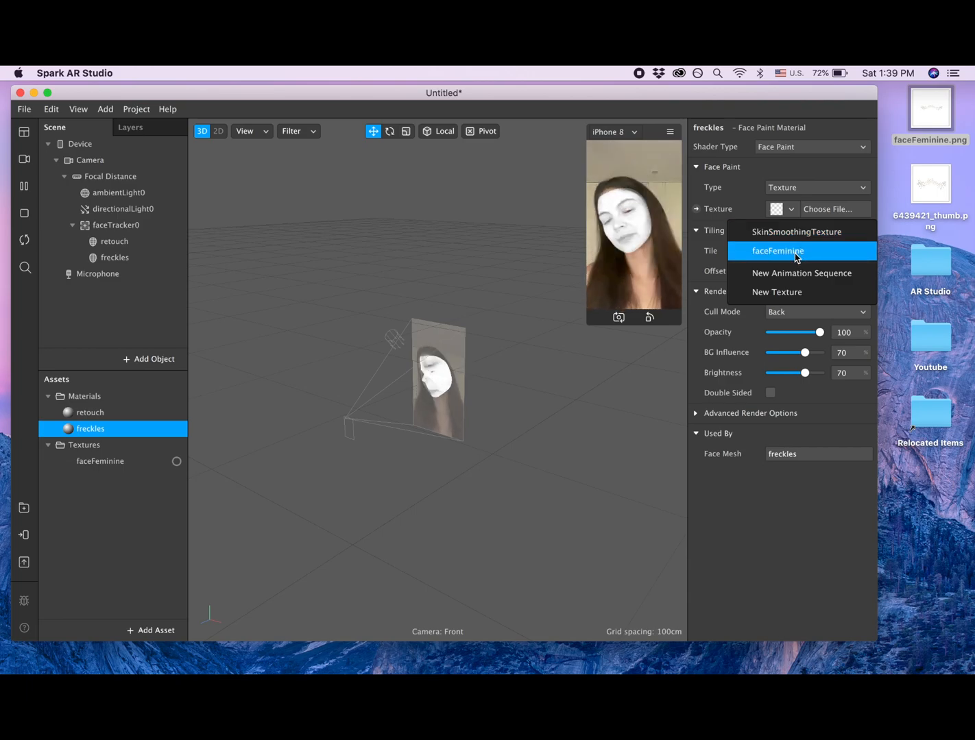
click(777, 251)
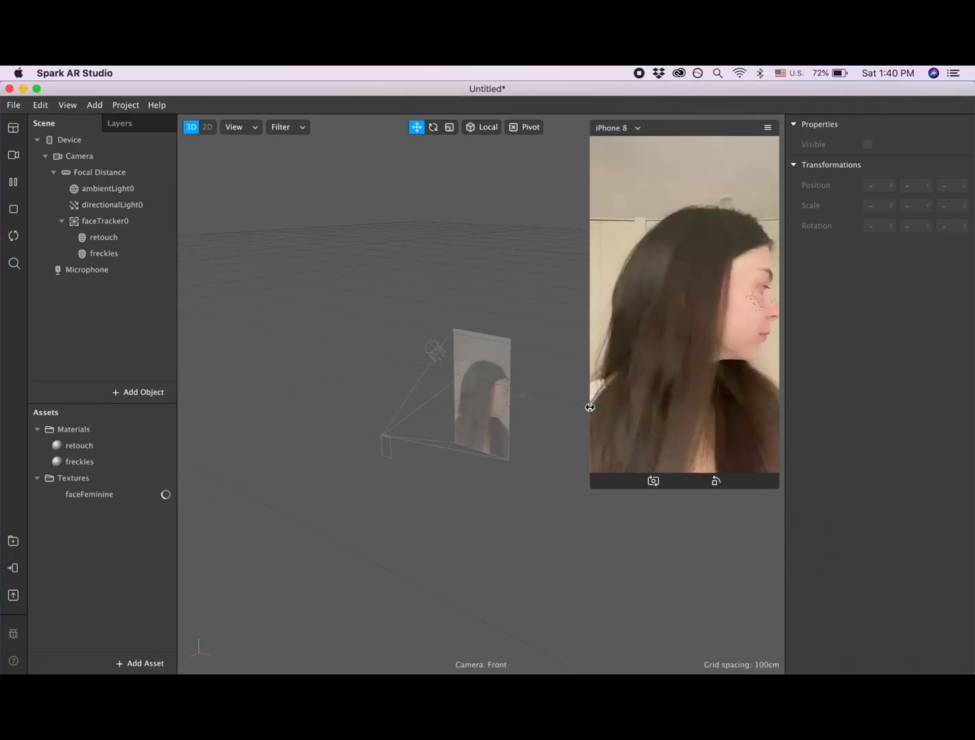
Step: Lower the freckles material's Opacity slider to about 47%
click(89, 494)
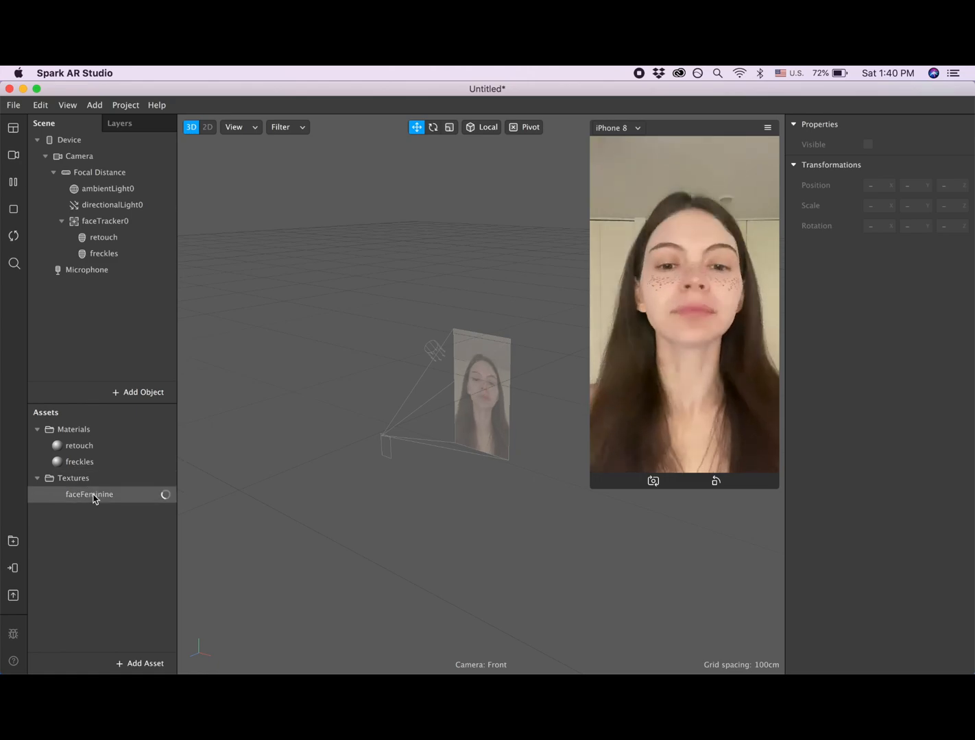
click(89, 494)
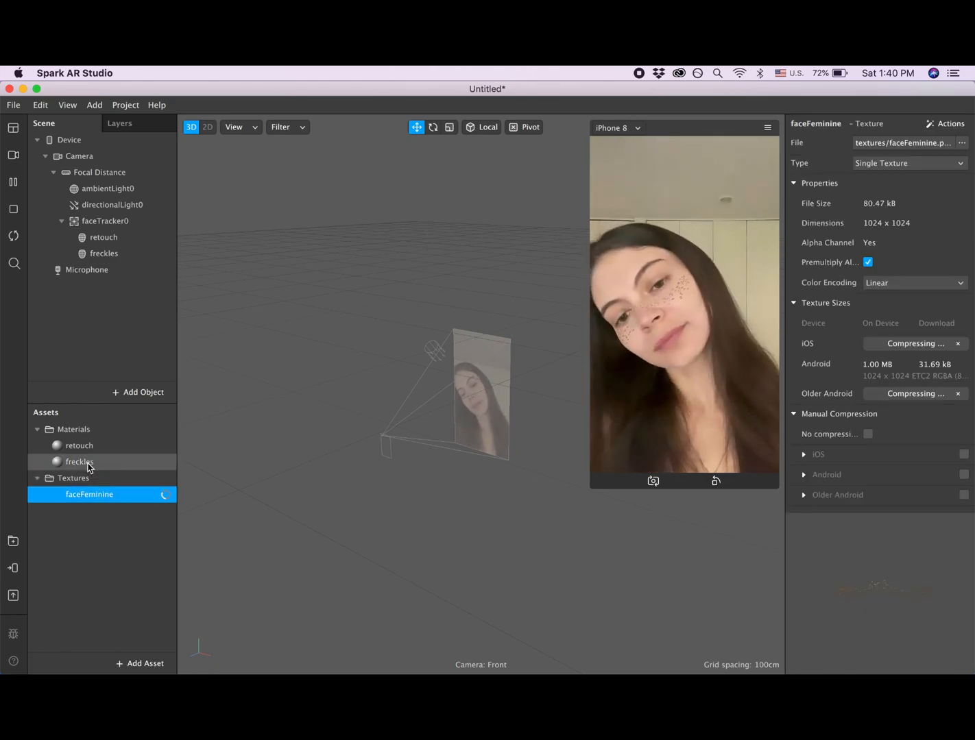
click(79, 461)
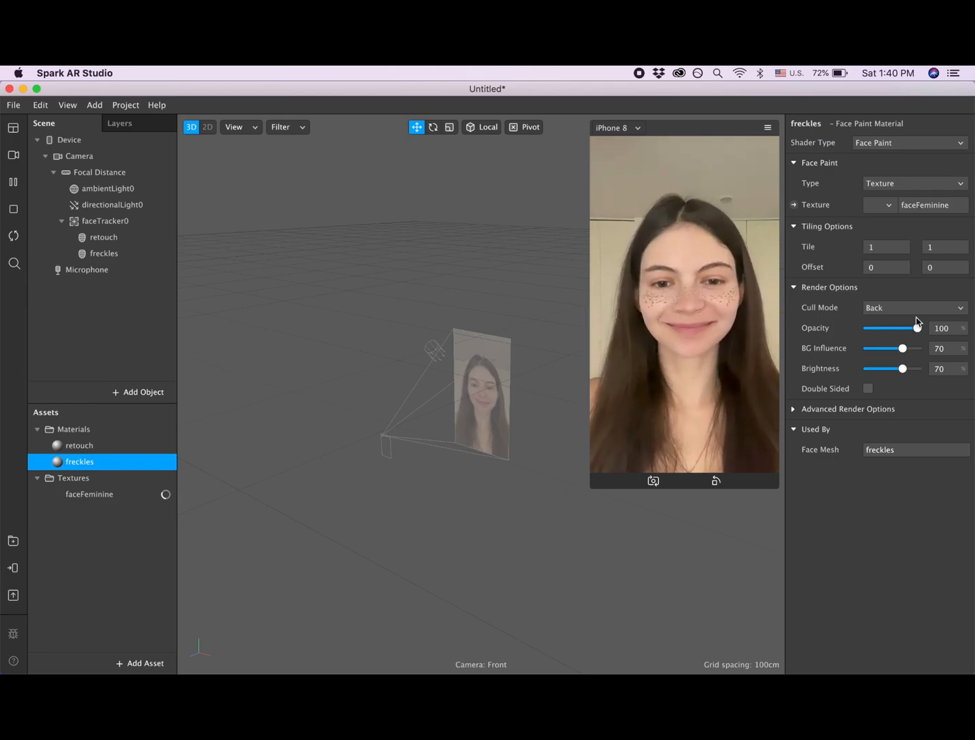
drag(917, 328, 916, 327)
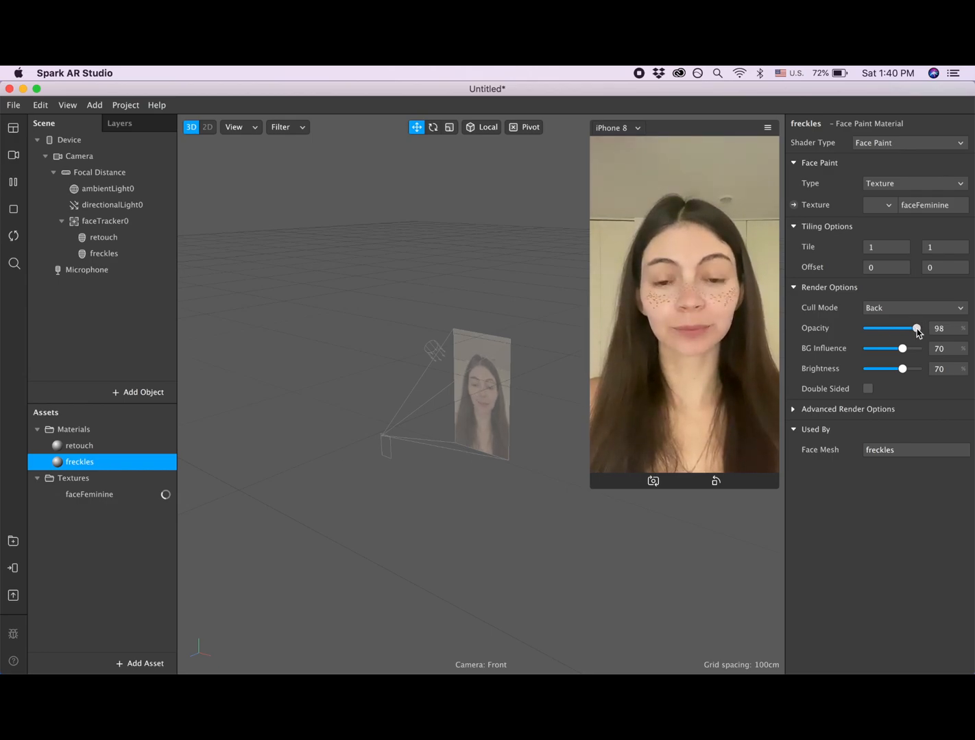
drag(915, 328, 892, 329)
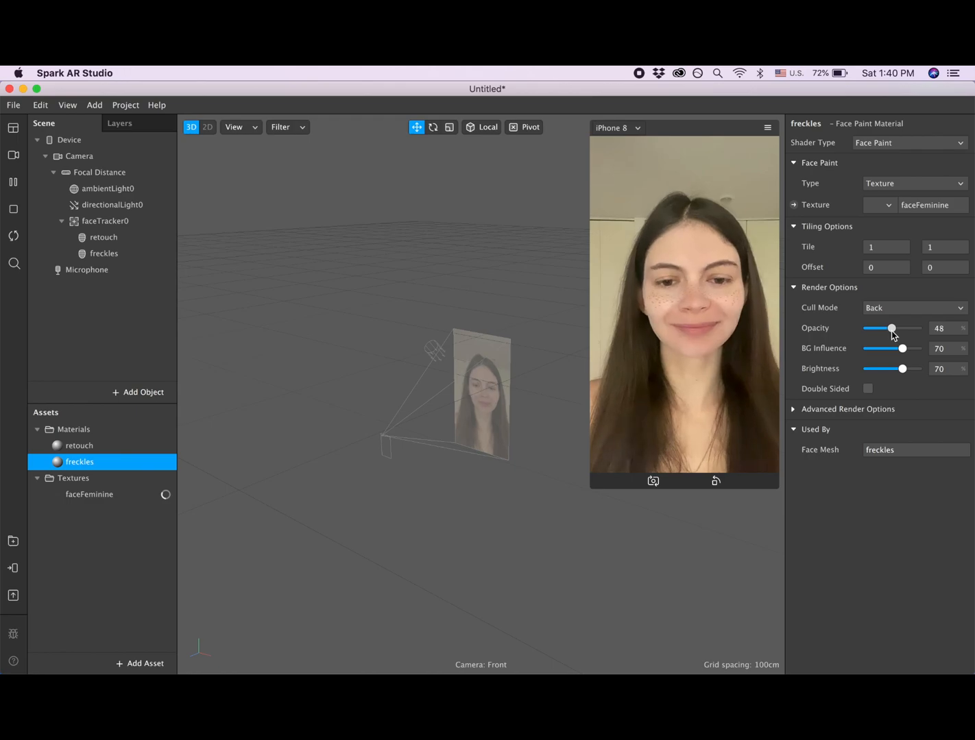
drag(890, 328, 892, 328)
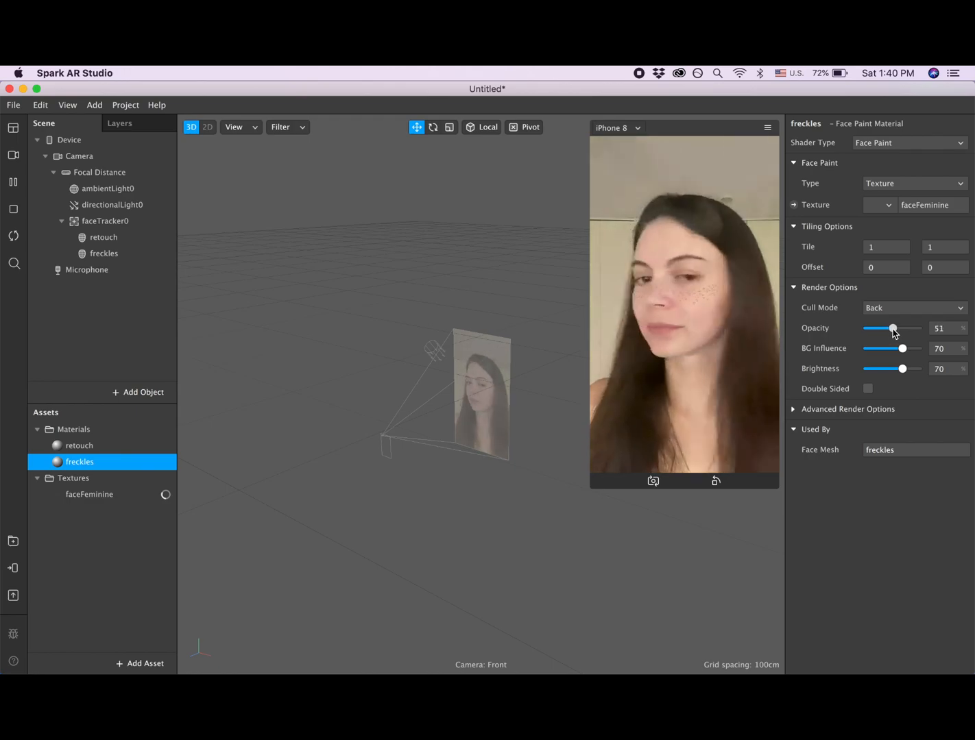
drag(893, 330, 890, 330)
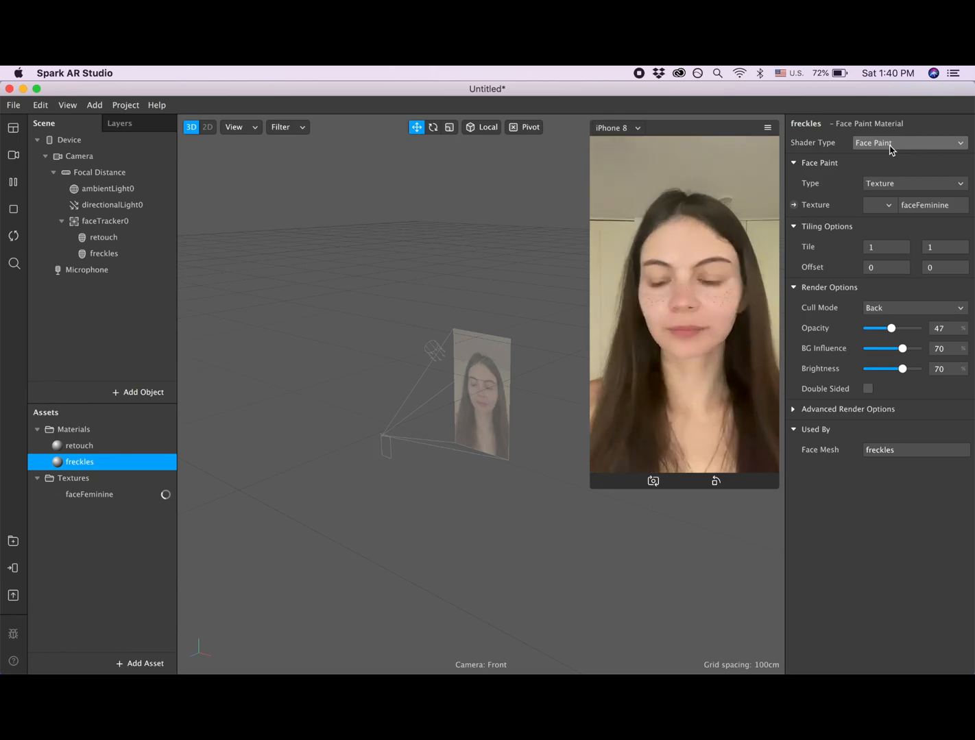
Step: Try Flat shading, return to Face Paint, and raise freckles opacity to about 57%
click(909, 142)
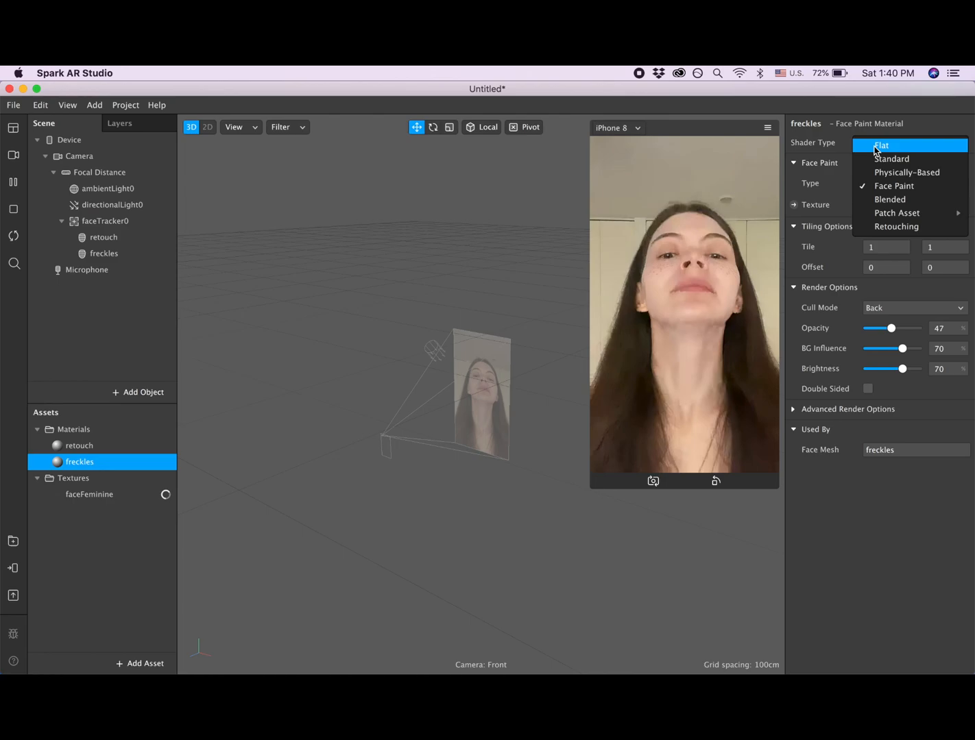
click(882, 145)
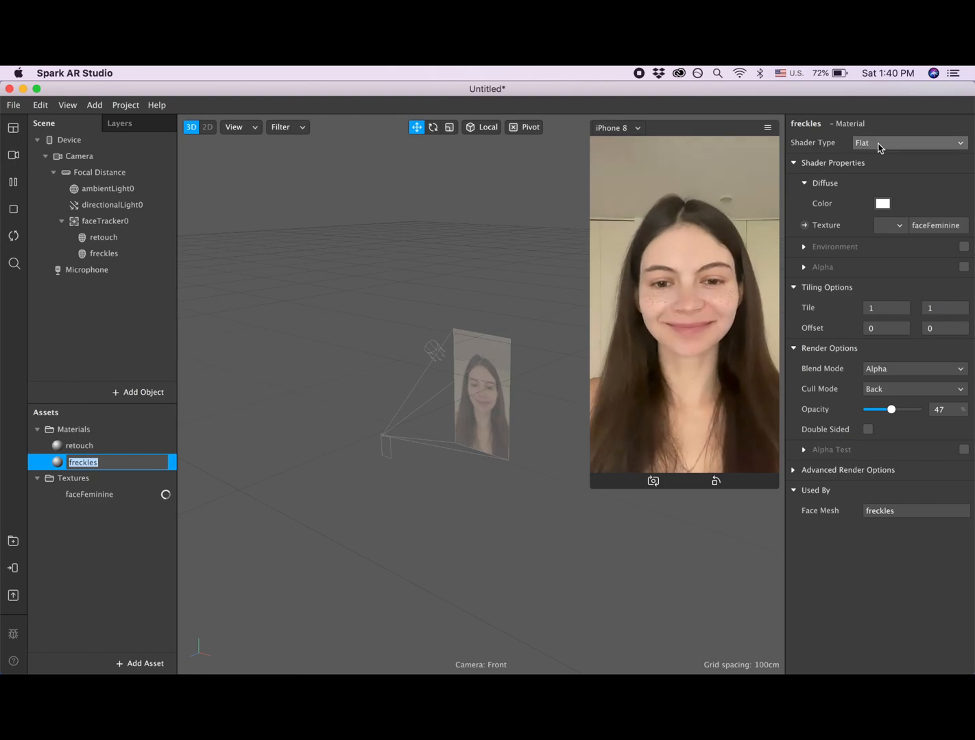
click(908, 142)
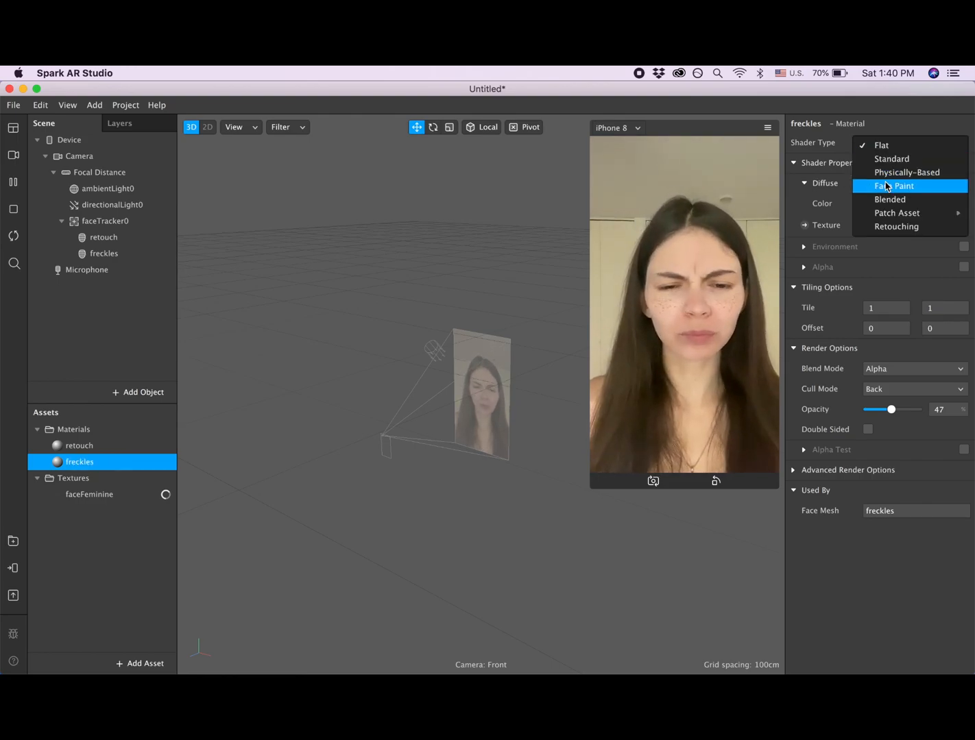
click(893, 186)
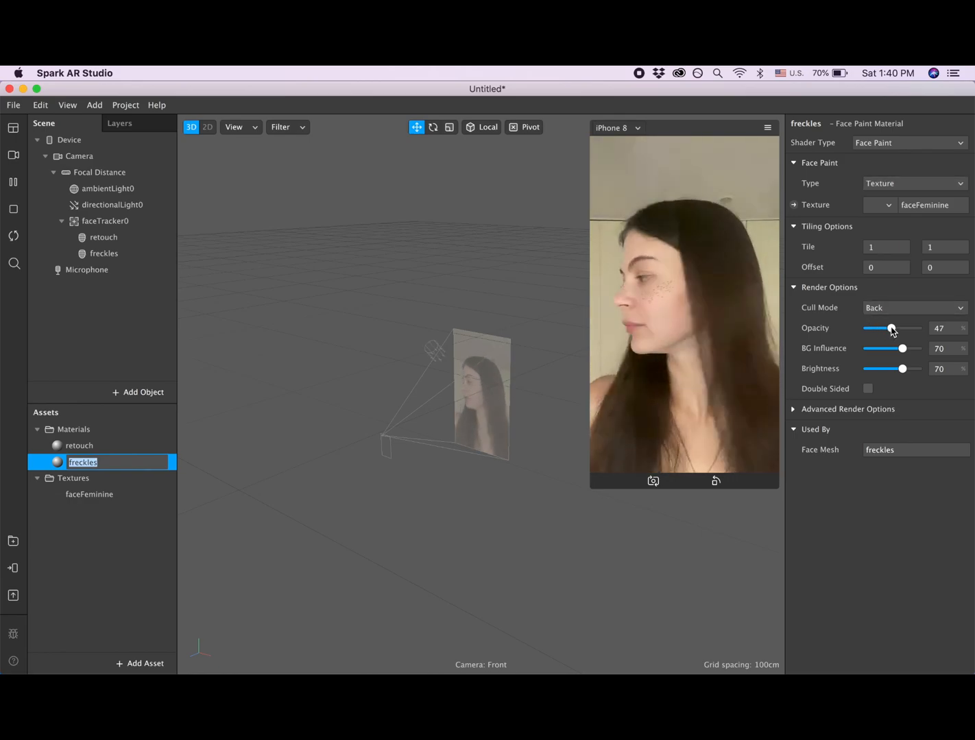
drag(891, 329, 896, 329)
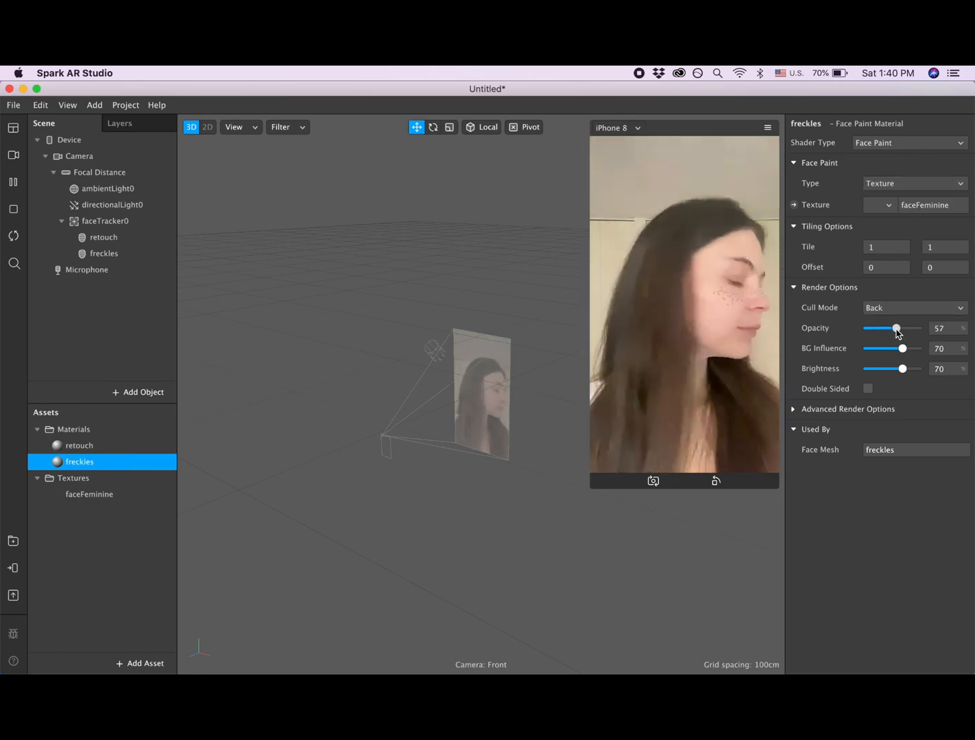